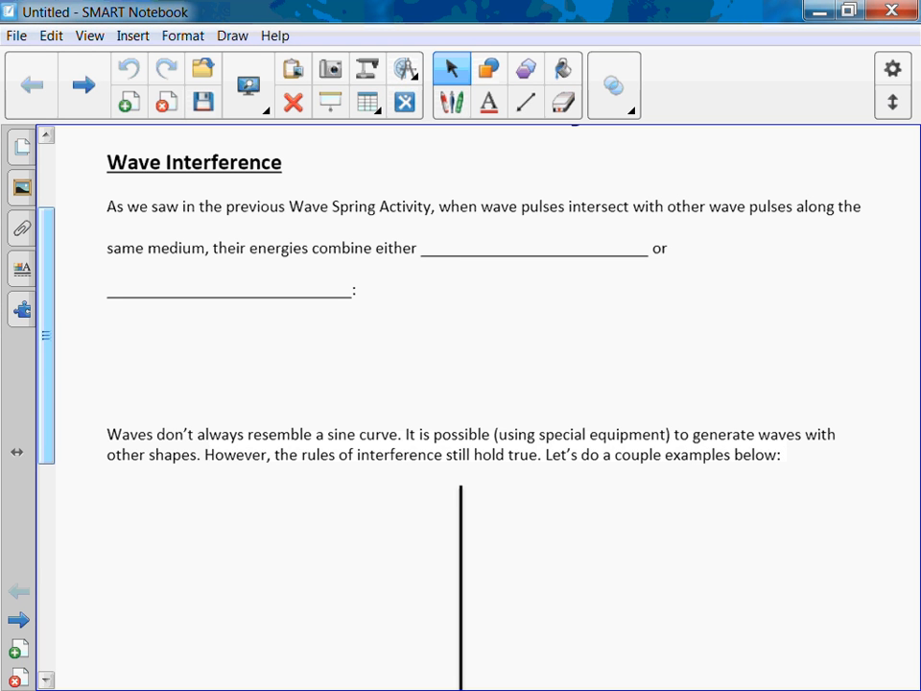
# Handwrite 'constructively' and 'destructively' in the two interference blanks with the blue pen.
pyautogui.click(451, 101)
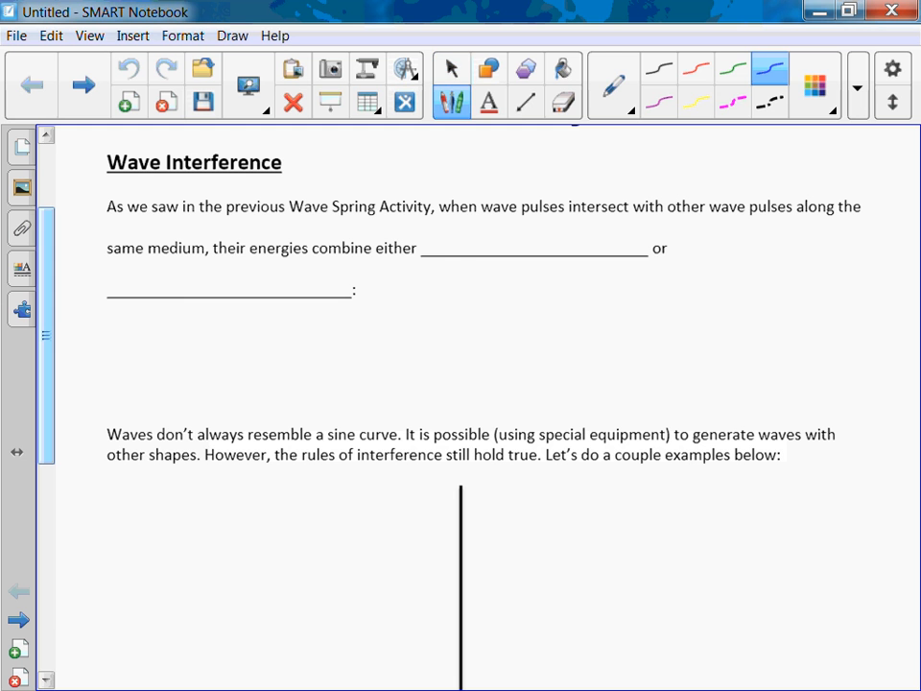
pyautogui.moveTo(423, 248); pyautogui.dragTo(504, 248)
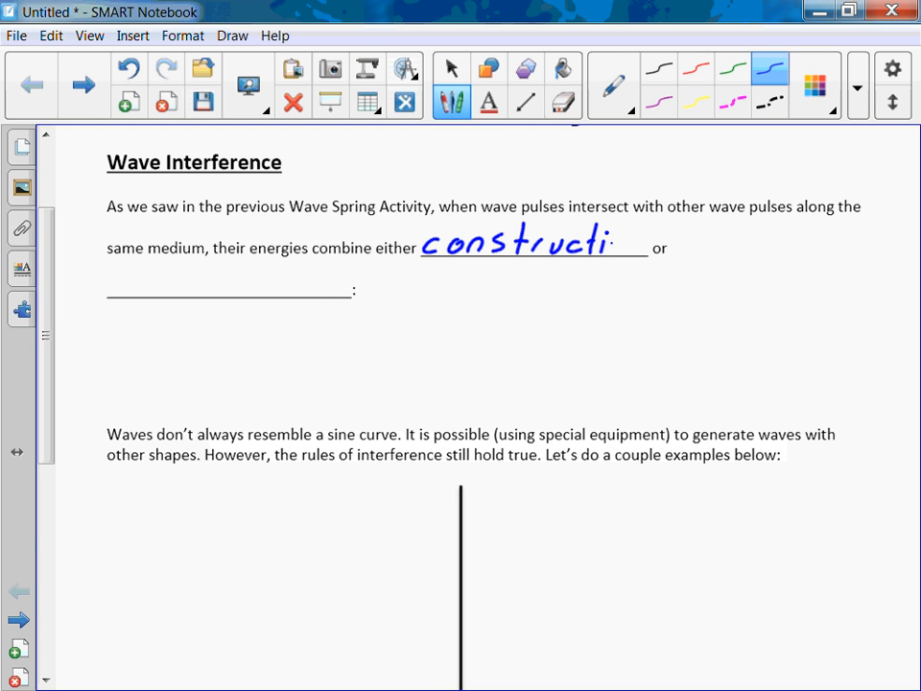
pyautogui.moveTo(614, 245); pyautogui.dragTo(658, 255)
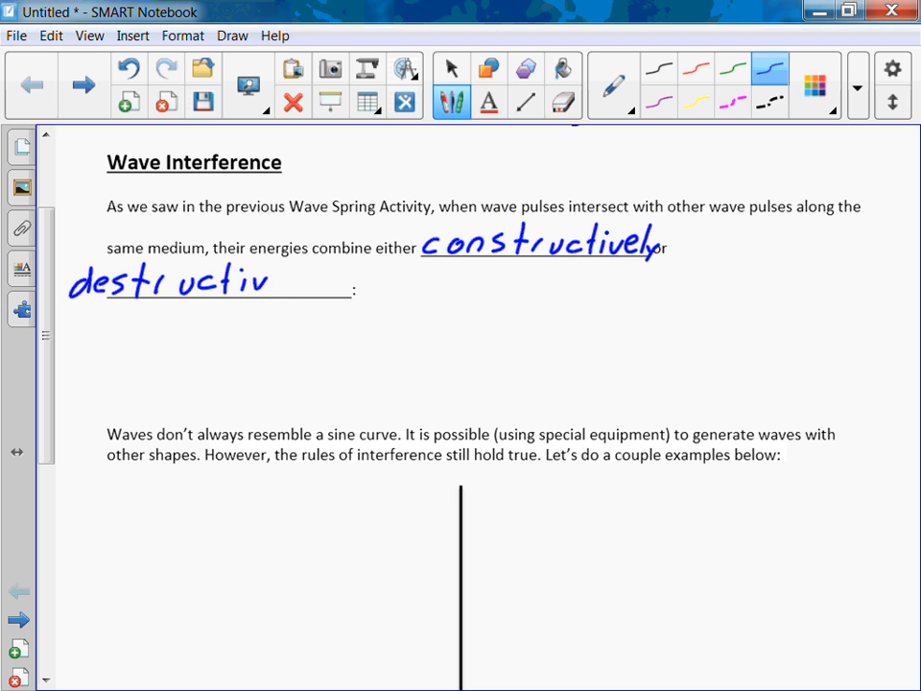
pyautogui.moveTo(272, 283); pyautogui.dragTo(322, 297)
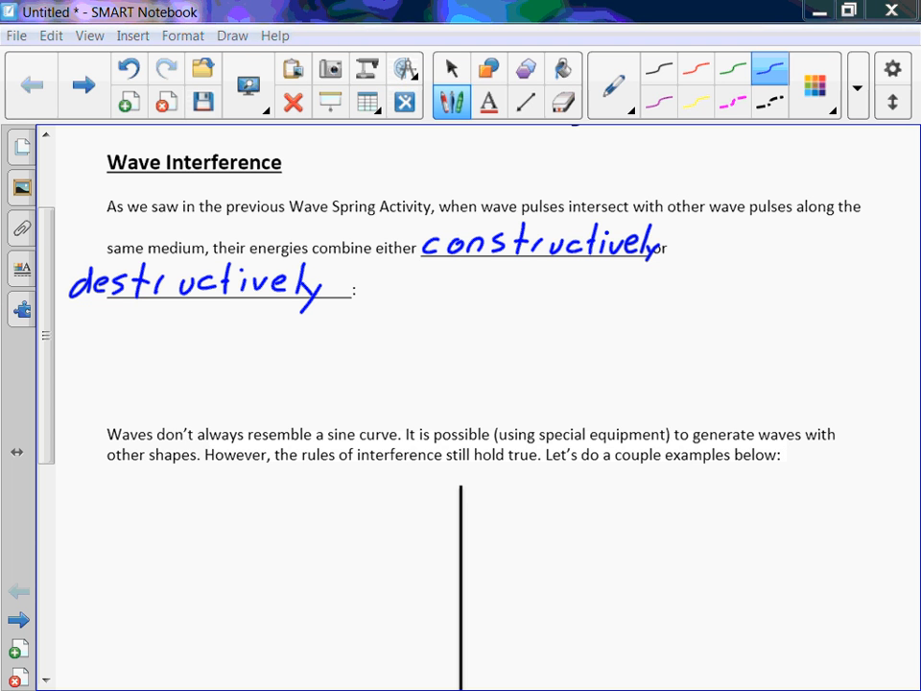
# Sketch two upright pulses approaching each other, each with an inward arrow.
pyautogui.scroll(-3)
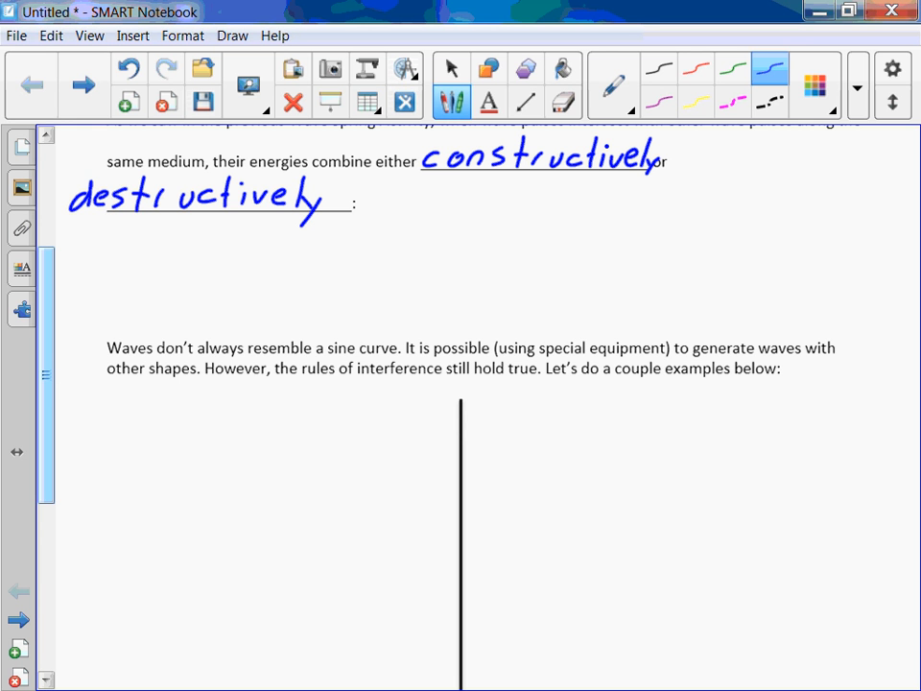
pyautogui.moveTo(110, 278); pyautogui.dragTo(177, 230)
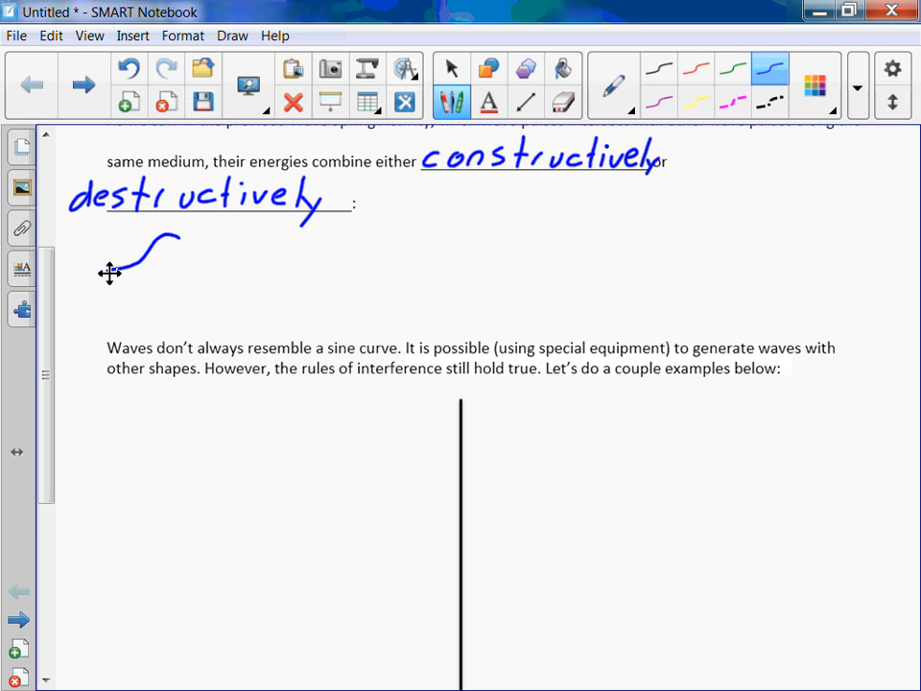
pyautogui.moveTo(178, 240); pyautogui.dragTo(298, 250)
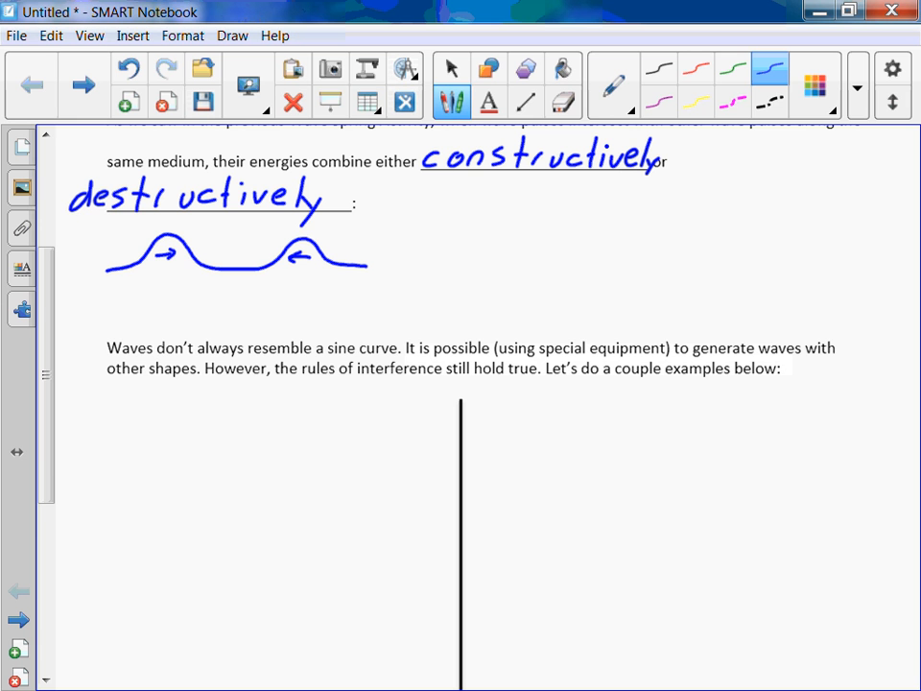
# Draw the single combined taller pulse with flat tails beneath the two pulses.
pyautogui.click(123, 333)
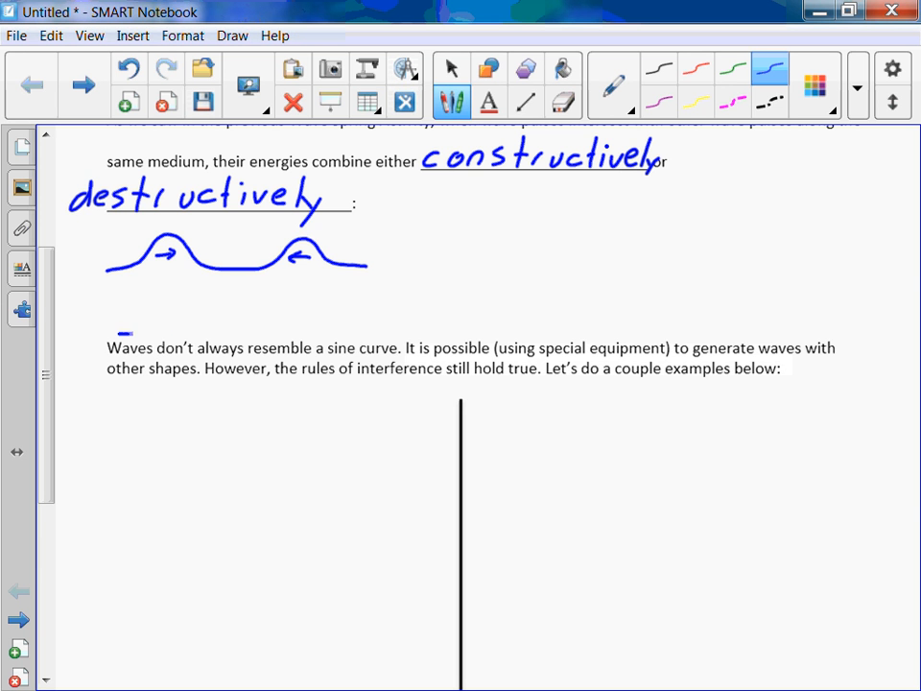
pyautogui.moveTo(115, 331); pyautogui.dragTo(226, 332)
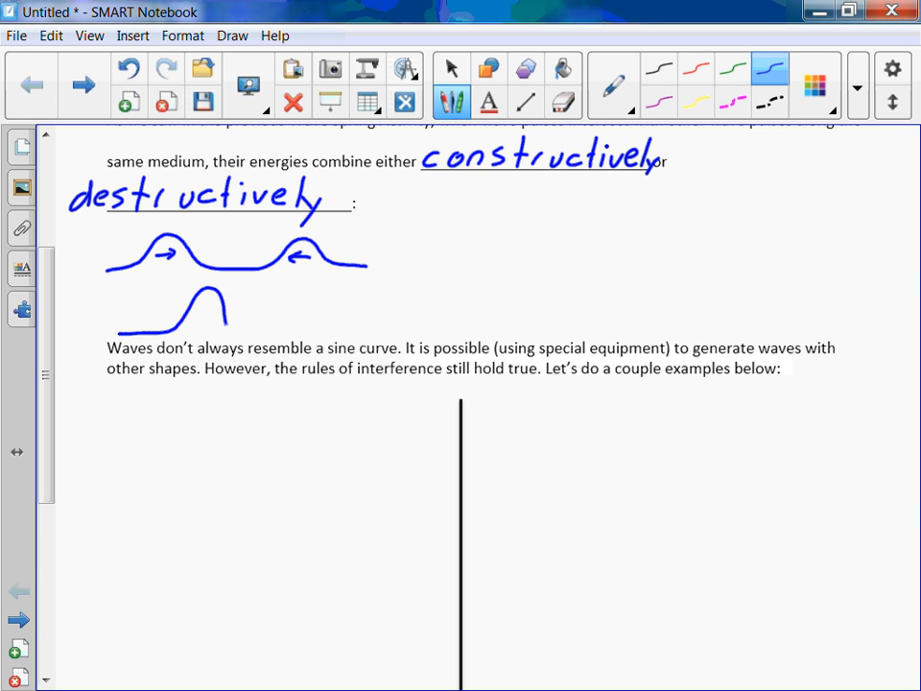
pyautogui.moveTo(230, 331); pyautogui.dragTo(322, 331)
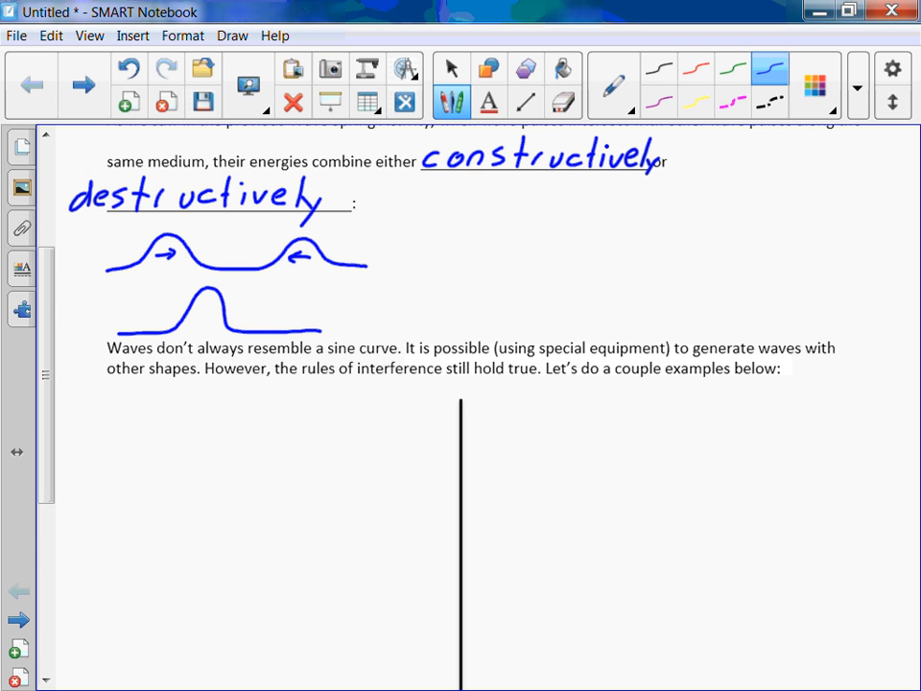
pyautogui.click(563, 100)
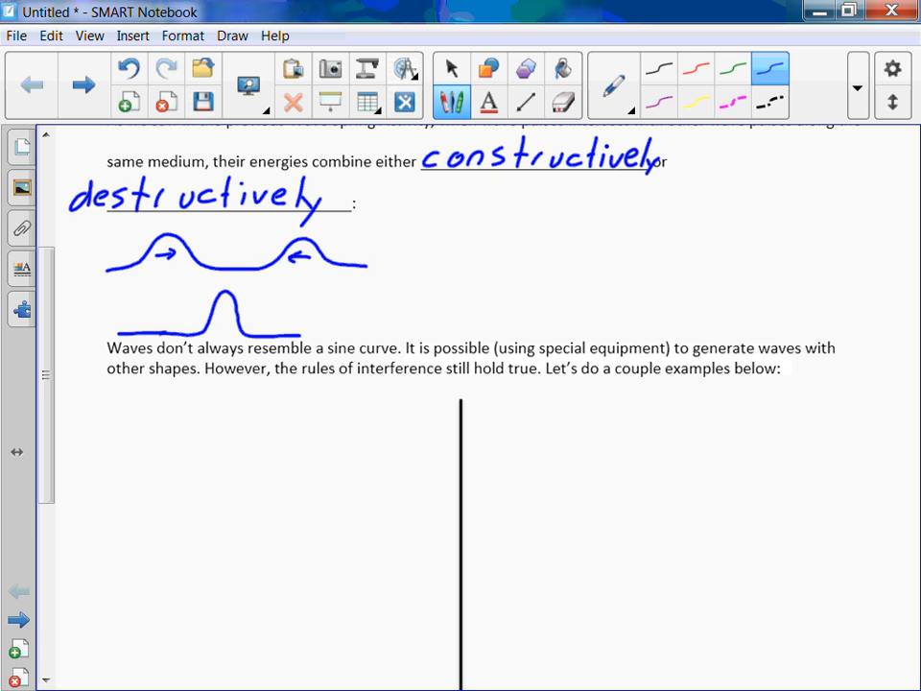
# Draw a brace, then an upright pulse and an inverted pulse approaching with arrows.
pyautogui.moveTo(414, 206); pyautogui.dragTo(414, 331)
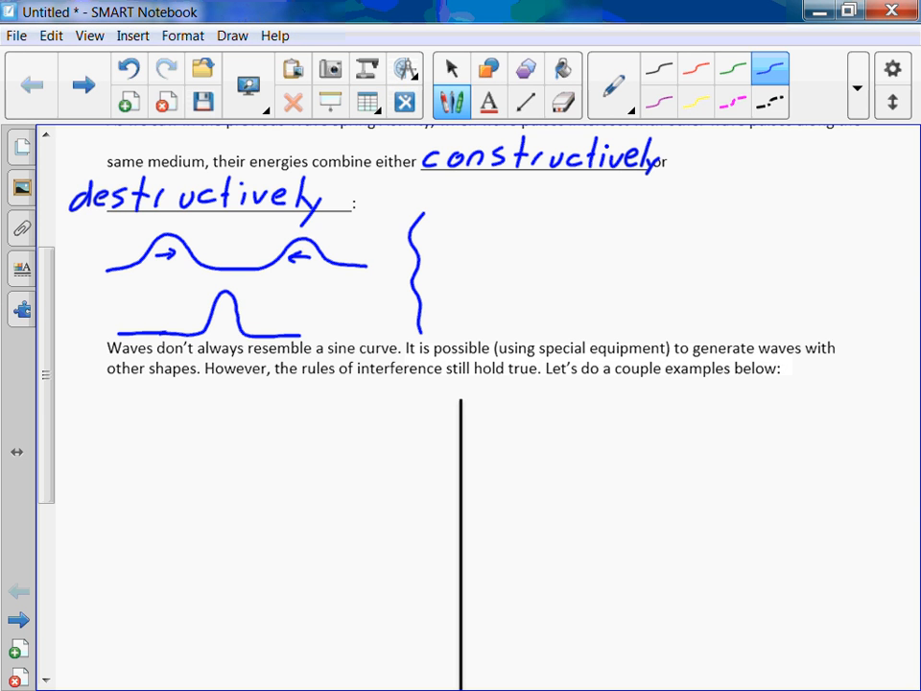
pyautogui.click(453, 230)
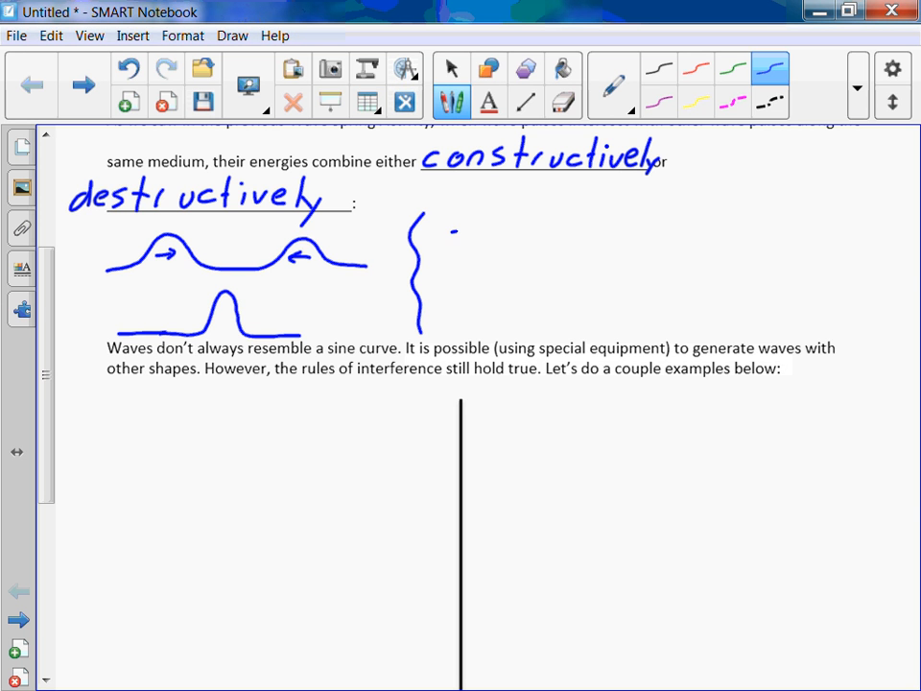
pyautogui.moveTo(451, 235); pyautogui.dragTo(581, 235)
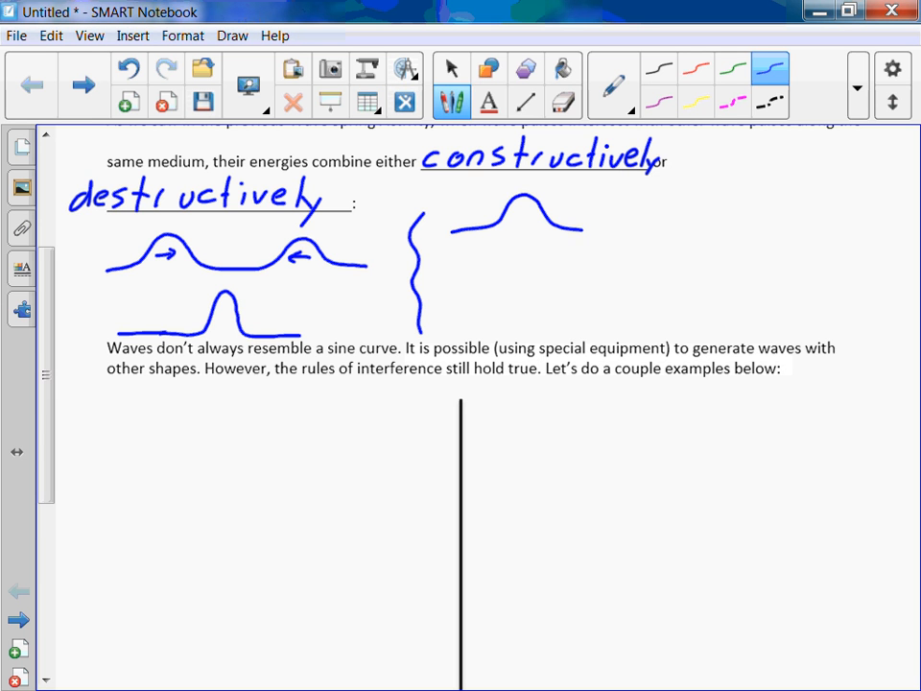
pyautogui.moveTo(583, 228); pyautogui.dragTo(723, 250)
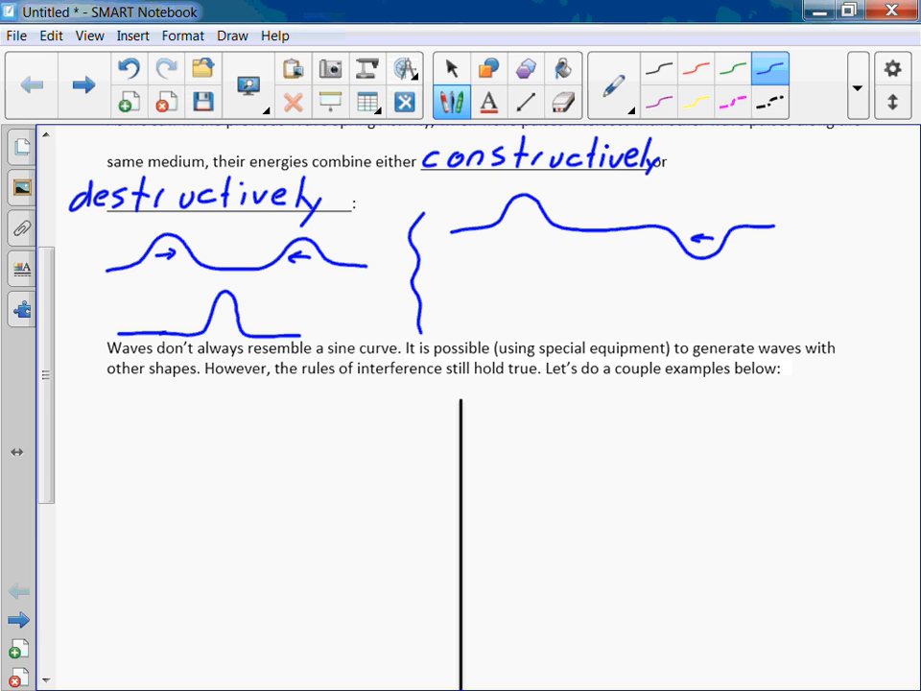
pyautogui.moveTo(509, 213); pyautogui.dragTo(538, 209)
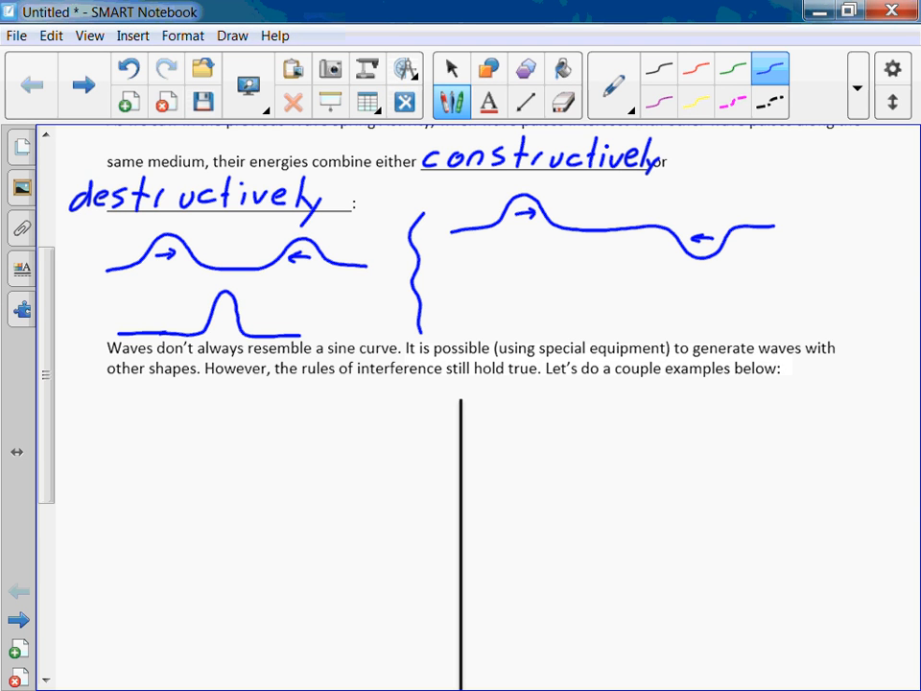
# Draw the flat cancelled result line with dotted crest and trough outlines beneath.
pyautogui.moveTo(463, 311); pyautogui.dragTo(542, 309)
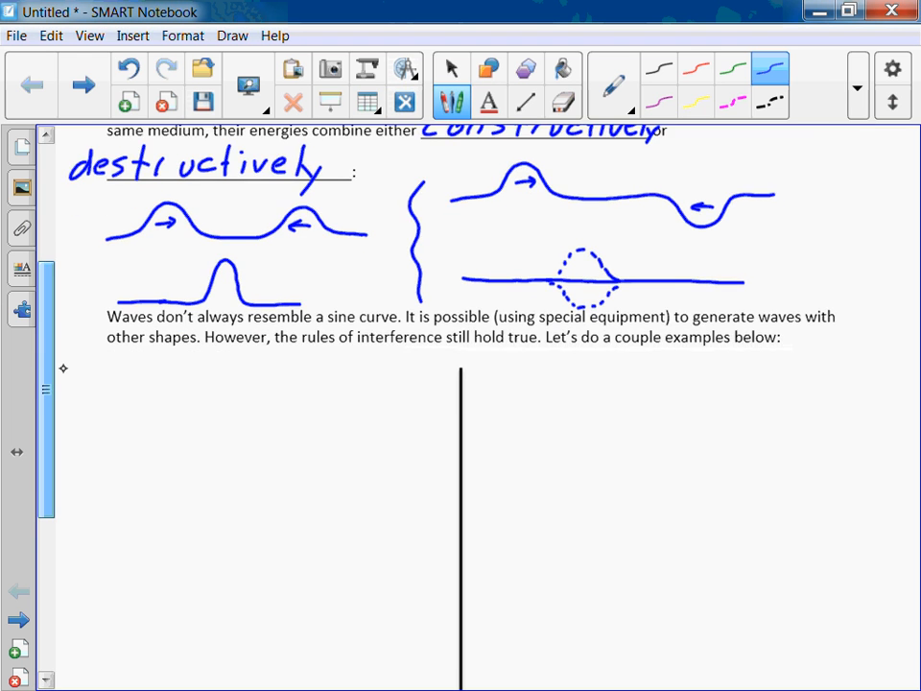
pyautogui.scroll(-3)
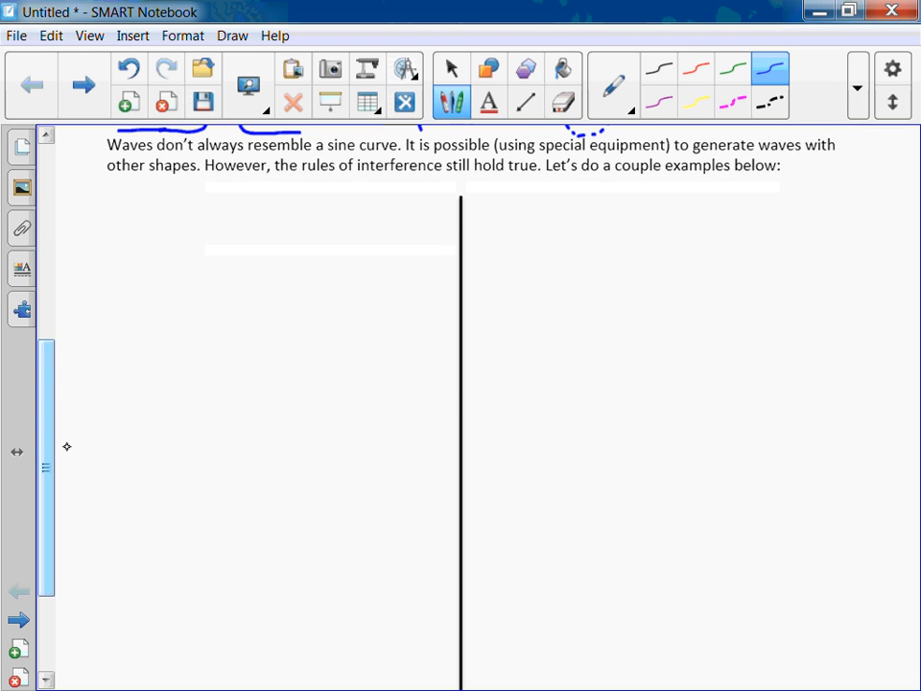
pyautogui.click(451, 68)
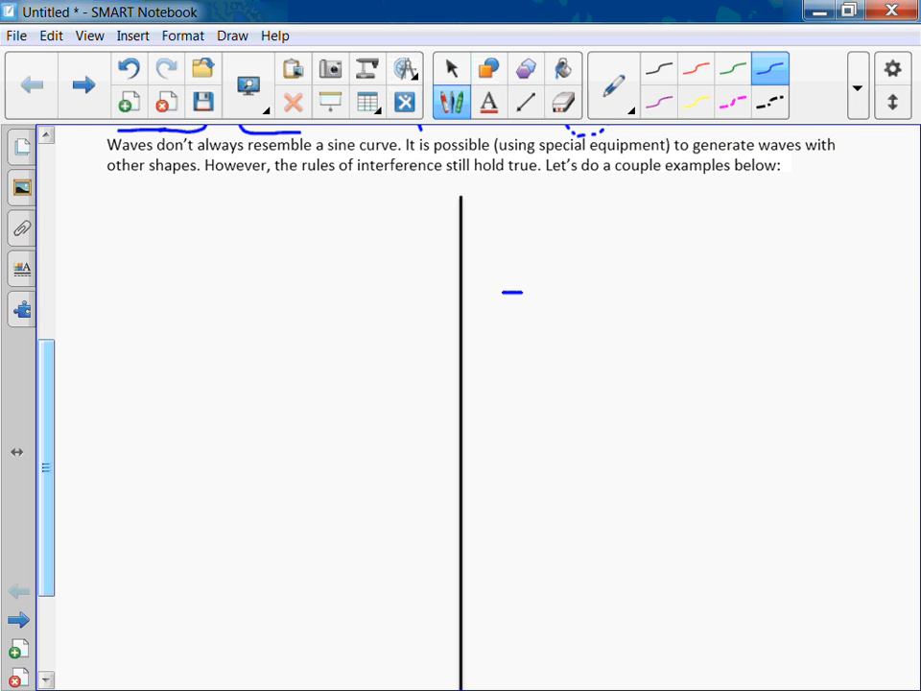
pyautogui.moveTo(499, 298); pyautogui.dragTo(647, 298)
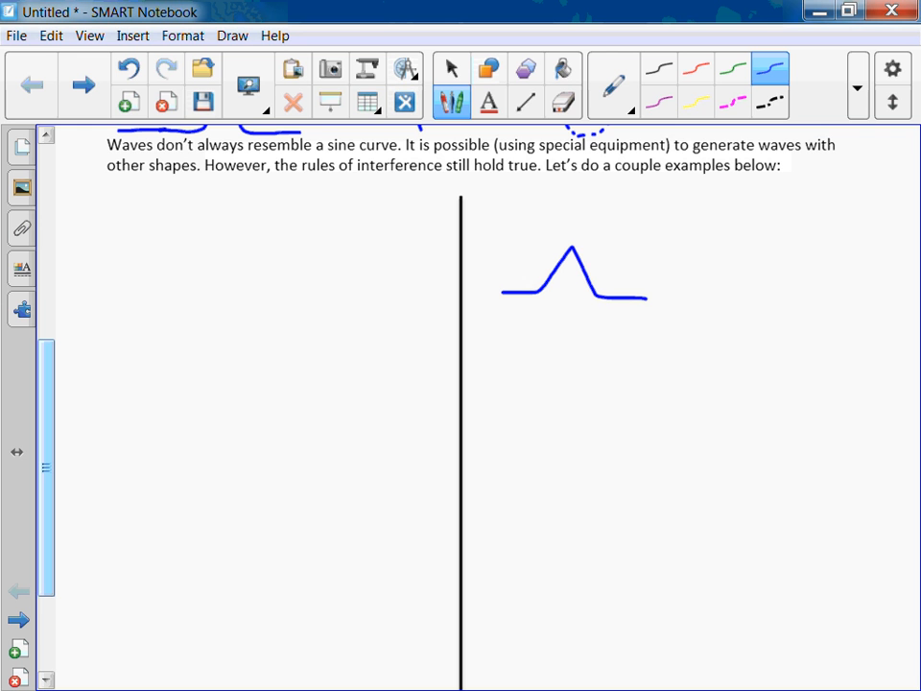
pyautogui.moveTo(506, 399); pyautogui.dragTo(521, 397)
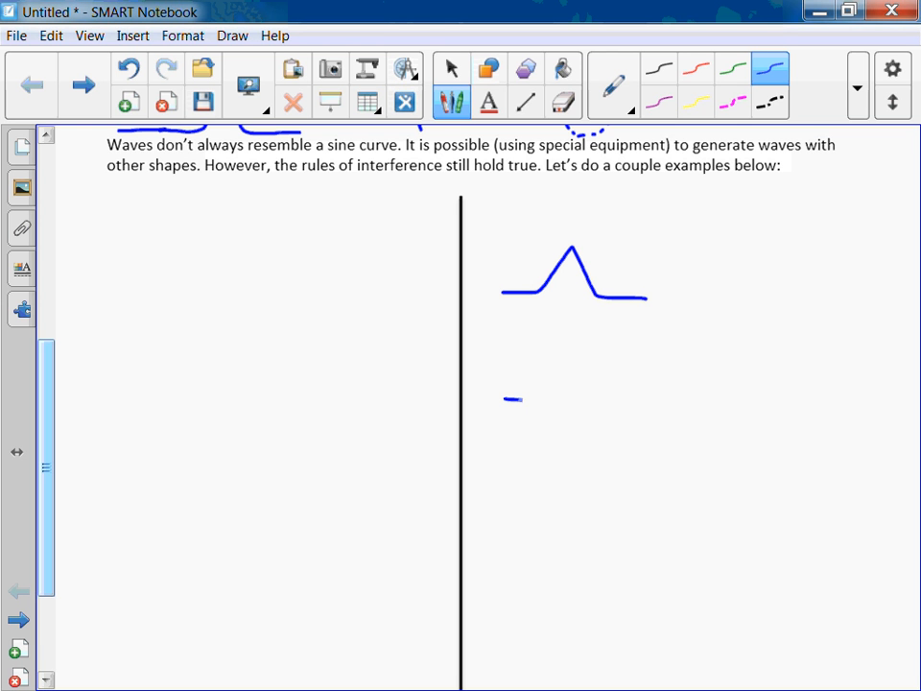
pyautogui.moveTo(504, 404); pyautogui.dragTo(600, 412)
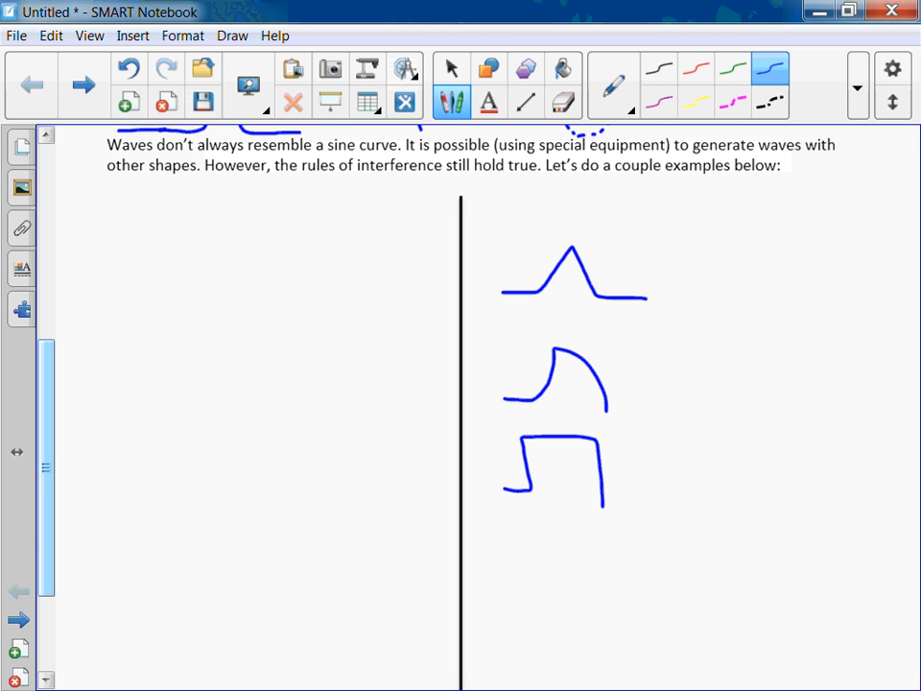
pyautogui.moveTo(608, 499); pyautogui.dragTo(677, 507)
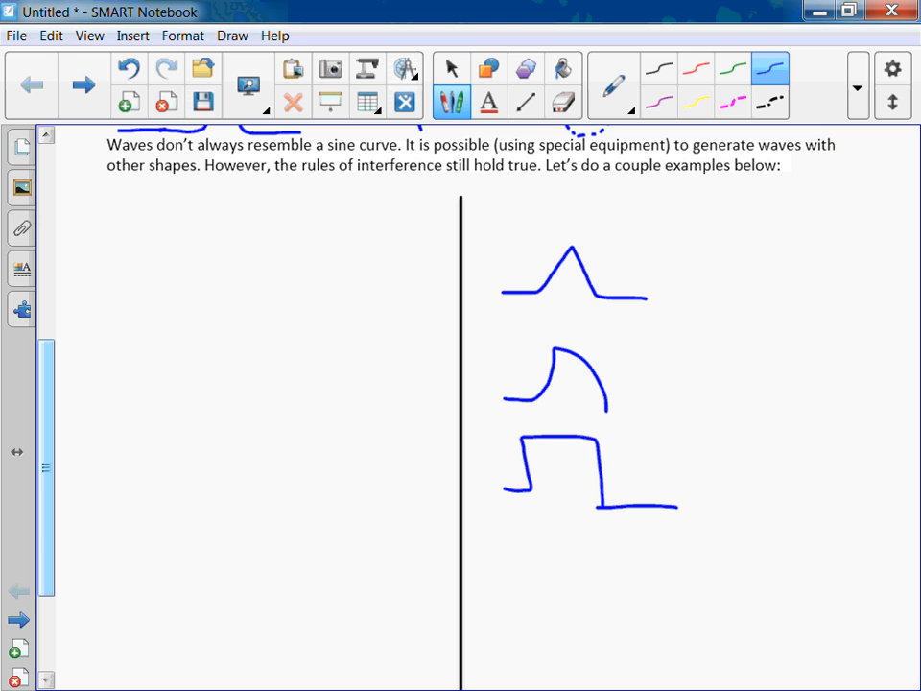
pyautogui.click(563, 101)
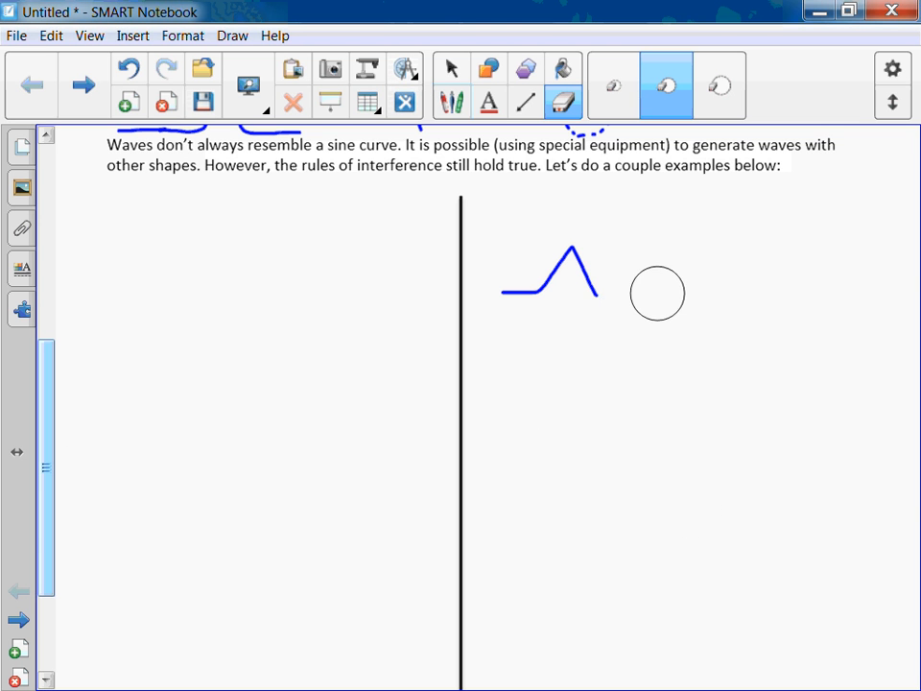
pyautogui.click(452, 101)
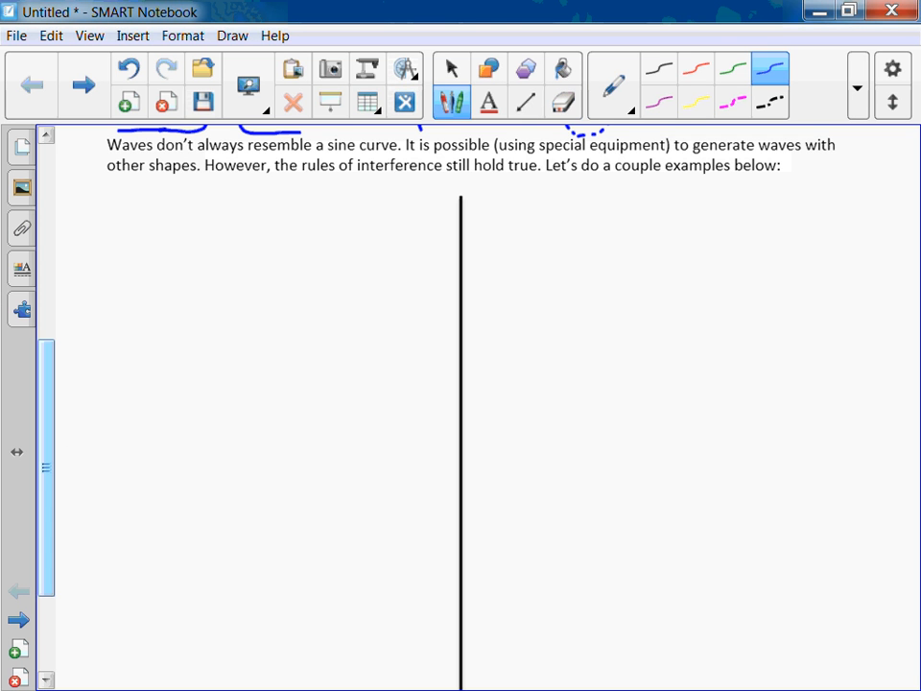
pyautogui.moveTo(507, 363); pyautogui.dragTo(749, 384)
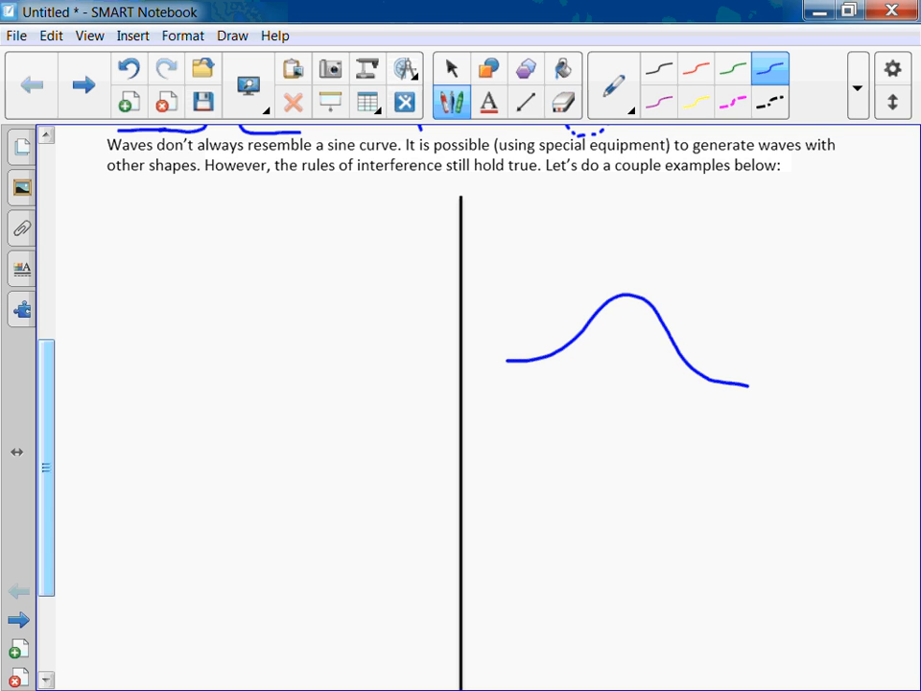
pyautogui.click(563, 102)
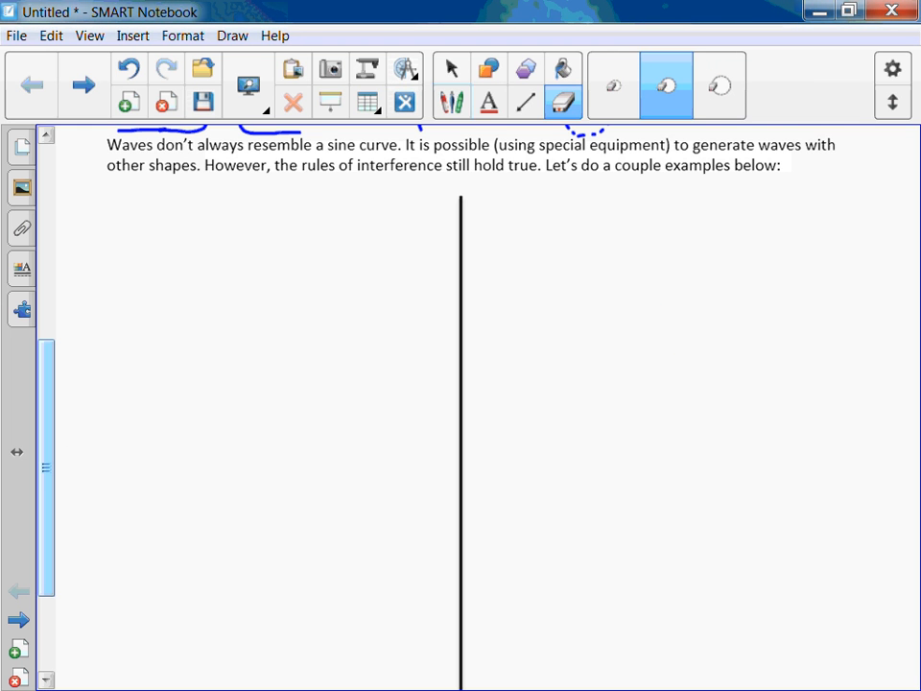
# Sketch a right-moving square pulse and a left-moving triangle pulse on one baseline.
pyautogui.click(451, 103)
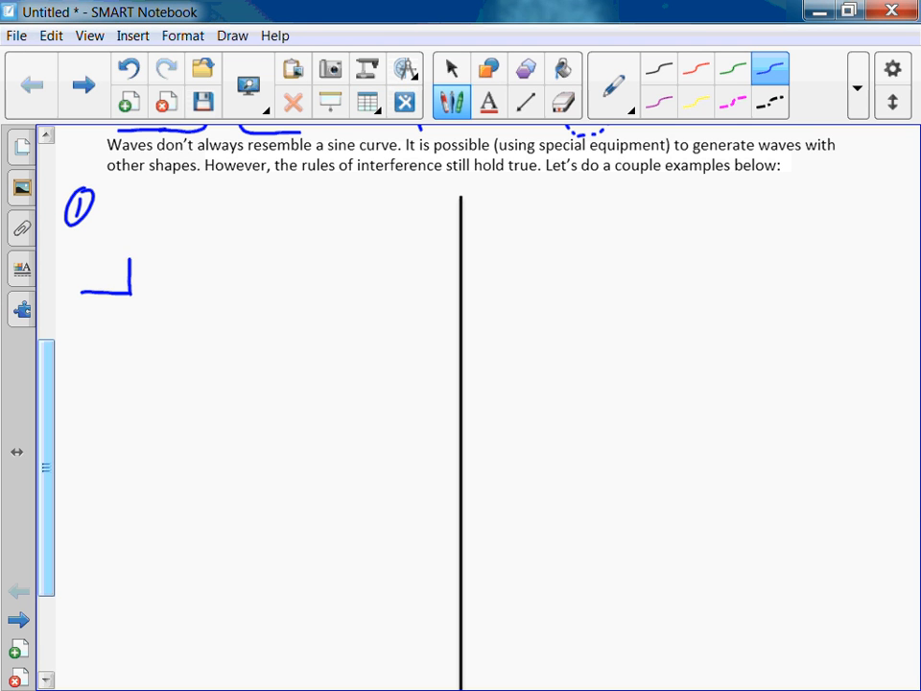
pyautogui.moveTo(135, 259); pyautogui.dragTo(192, 298)
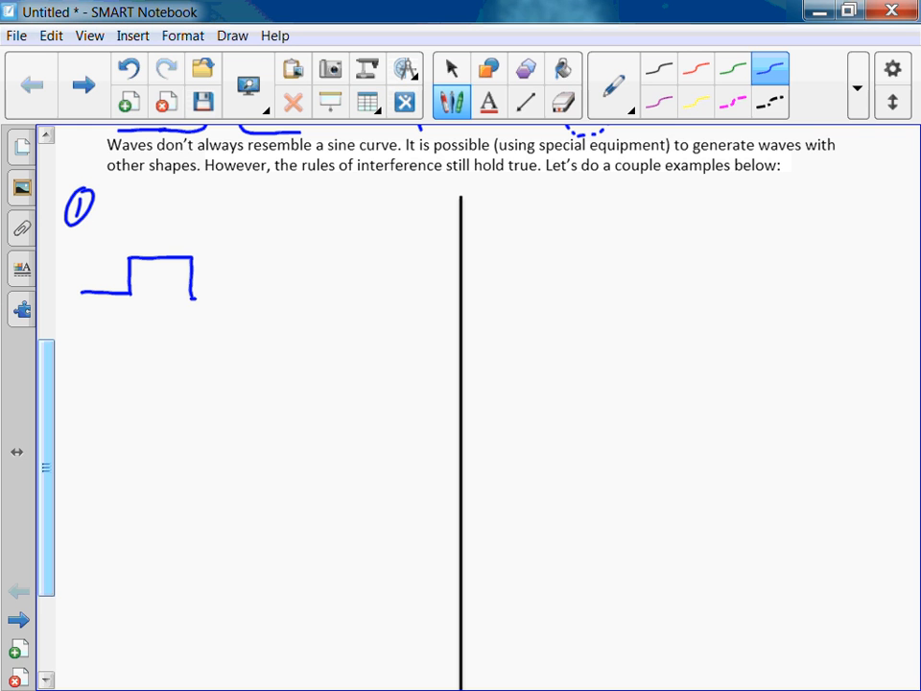
pyautogui.moveTo(190, 301); pyautogui.dragTo(333, 259)
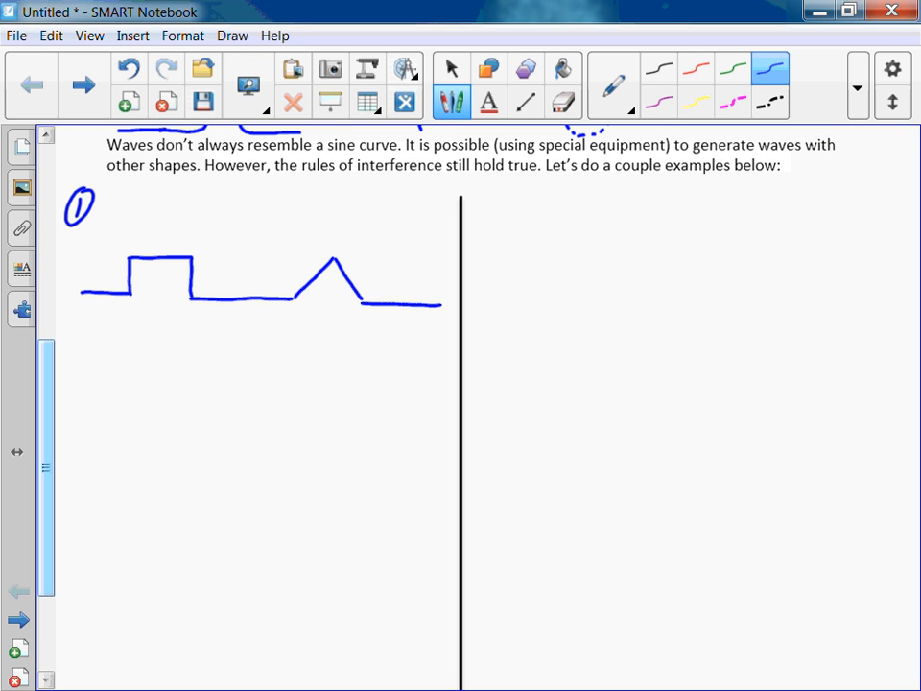
pyautogui.moveTo(139, 280); pyautogui.dragTo(173, 280)
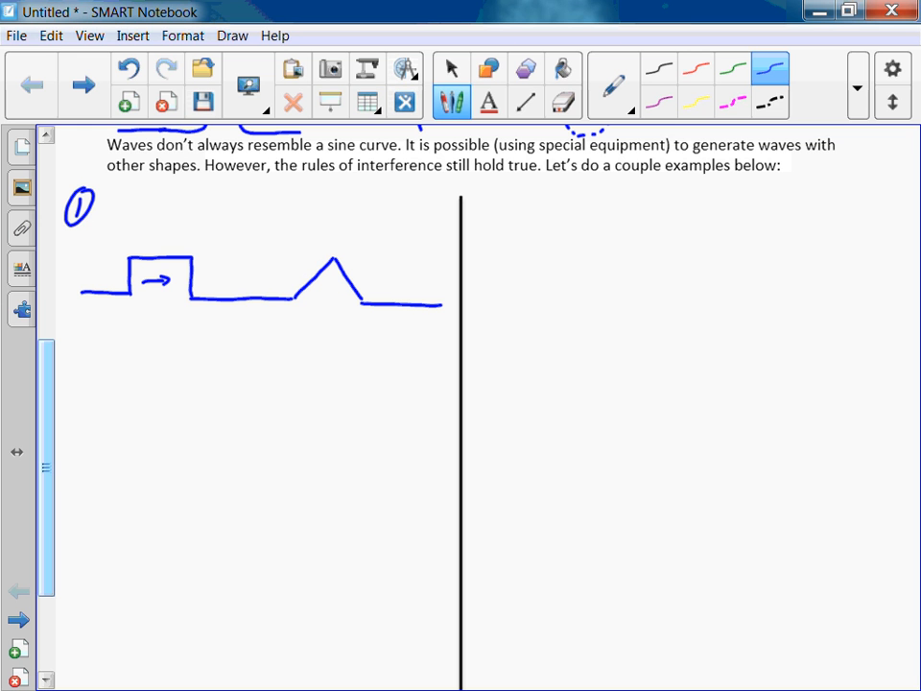
pyautogui.moveTo(341, 290); pyautogui.dragTo(312, 290)
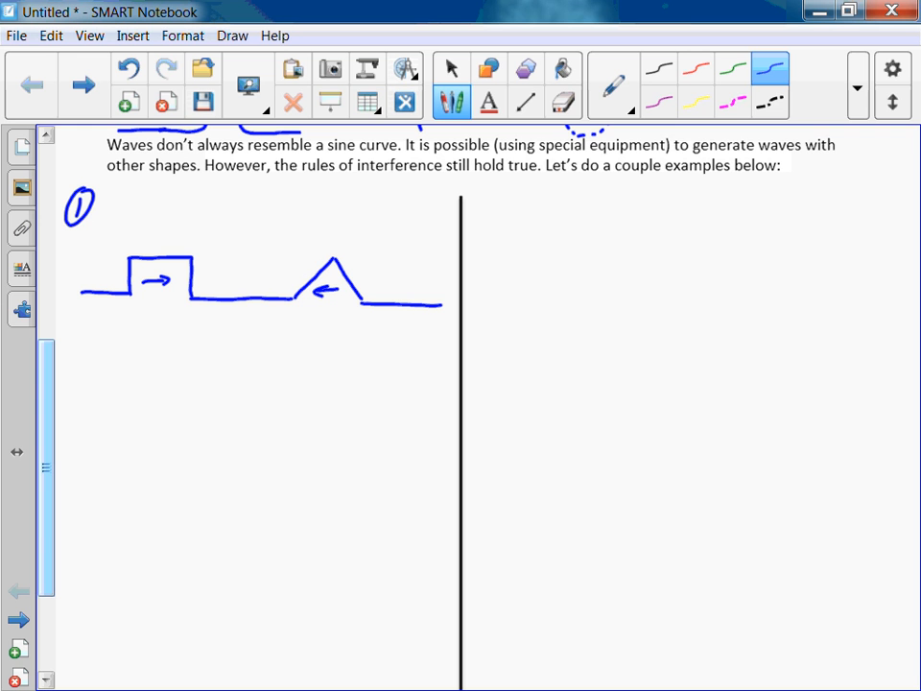
# Draw the combined overlap shape and the triangle pulse after passing.
pyautogui.moveTo(94, 406); pyautogui.dragTo(202, 403)
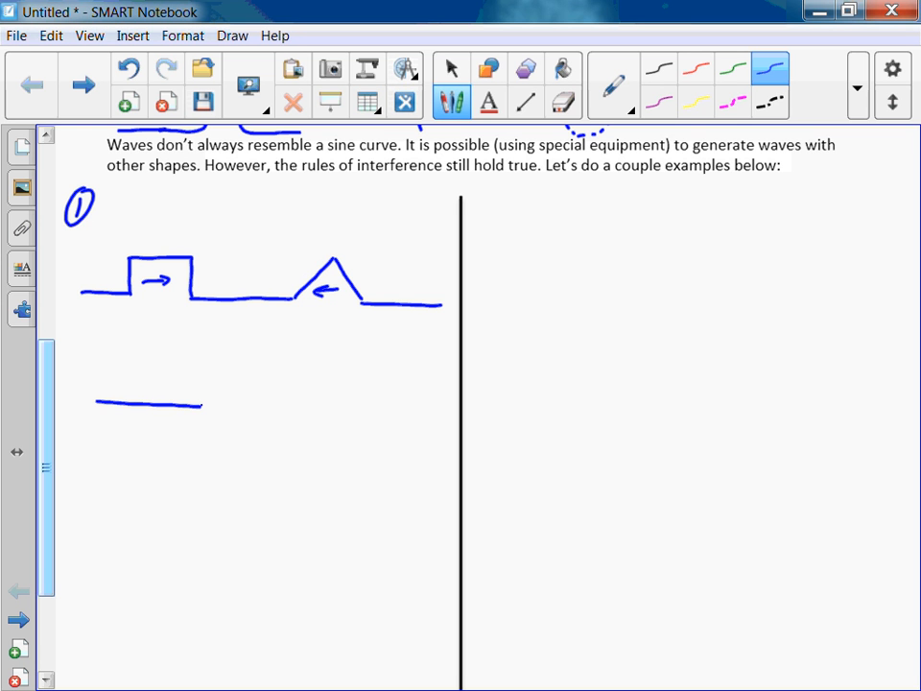
pyautogui.moveTo(202, 406); pyautogui.dragTo(201, 384)
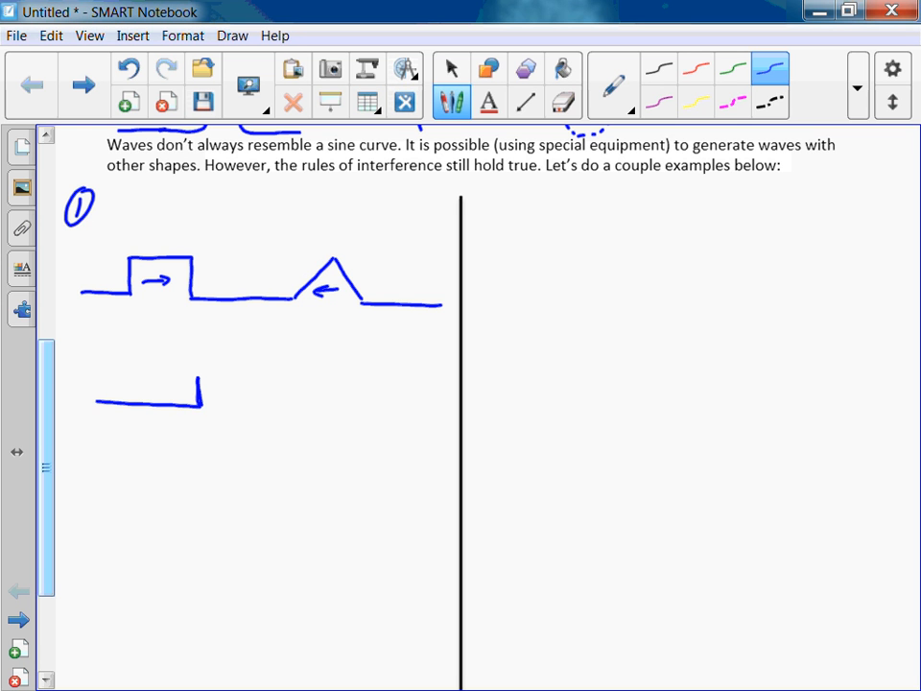
pyautogui.moveTo(202, 393); pyautogui.dragTo(259, 375)
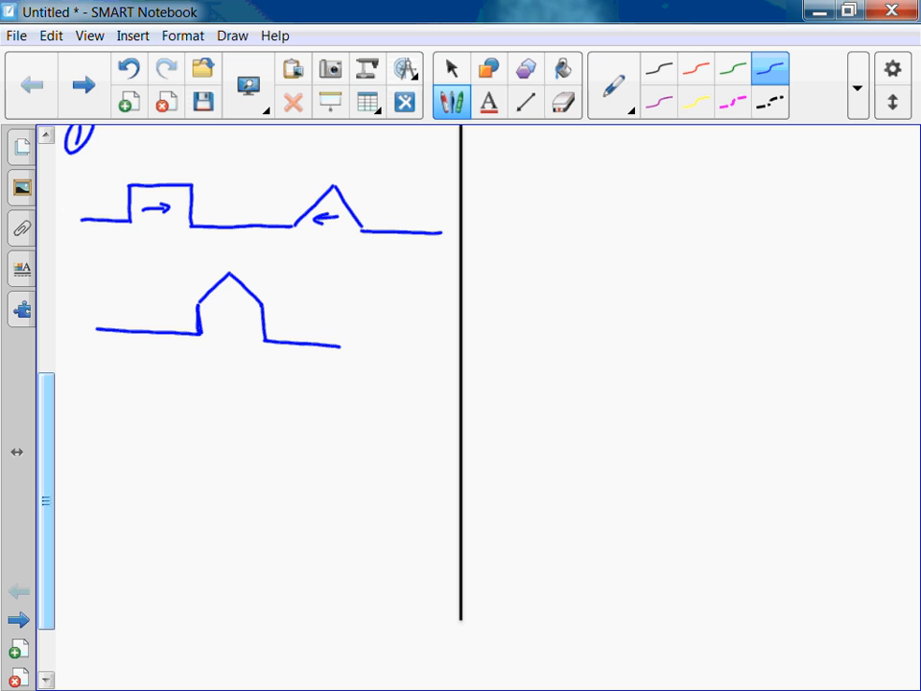
pyautogui.moveTo(94, 444); pyautogui.dragTo(144, 431)
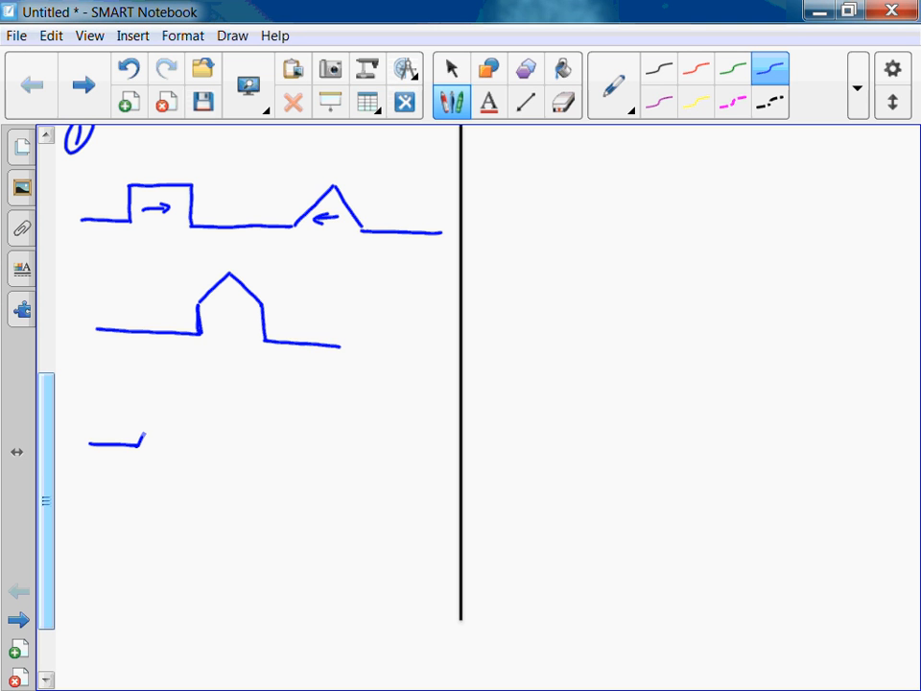
pyautogui.moveTo(144, 442); pyautogui.dragTo(192, 456)
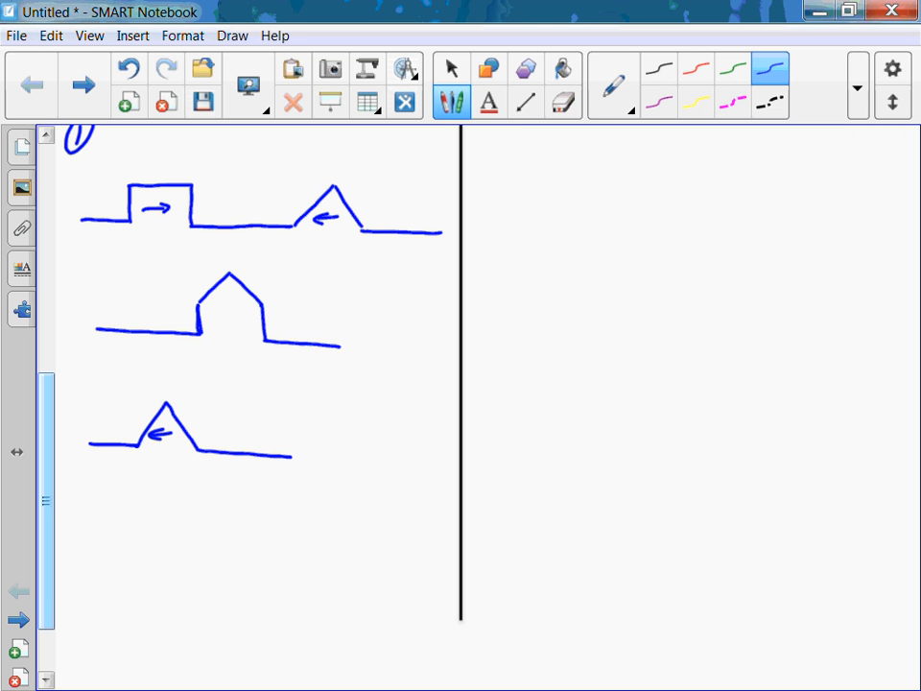
# Add a red dotted line and arrows inside the overlap shape, then return to blue ink.
pyautogui.click(696, 69)
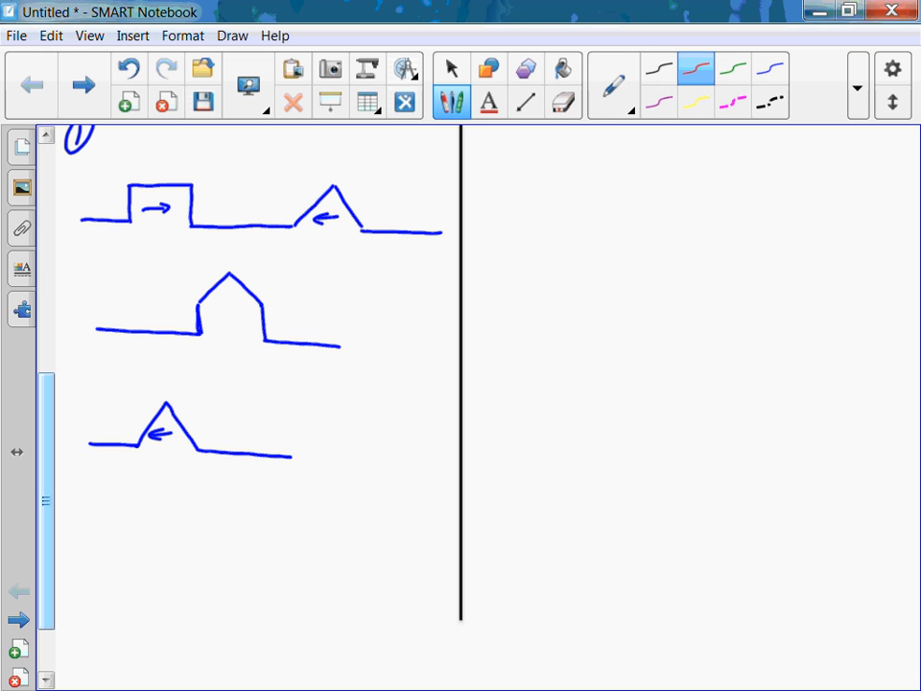
pyautogui.moveTo(201, 309); pyautogui.dragTo(260, 309)
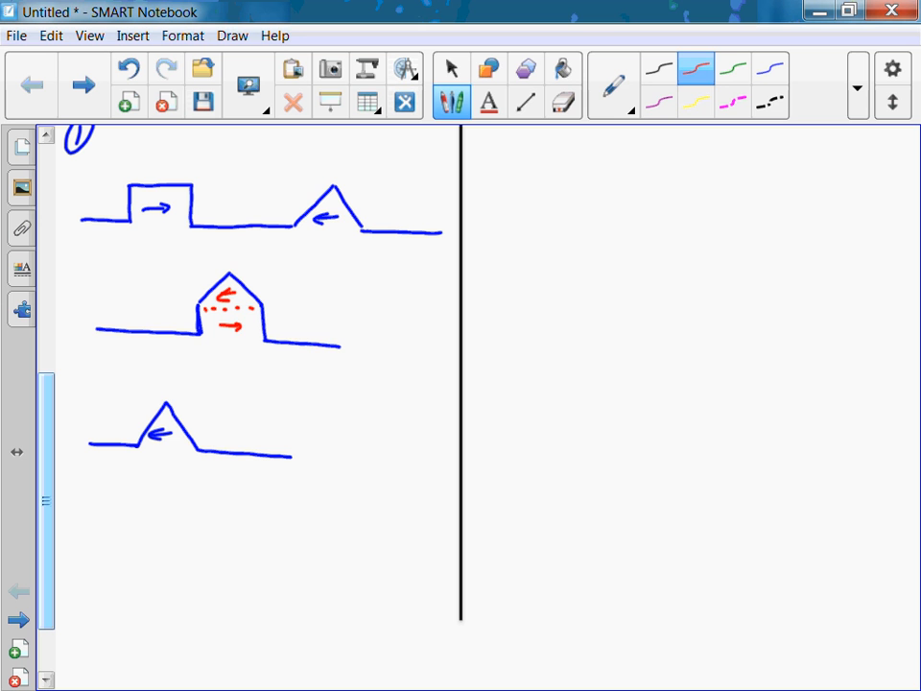
pyautogui.click(768, 68)
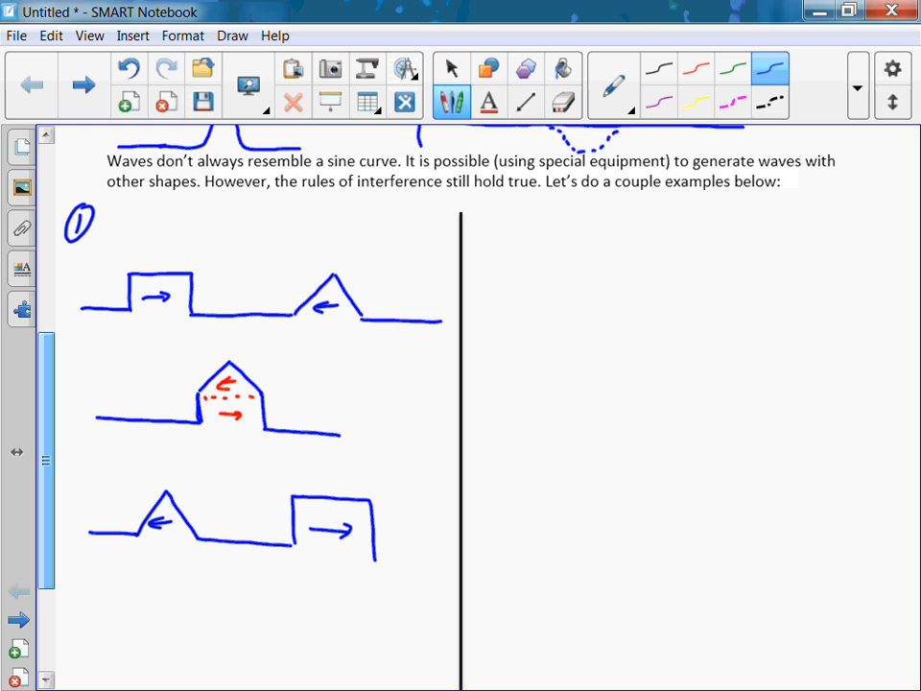
# Label example 2 with a circled 2 and undo a mistaken pulse stroke.
pyautogui.moveTo(484, 221); pyautogui.dragTo(489, 226)
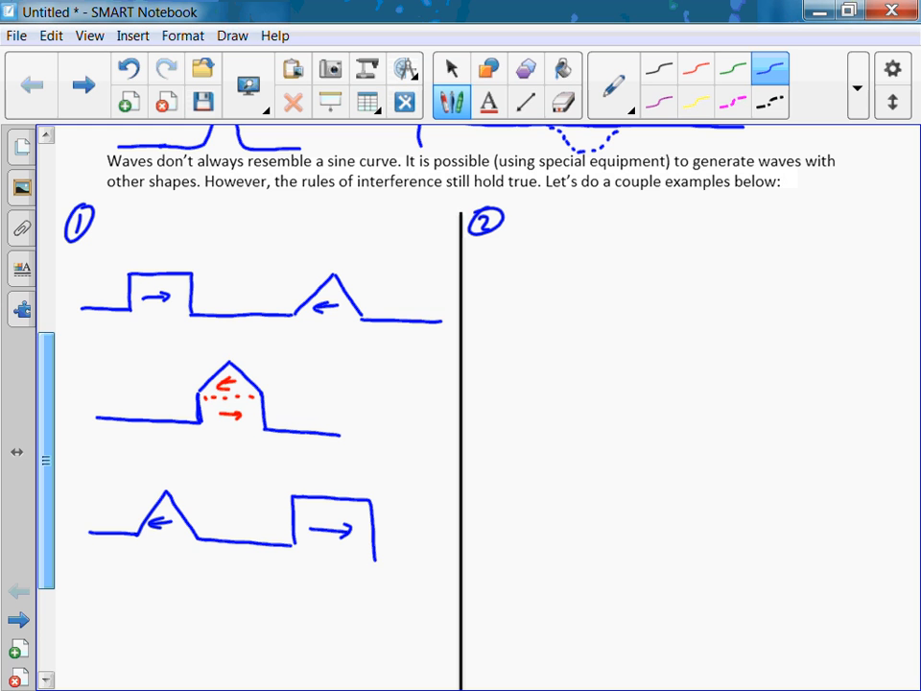
pyautogui.moveTo(490, 304); pyautogui.dragTo(519, 303)
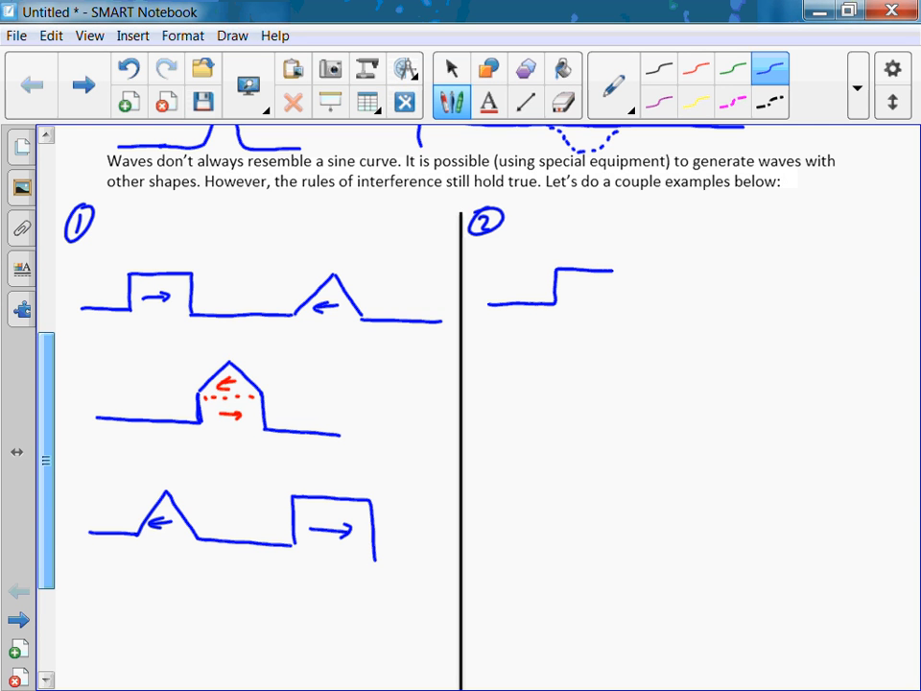
pyautogui.click(563, 100)
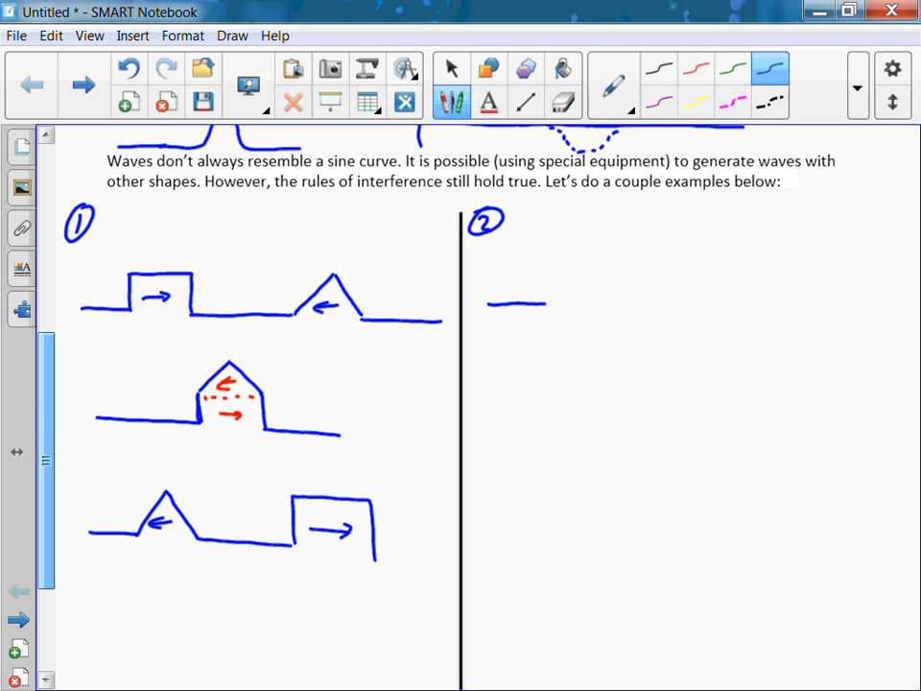
# Draw a right-moving rounded bump pulse and a left-moving inverted square pulse on a baseline.
pyautogui.moveTo(532, 302); pyautogui.dragTo(590, 278)
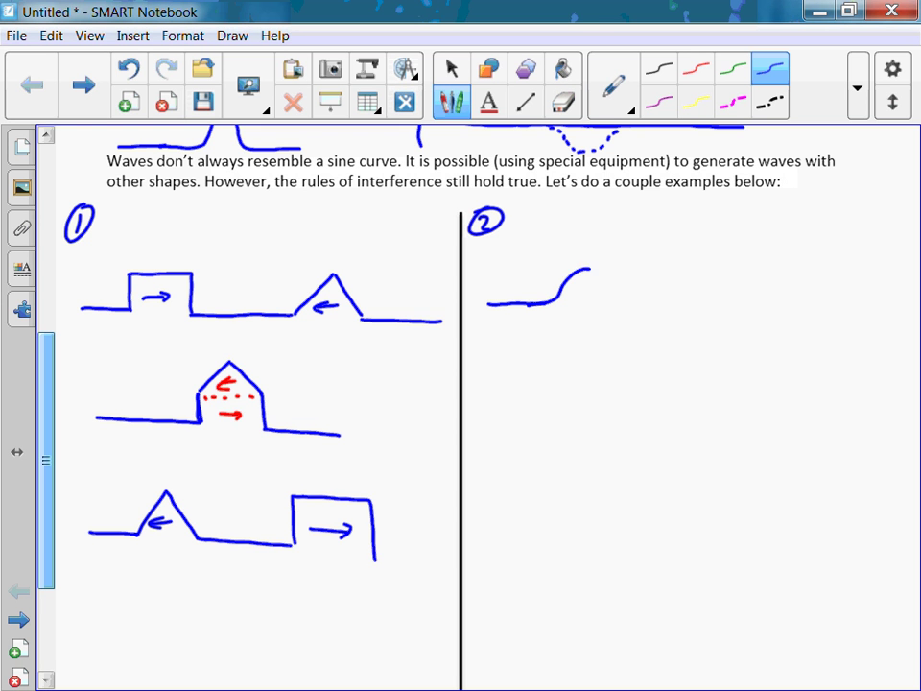
pyautogui.moveTo(576, 283); pyautogui.dragTo(672, 309)
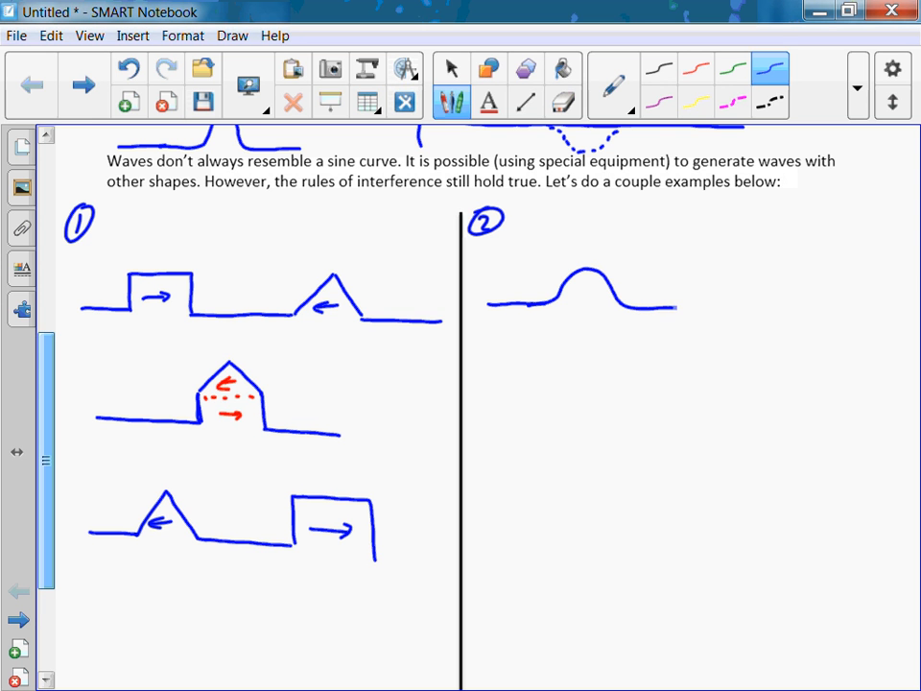
pyautogui.moveTo(675, 307); pyautogui.dragTo(753, 307)
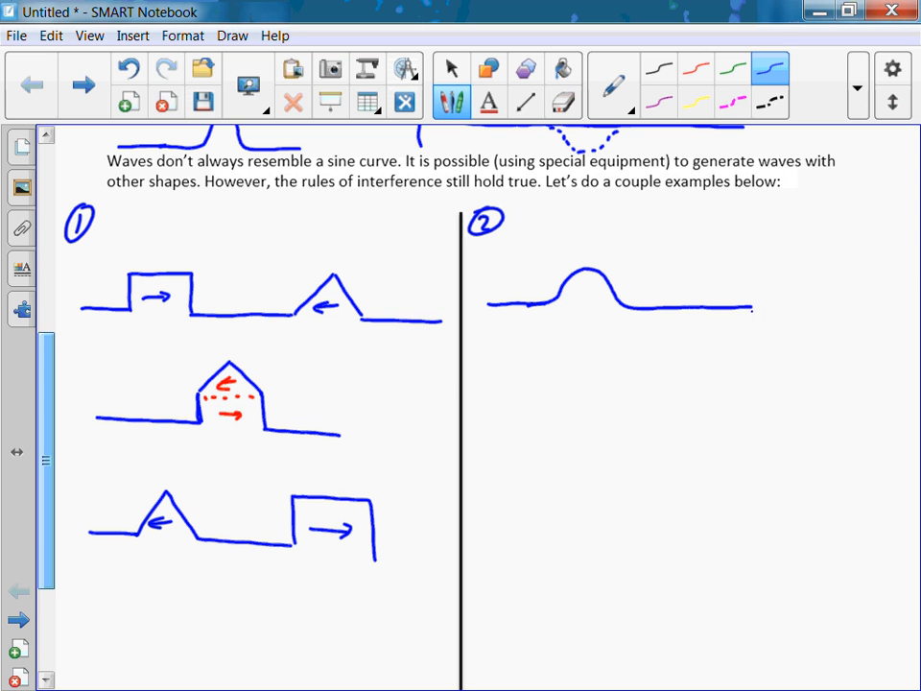
pyautogui.moveTo(754, 309); pyautogui.dragTo(813, 336)
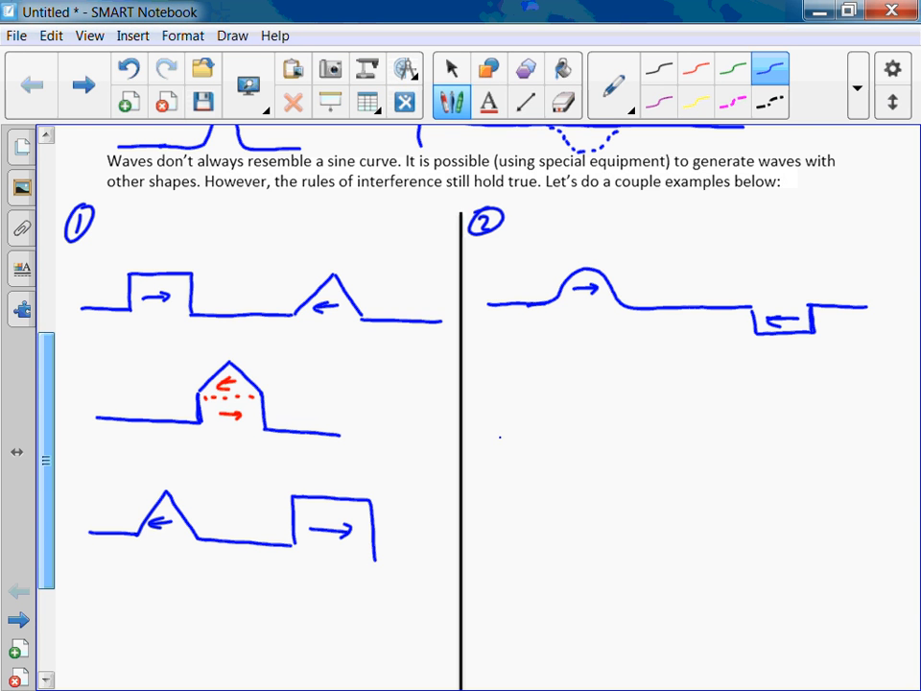
# Sketch the spiky overlap shape of the rounded and inverted square pulses.
pyautogui.moveTo(499, 439); pyautogui.dragTo(616, 439)
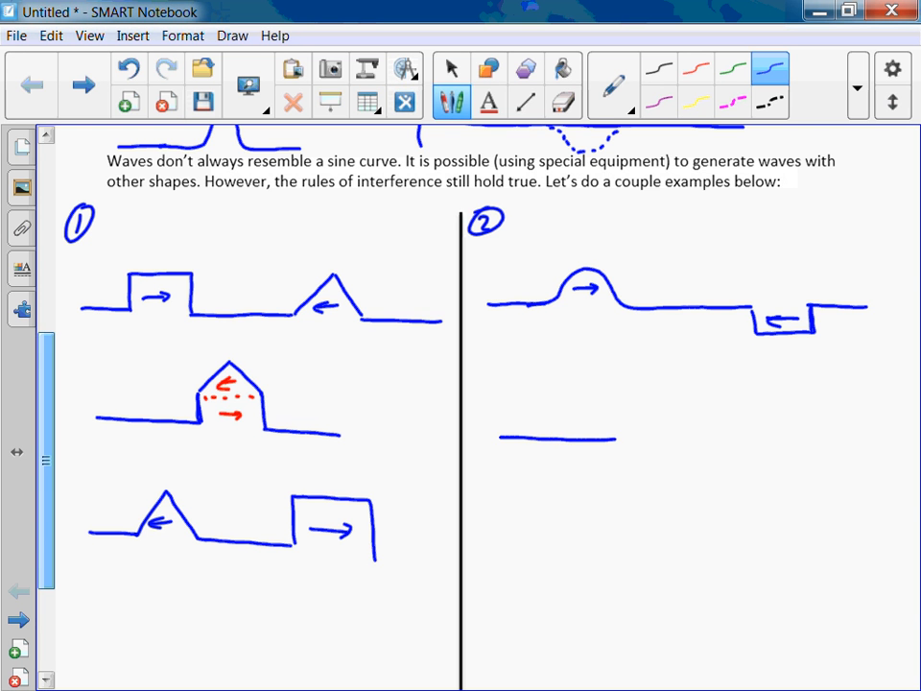
pyautogui.moveTo(617, 441); pyautogui.dragTo(634, 422)
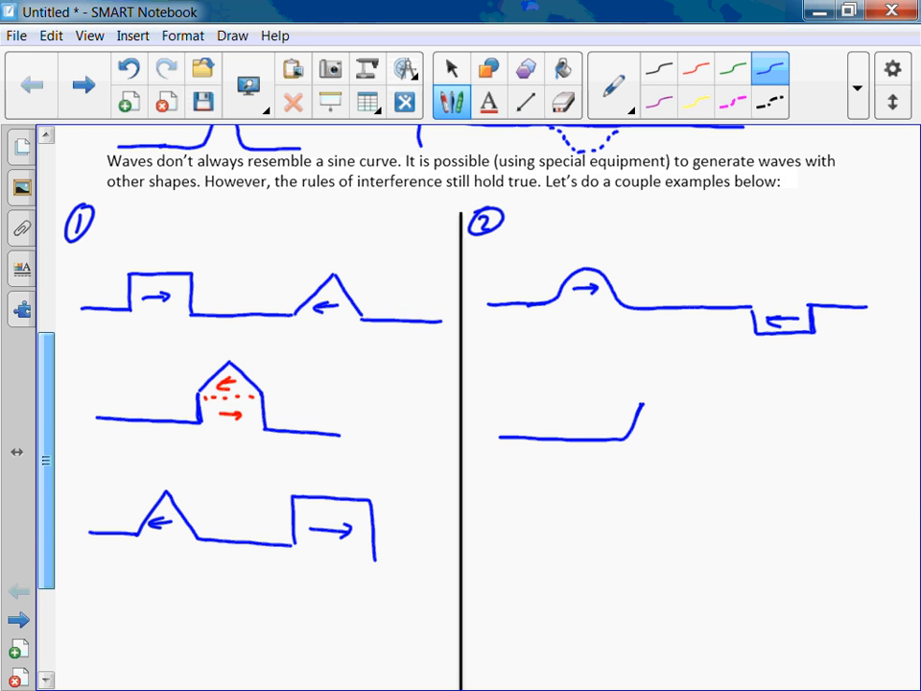
pyautogui.moveTo(645, 411); pyautogui.dragTo(686, 441)
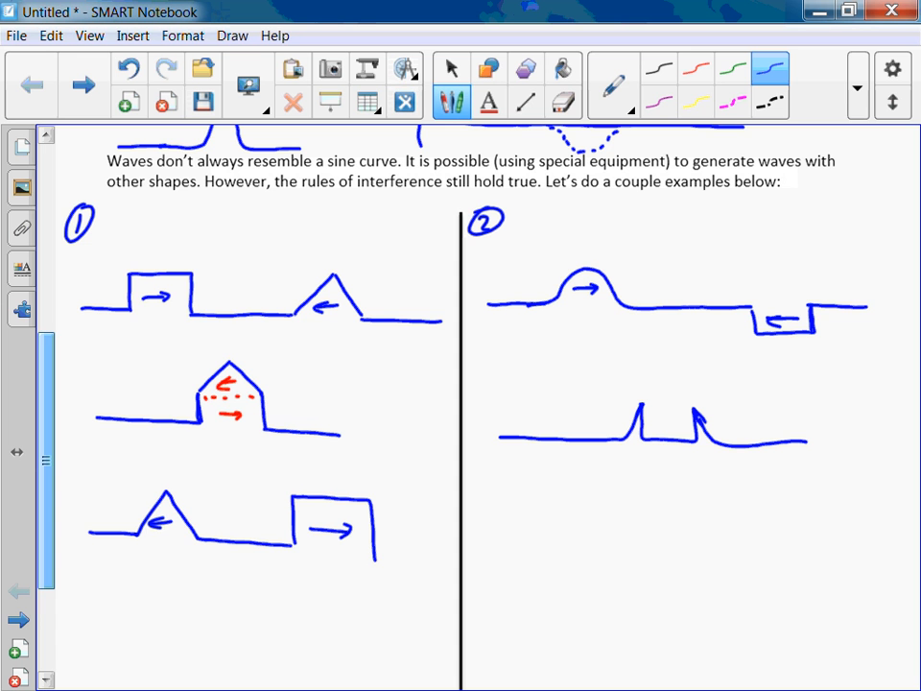
# Draw the inverted square and rounded pulses after passing, arrowed left and right.
pyautogui.scroll(-3)
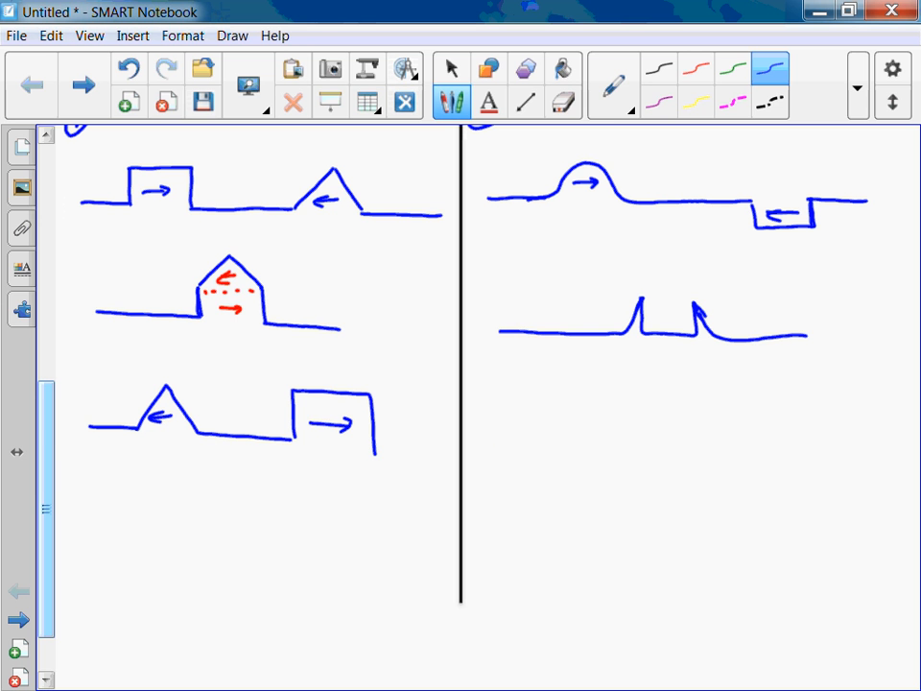
pyautogui.moveTo(499, 451); pyautogui.dragTo(554, 485)
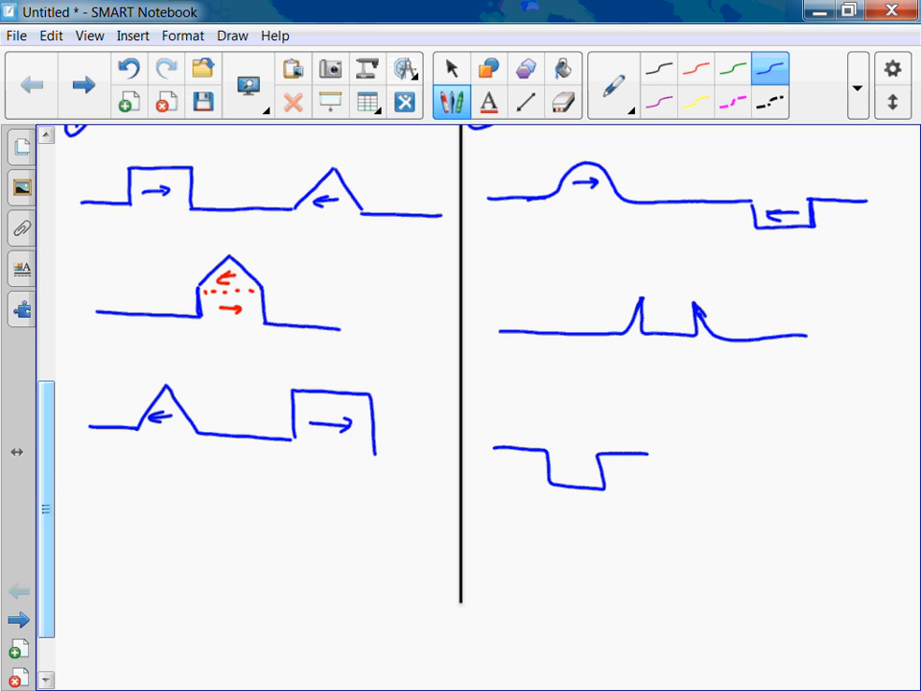
pyautogui.moveTo(648, 471); pyautogui.dragTo(777, 432)
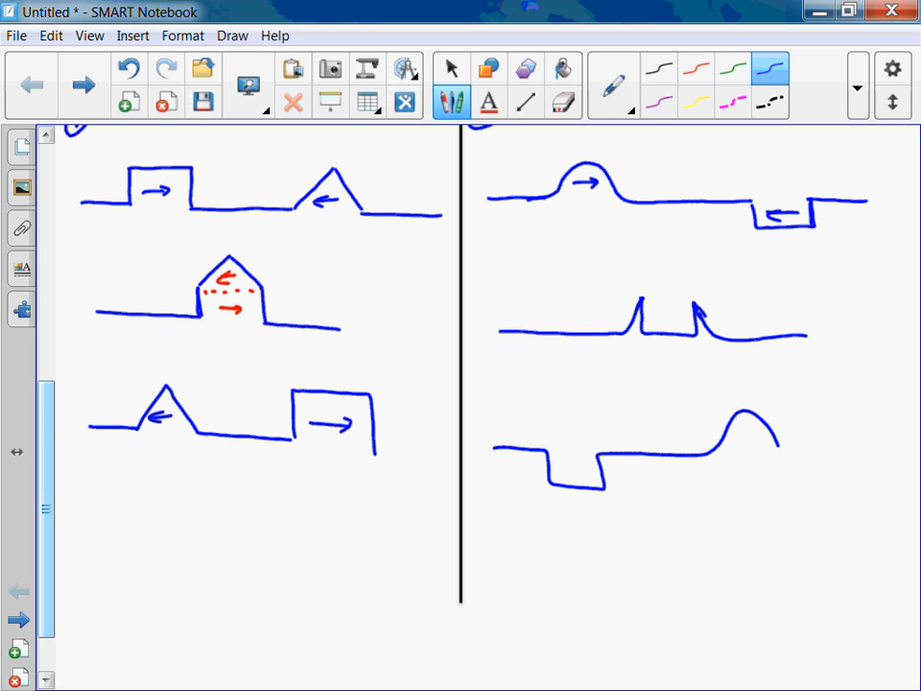
pyautogui.moveTo(734, 437); pyautogui.dragTo(763, 437)
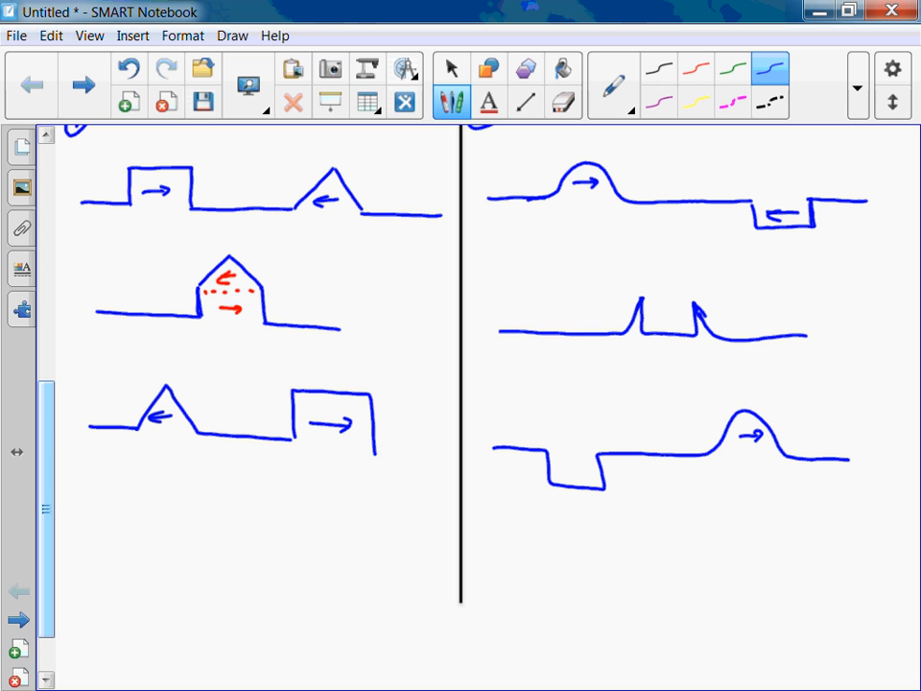
pyautogui.moveTo(591, 467); pyautogui.dragTo(556, 468)
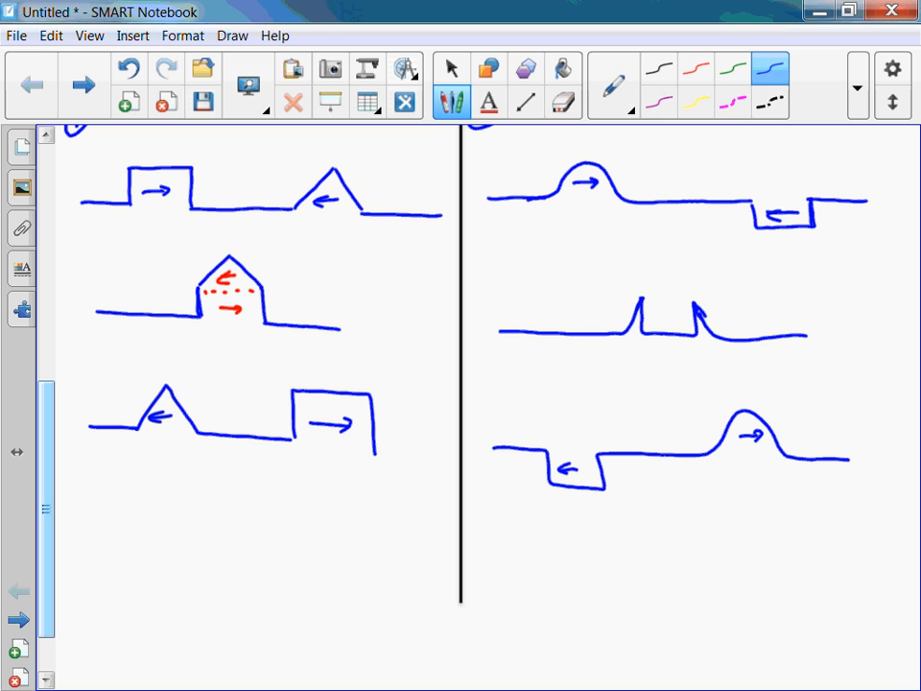
pyautogui.click(451, 67)
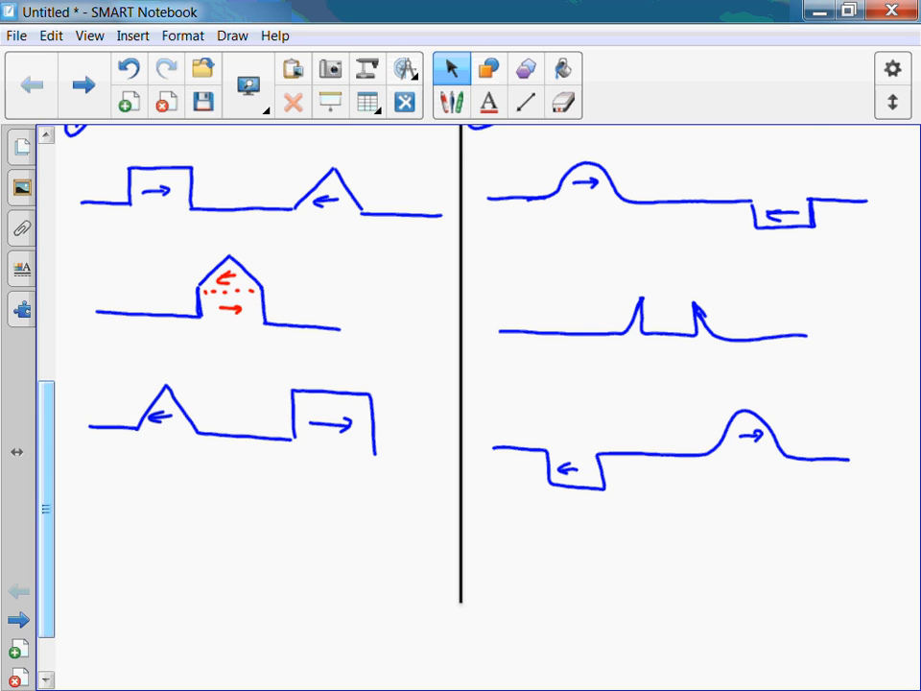
# Scroll to the Wave Reflection page and pick the blue pen for handwriting.
pyautogui.scroll(-3)
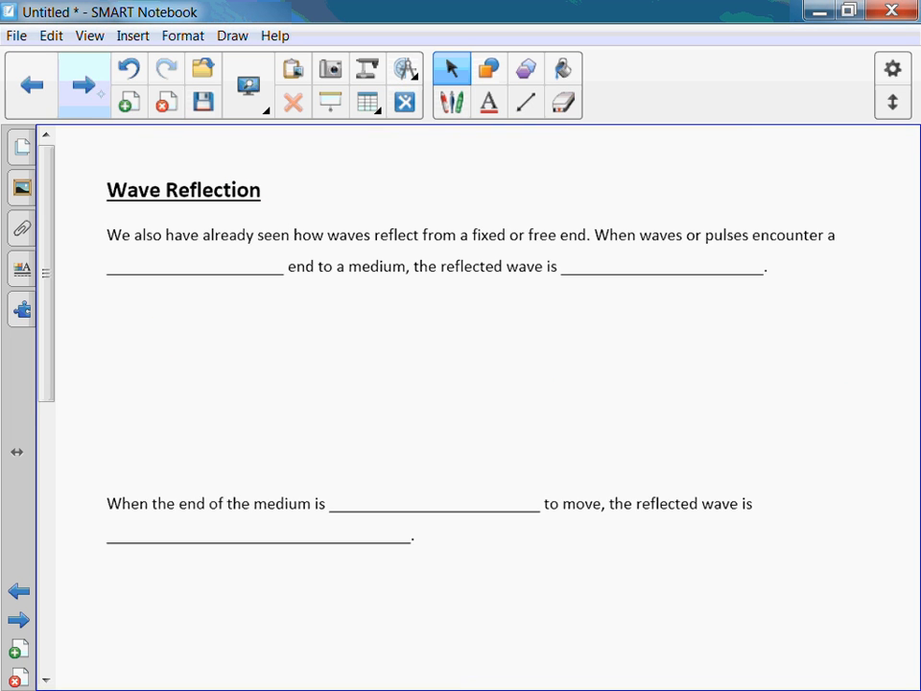
pyautogui.scroll(3)
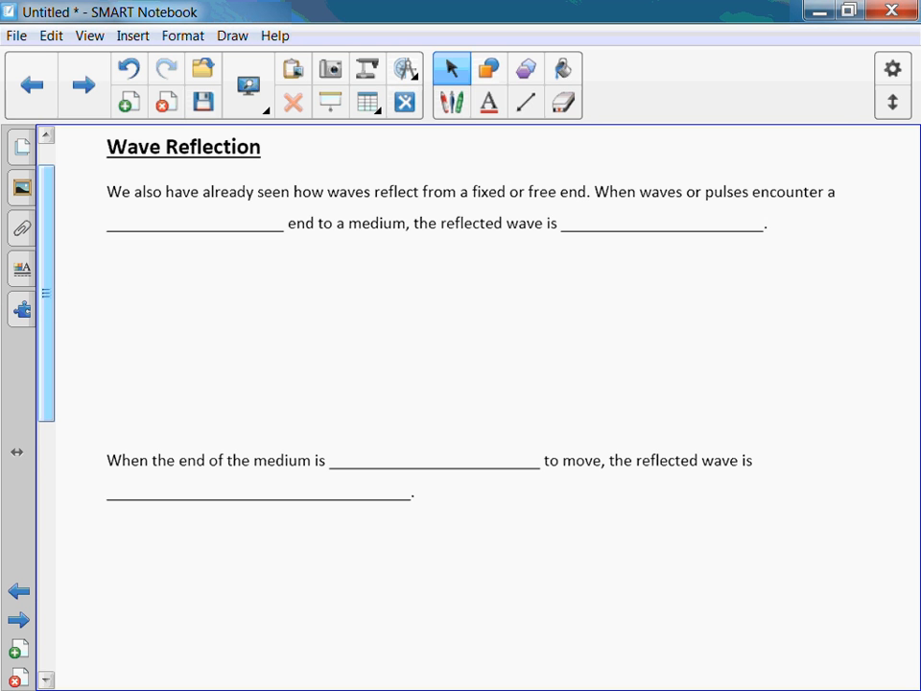
pyautogui.click(452, 102)
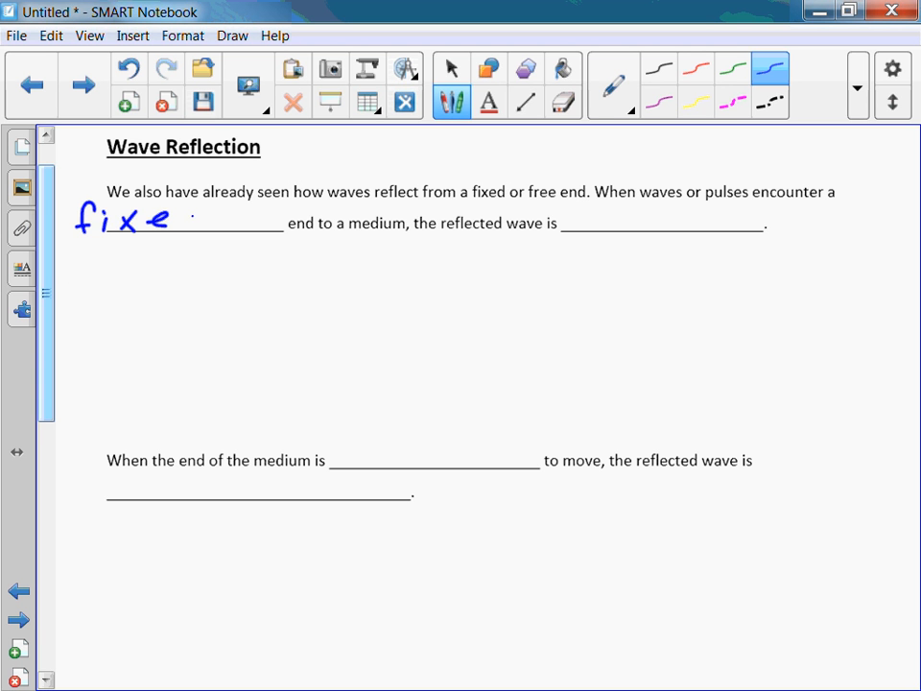
# Handwrite 'fixed' and 'inverted' in the two Wave Reflection blanks.
pyautogui.moveTo(177, 221); pyautogui.dragTo(201, 215)
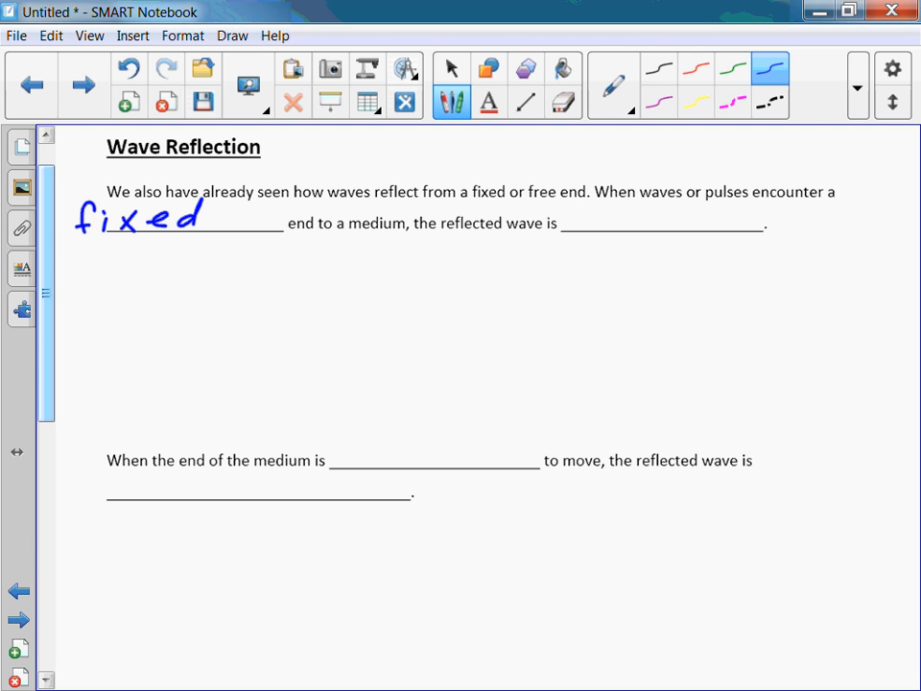
pyautogui.moveTo(572, 216); pyautogui.dragTo(634, 216)
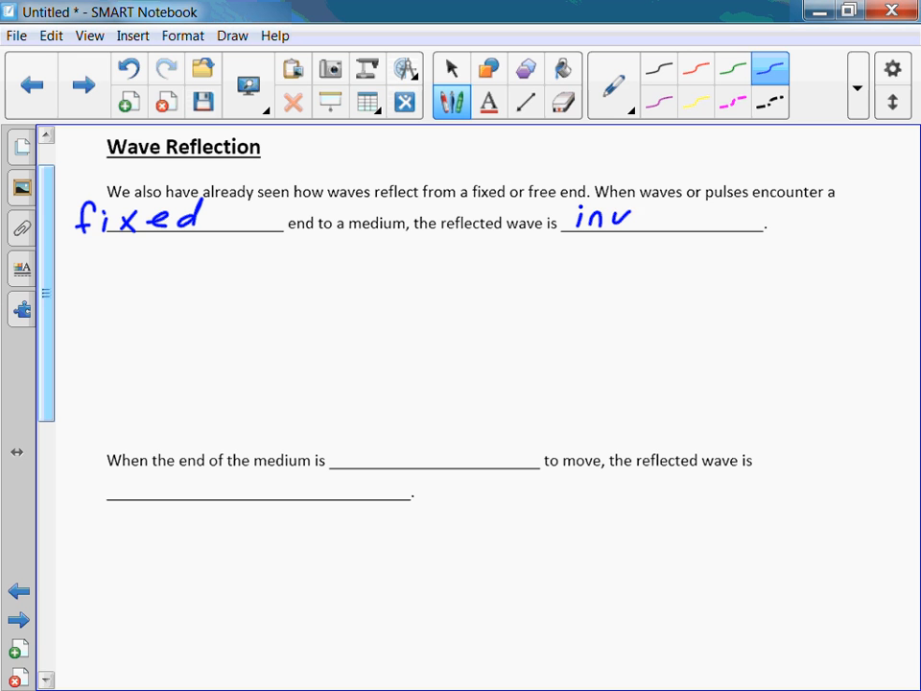
pyautogui.moveTo(638, 222); pyautogui.dragTo(734, 219)
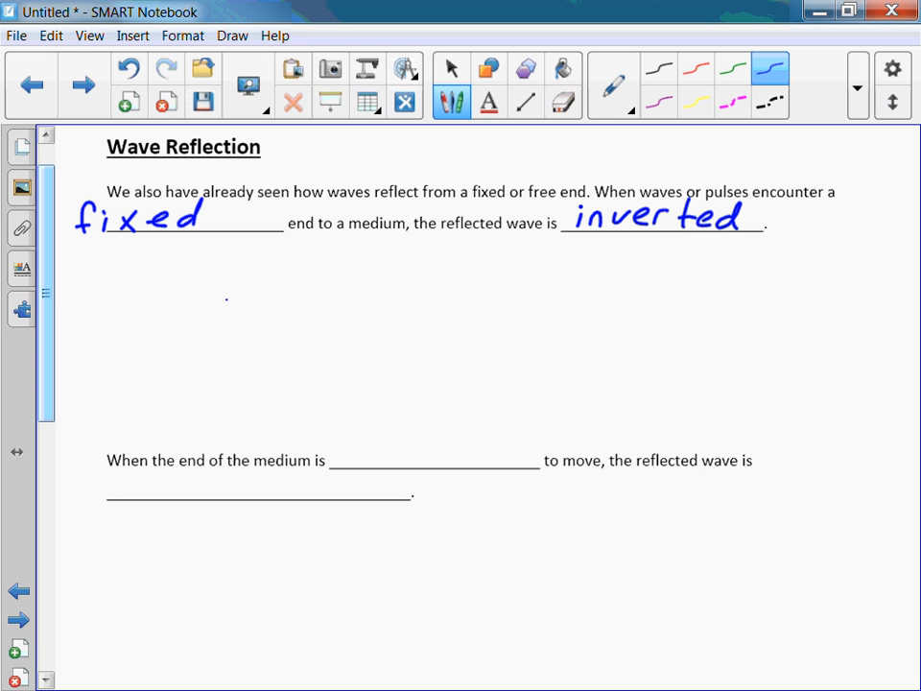
# Sketch an incoming pulse with rightward arrow heading toward a fixed wall.
pyautogui.moveTo(228, 302); pyautogui.dragTo(256, 300)
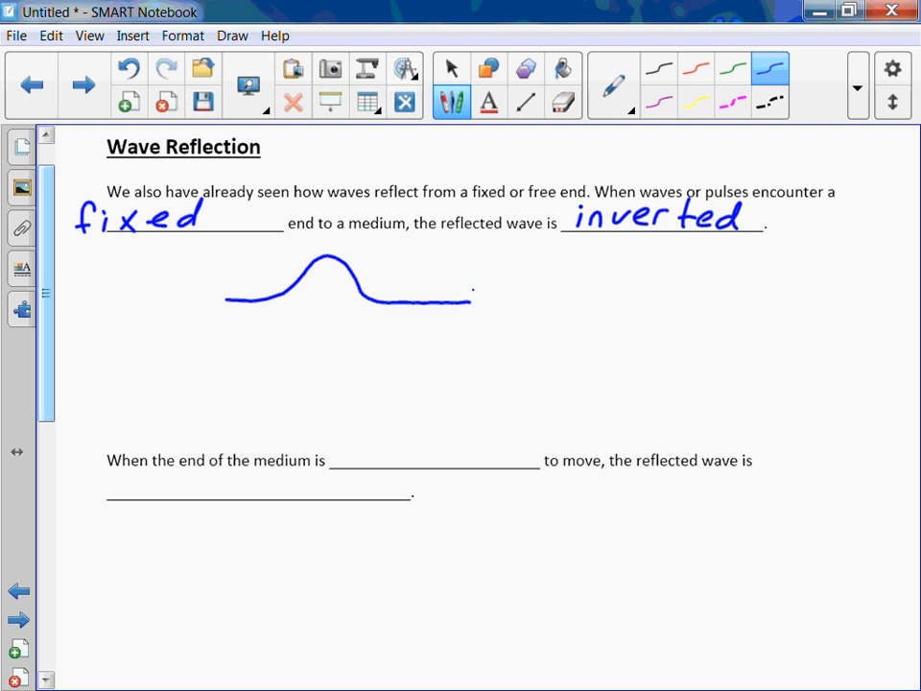
pyautogui.moveTo(471, 285); pyautogui.dragTo(470, 319)
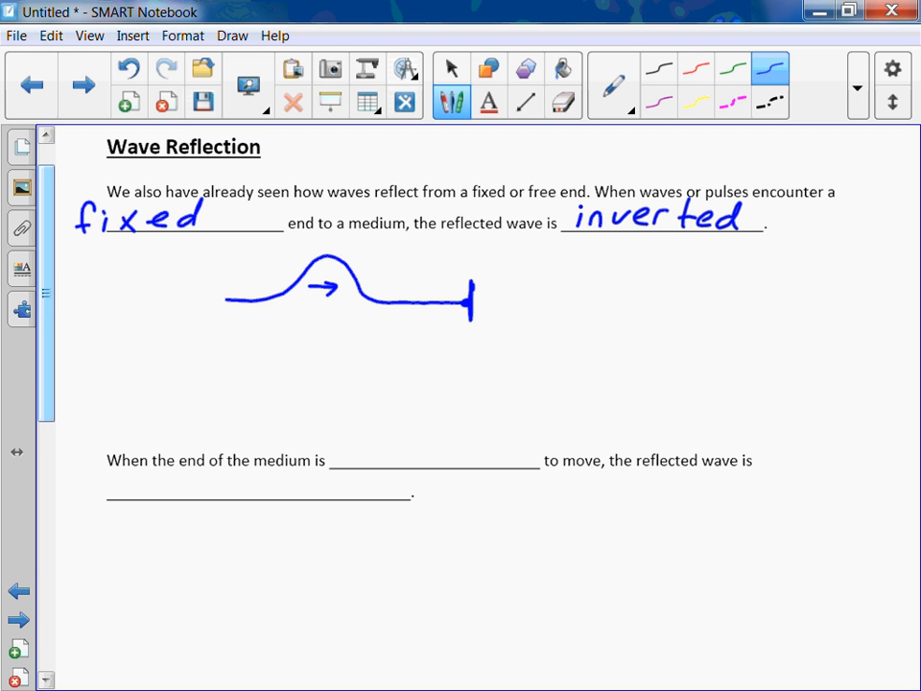
# Draw the inverted reflected pulse at the fixed wall with a leftward arrow.
pyautogui.moveTo(235, 363); pyautogui.dragTo(283, 361)
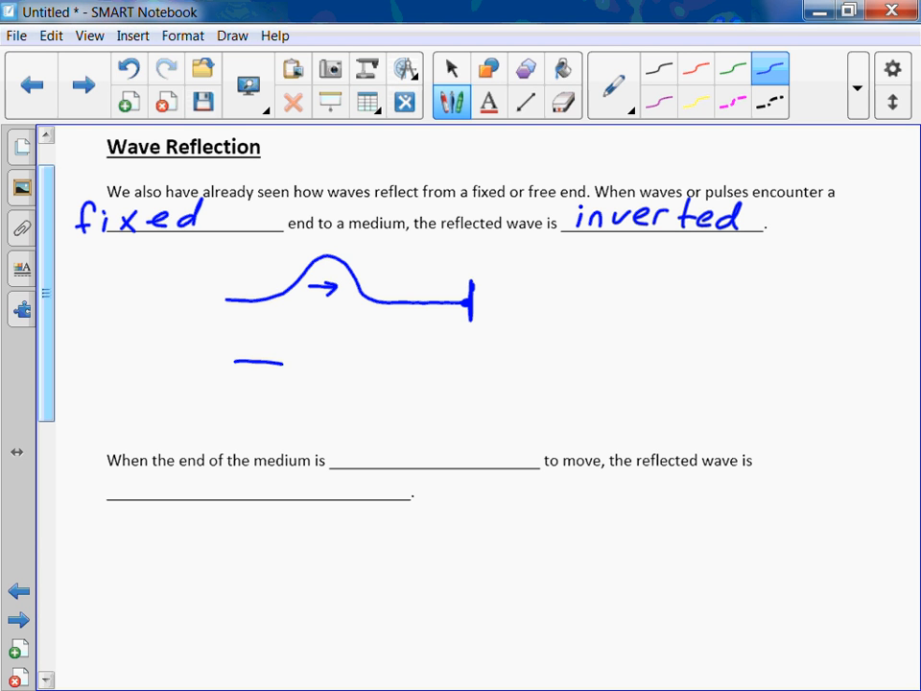
pyautogui.moveTo(244, 362); pyautogui.dragTo(408, 369)
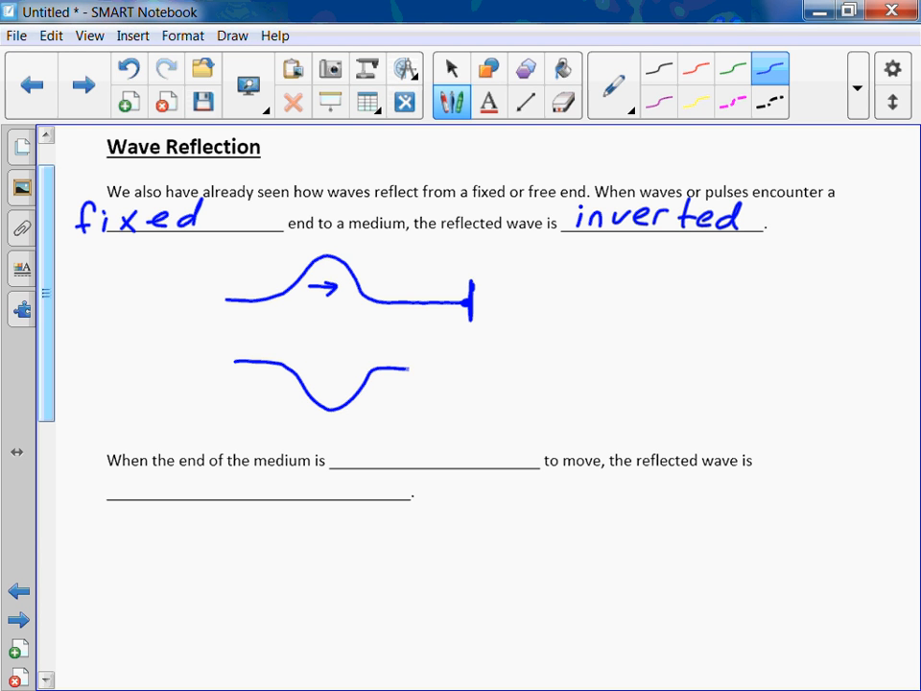
pyautogui.moveTo(408, 373); pyautogui.dragTo(475, 373)
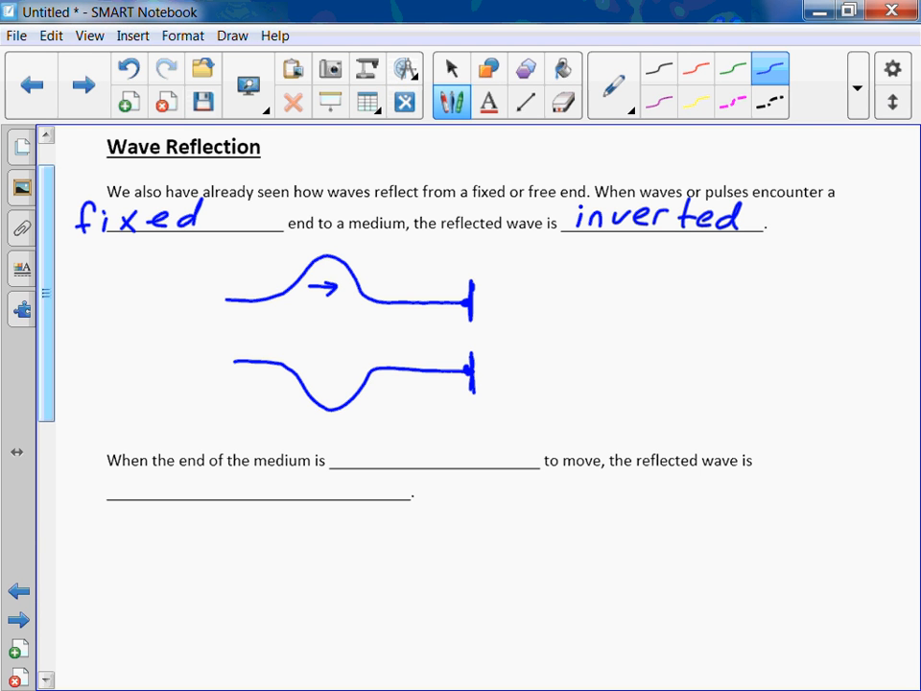
pyautogui.moveTo(355, 378); pyautogui.dragTo(307, 378)
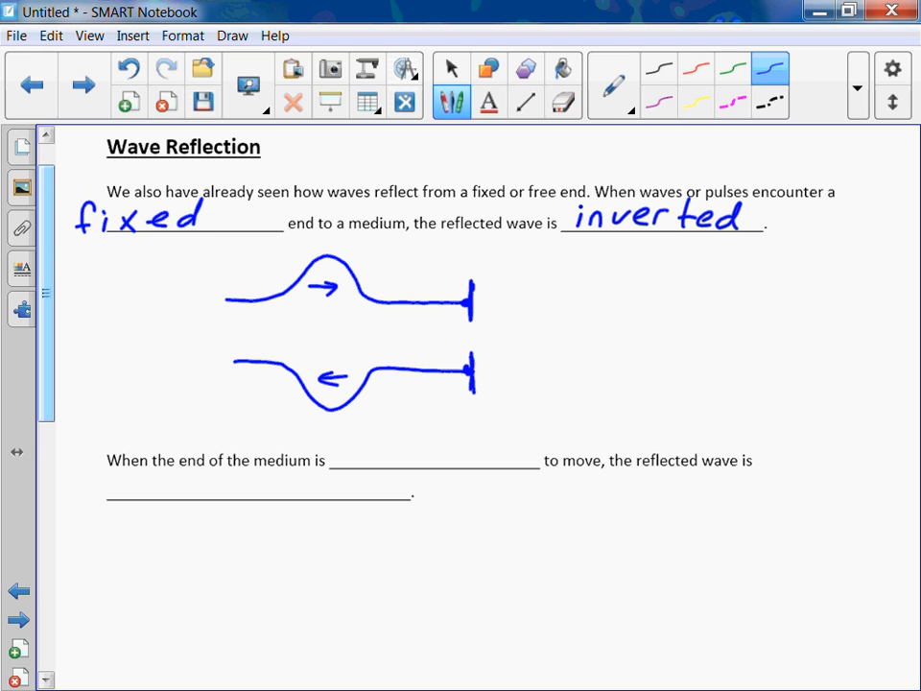
pyautogui.scroll(3)
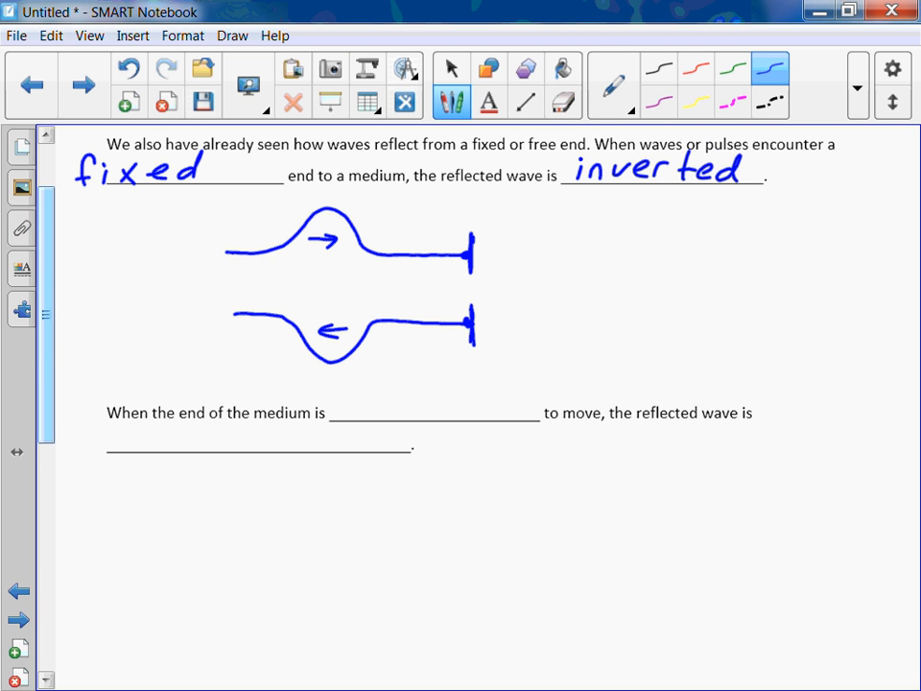
# Handwrite 'free' and 'non-inverted' in the free-end sentence blanks.
pyautogui.moveTo(352, 377); pyautogui.dragTo(358, 391)
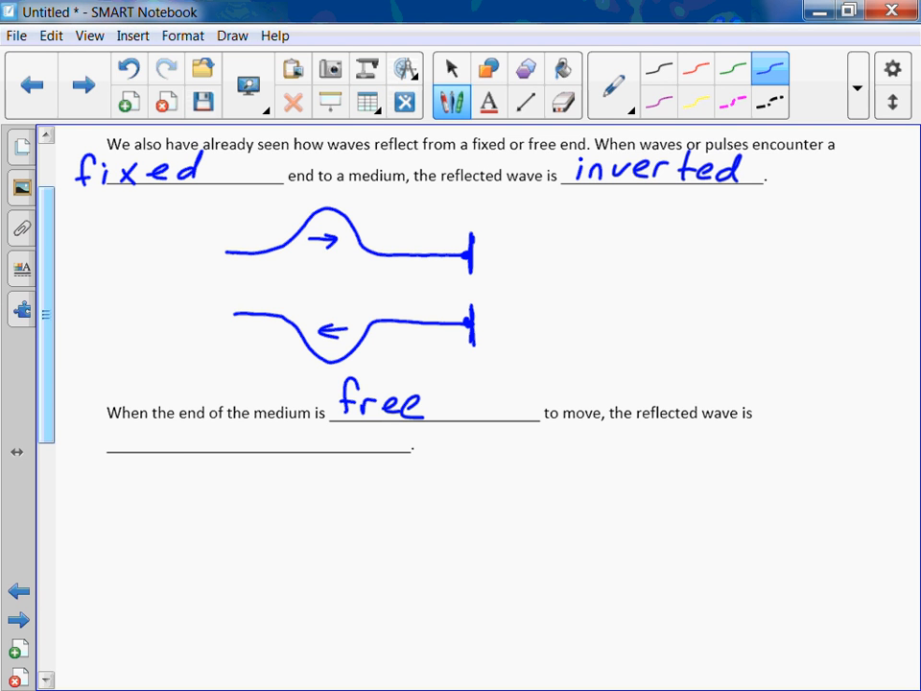
pyautogui.moveTo(75, 446); pyautogui.dragTo(187, 446)
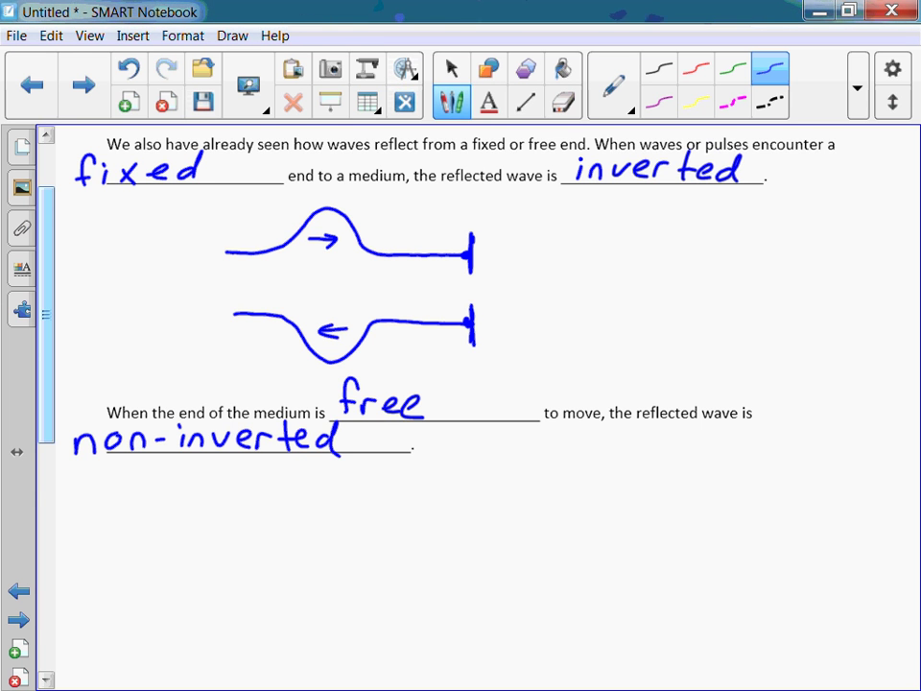
pyautogui.scroll(-3)
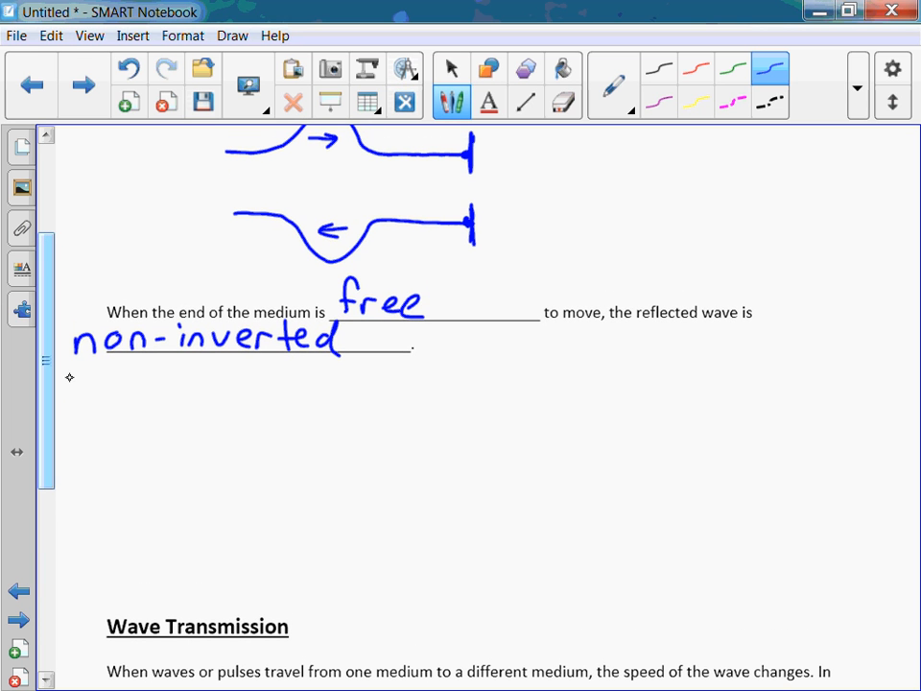
# Draw an incoming pulse heading toward a free end shown as a ring on a pole.
pyautogui.moveTo(213, 434); pyautogui.dragTo(274, 427)
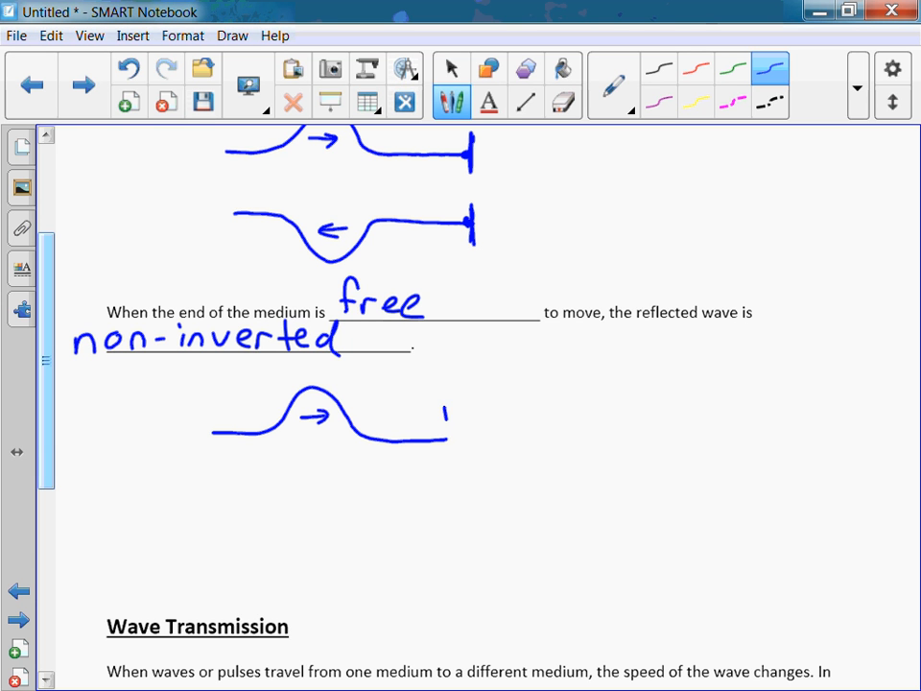
pyautogui.moveTo(446, 412); pyautogui.dragTo(446, 460)
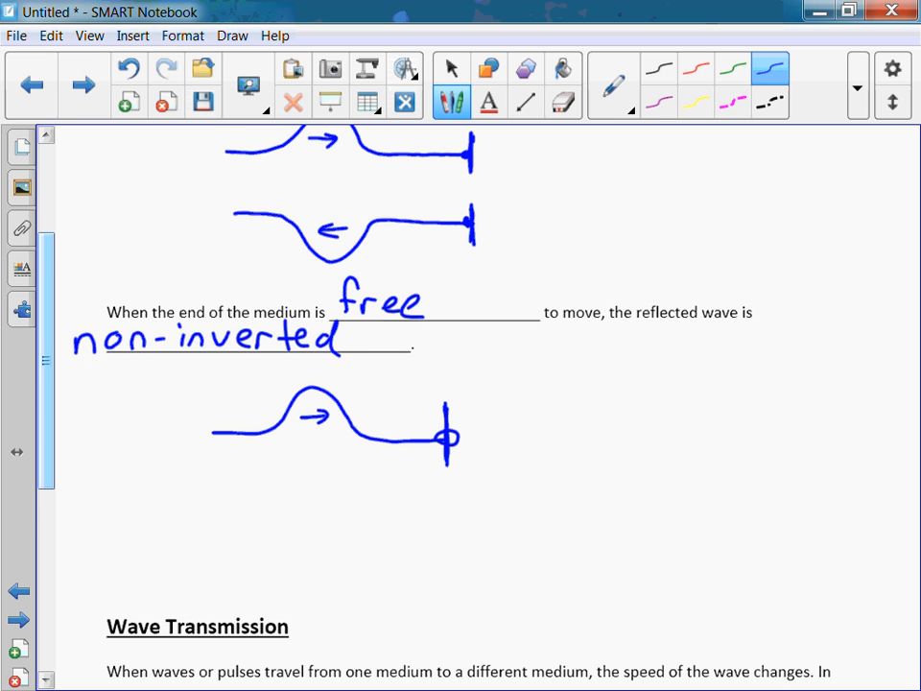
pyautogui.scroll(-3)
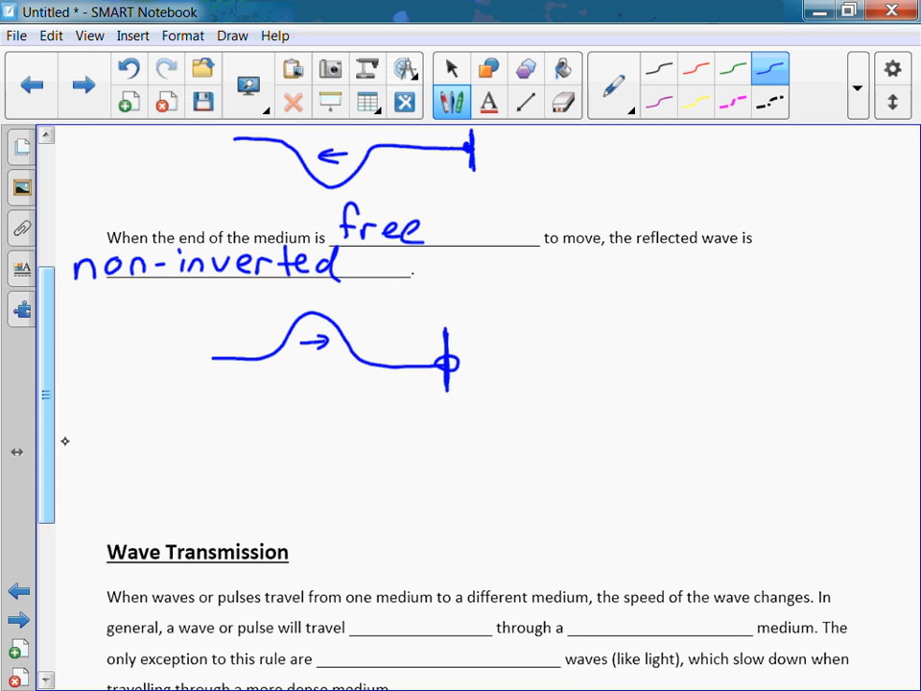
# Draw the upright reflected pulse at the free-end ring with a leftward arrow.
pyautogui.moveTo(211, 480); pyautogui.dragTo(325, 447)
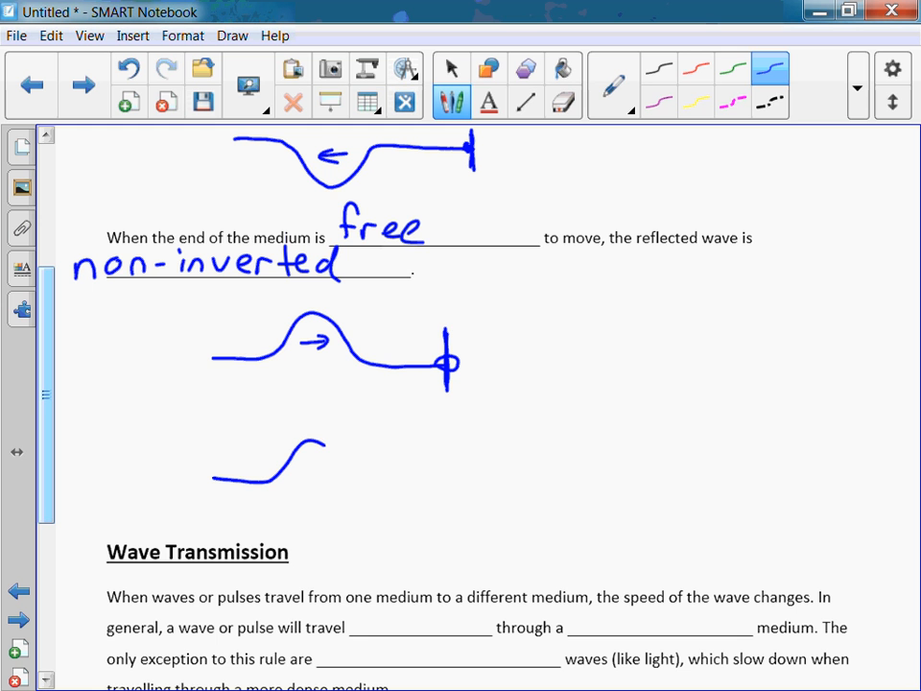
pyautogui.moveTo(326, 451); pyautogui.dragTo(430, 495)
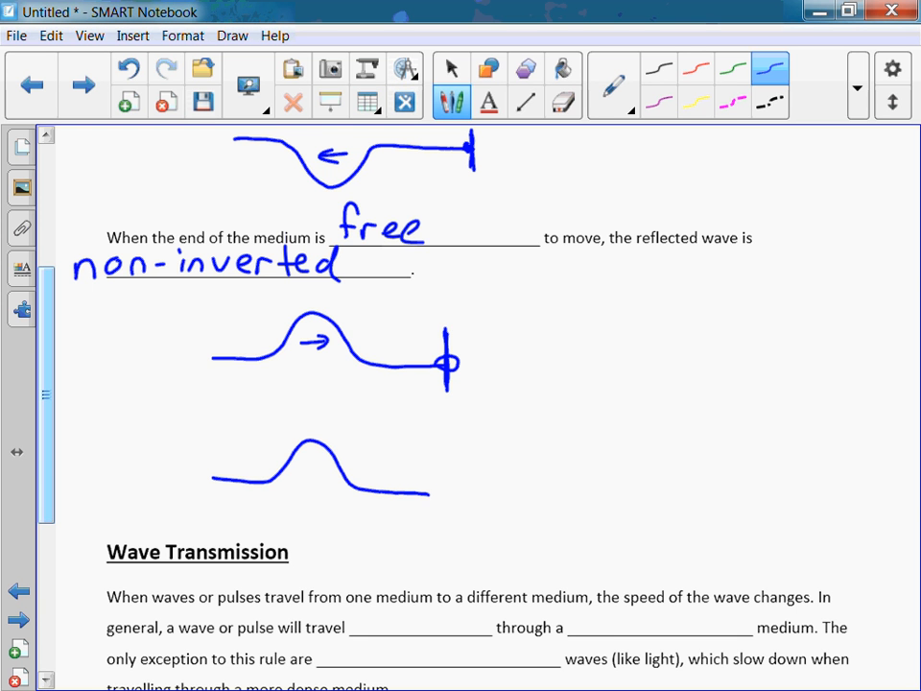
pyautogui.moveTo(432, 470); pyautogui.dragTo(432, 528)
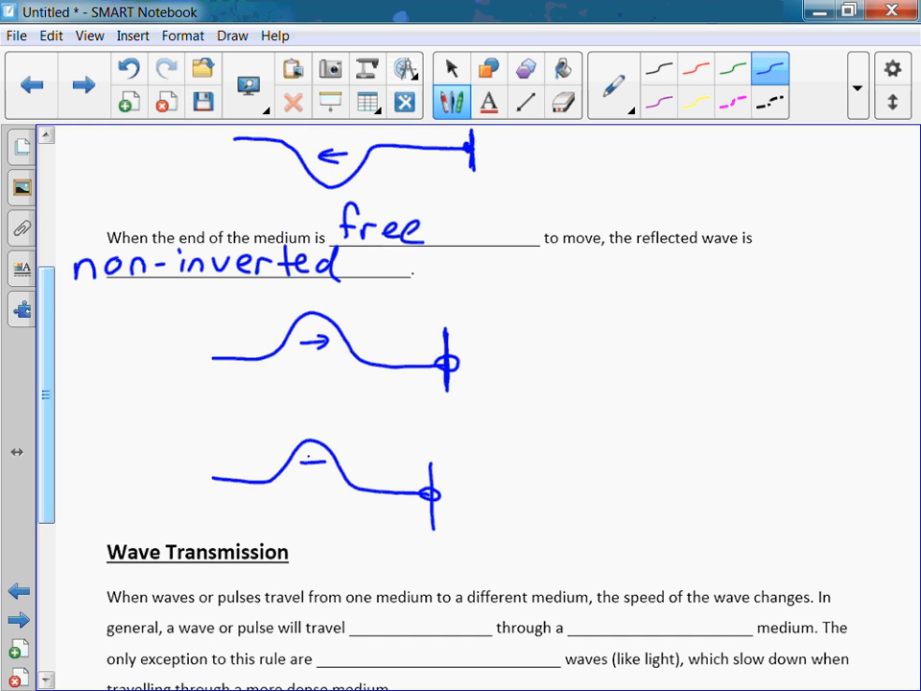
pyautogui.moveTo(332, 455); pyautogui.dragTo(303, 465)
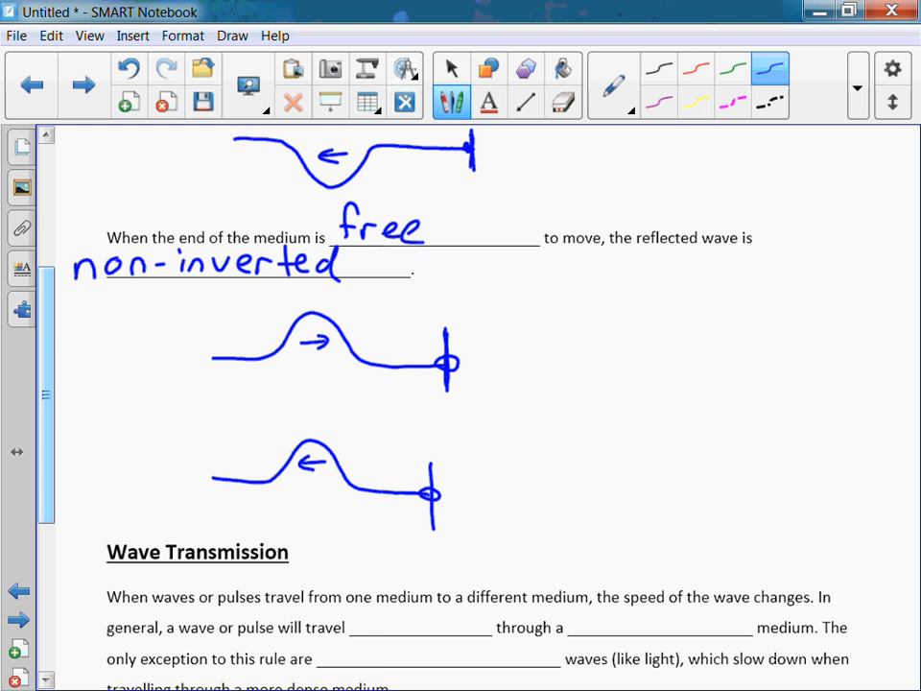
pyautogui.scroll(-3)
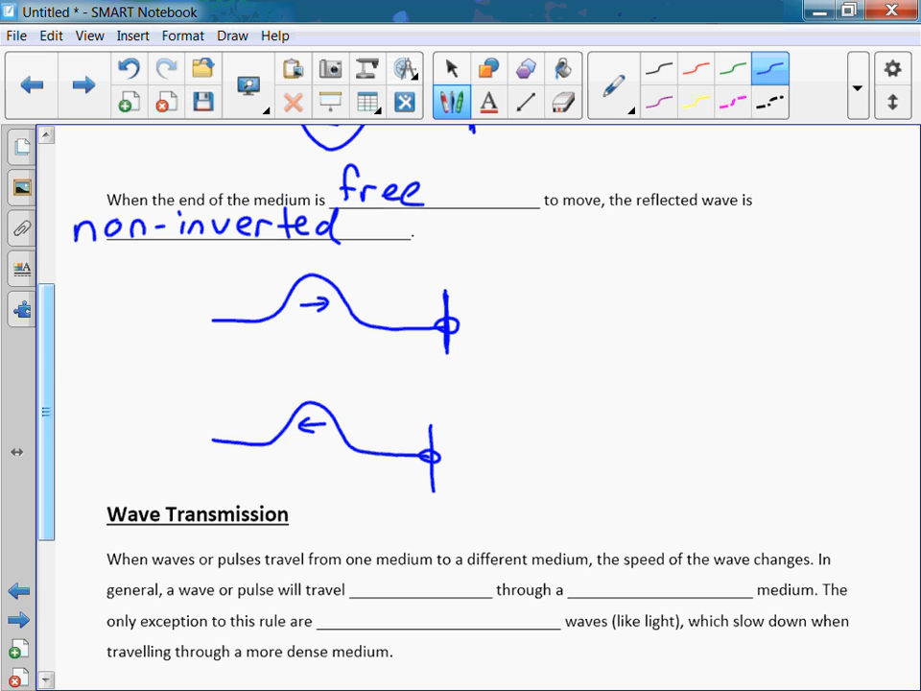
pyautogui.scroll(-3)
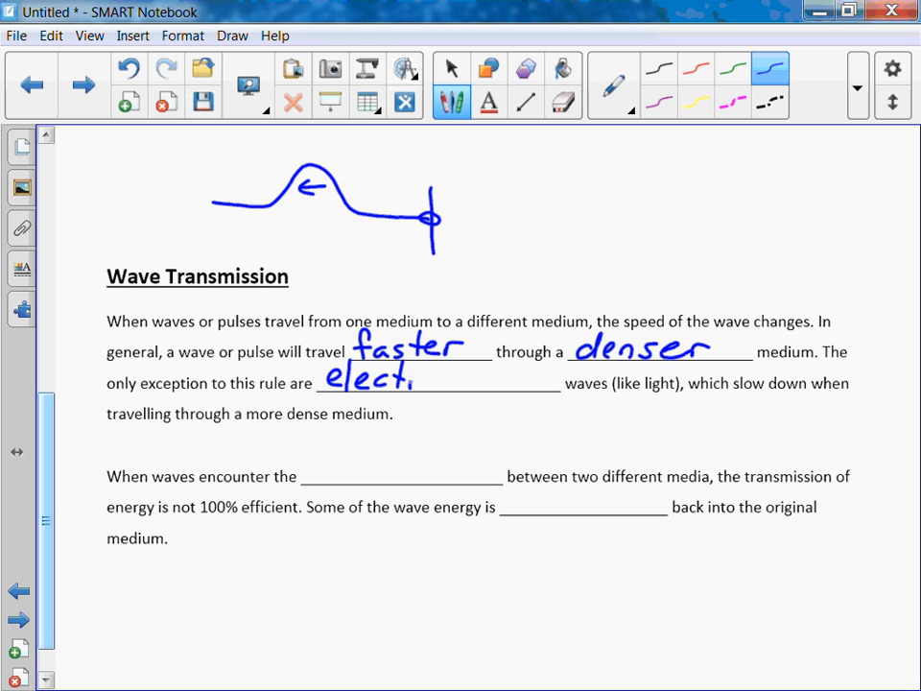
# Handwrite 'electromagnetic' in the third Wave Transmission blank.
pyautogui.write('electromag.')
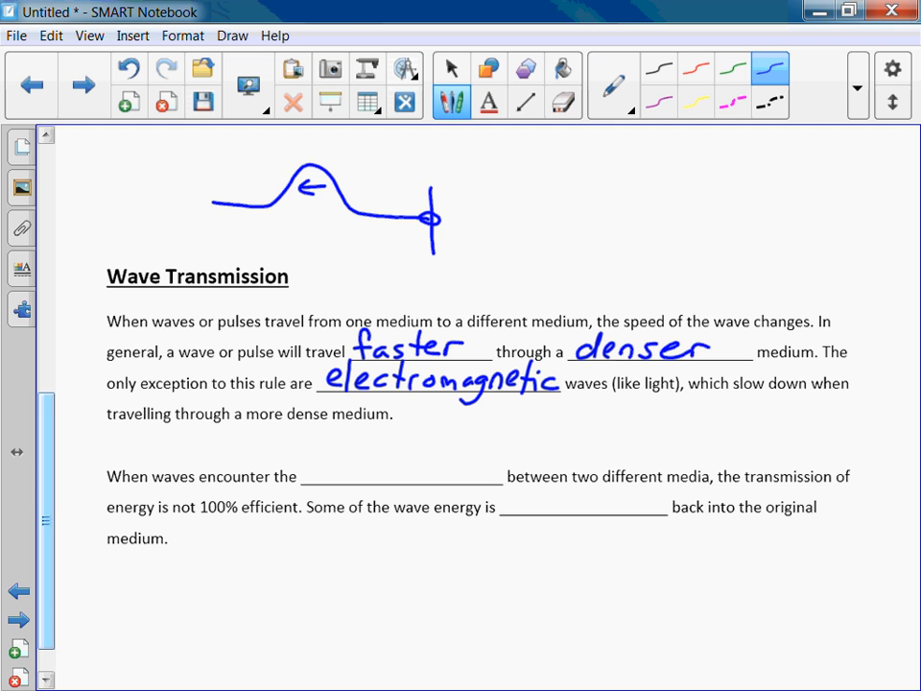
pyautogui.scroll(-3)
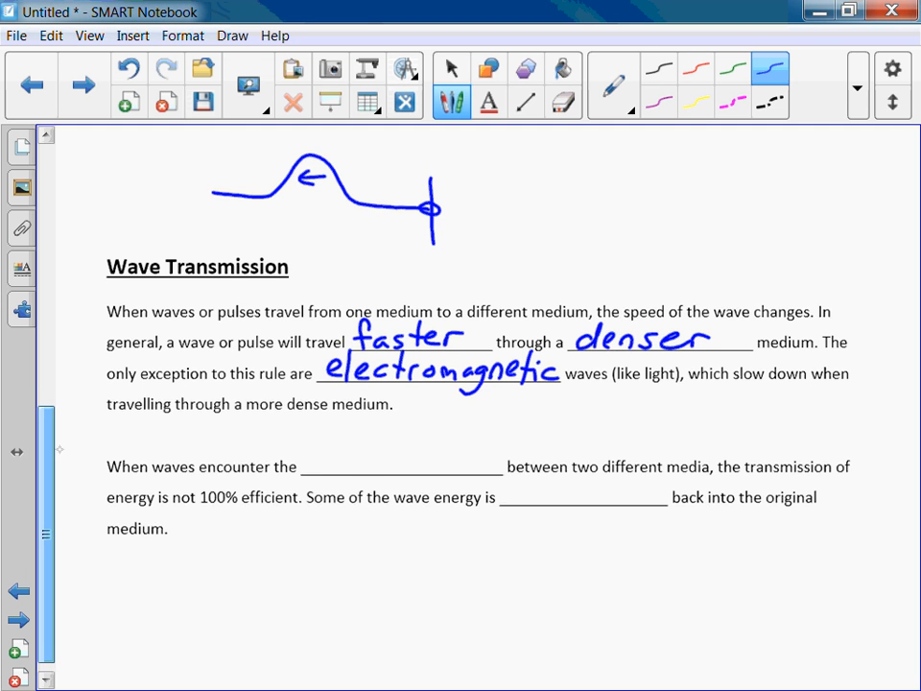
pyautogui.scroll(3)
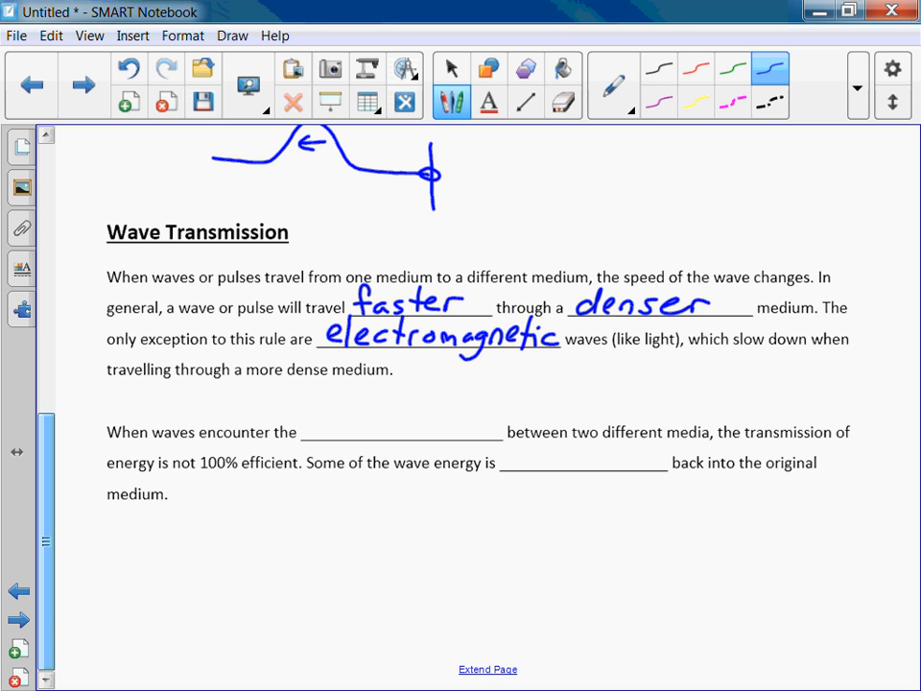
# Handwrite the reflected-energy word in the blank before 'back into the original medium'.
pyautogui.moveTo(307, 422); pyautogui.dragTo(363, 423)
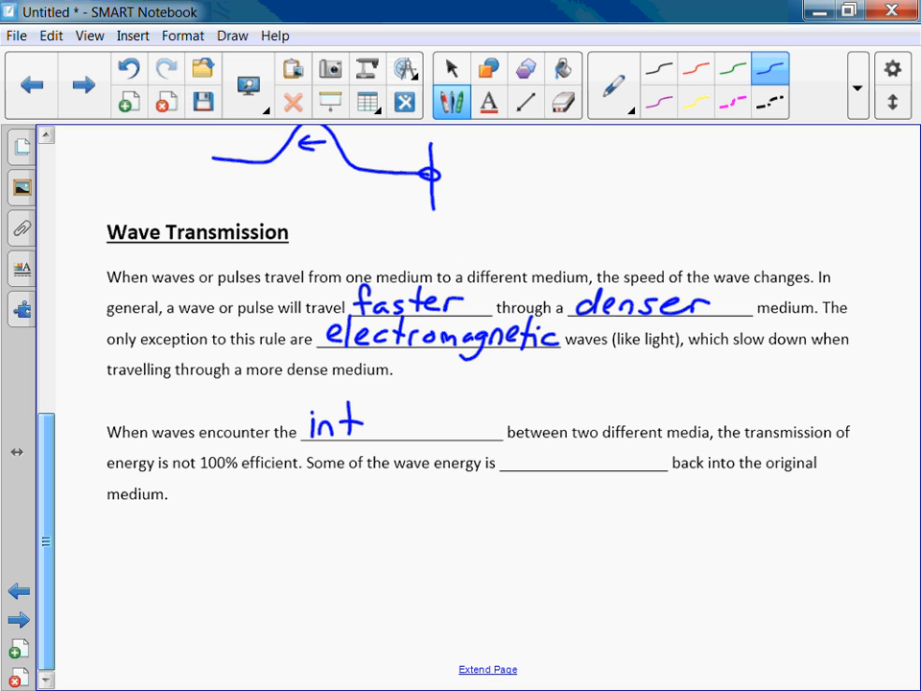
pyautogui.moveTo(365, 422); pyautogui.dragTo(432, 422)
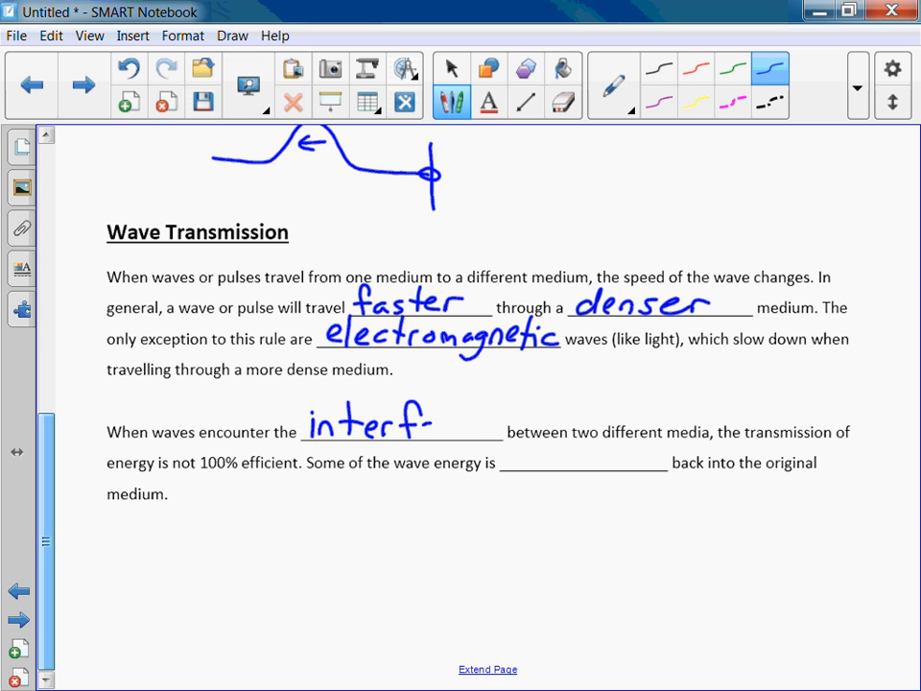
pyautogui.moveTo(432, 423); pyautogui.dragTo(489, 437)
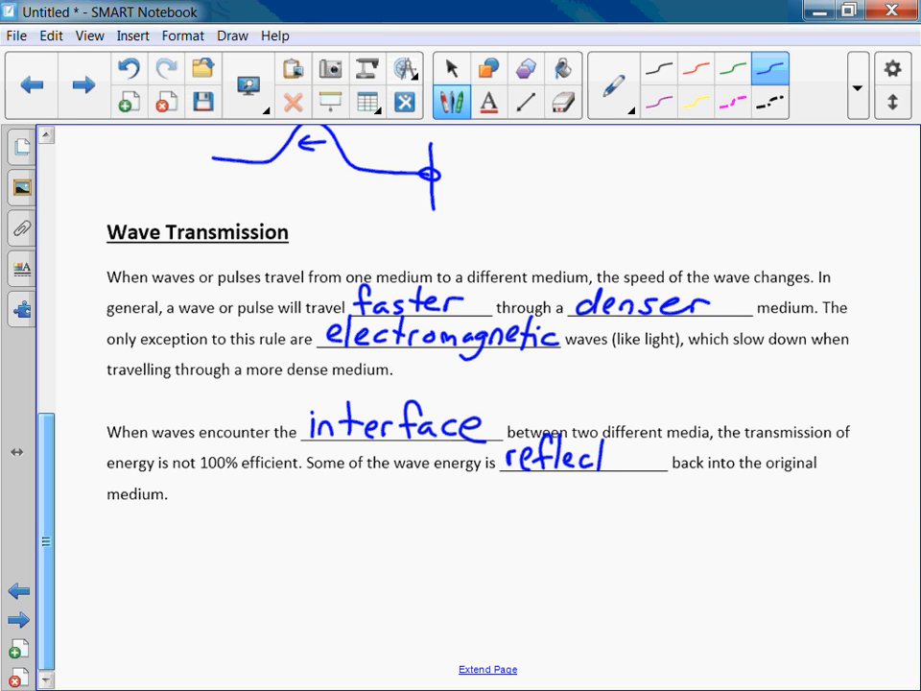
pyautogui.moveTo(604, 459); pyautogui.dragTo(653, 459)
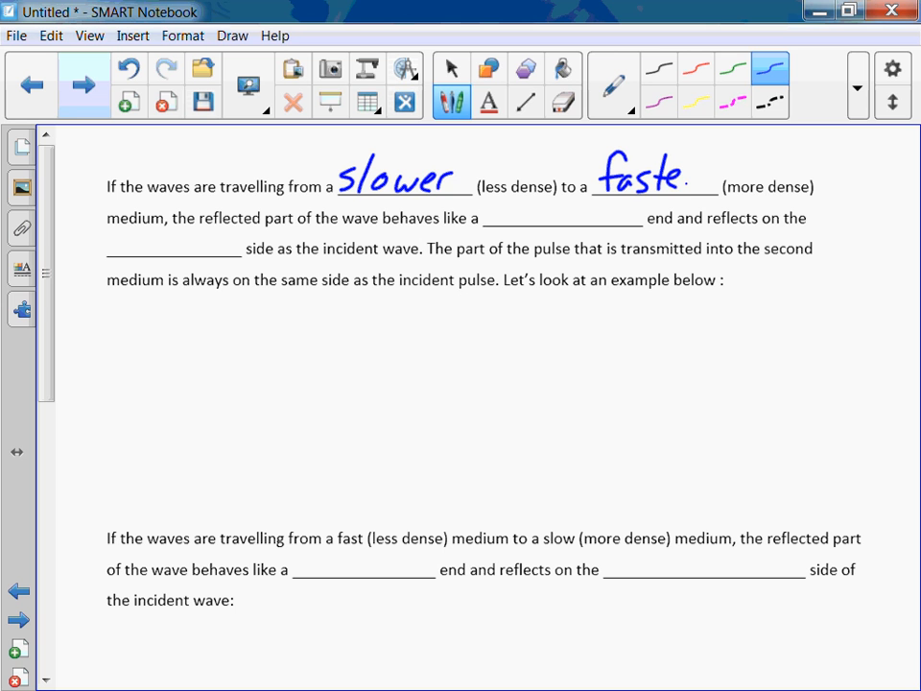
# Write 'faster' and 'free' in their blanks and start the example pulse baseline.
pyautogui.moveTo(679, 168); pyautogui.dragTo(701, 196)
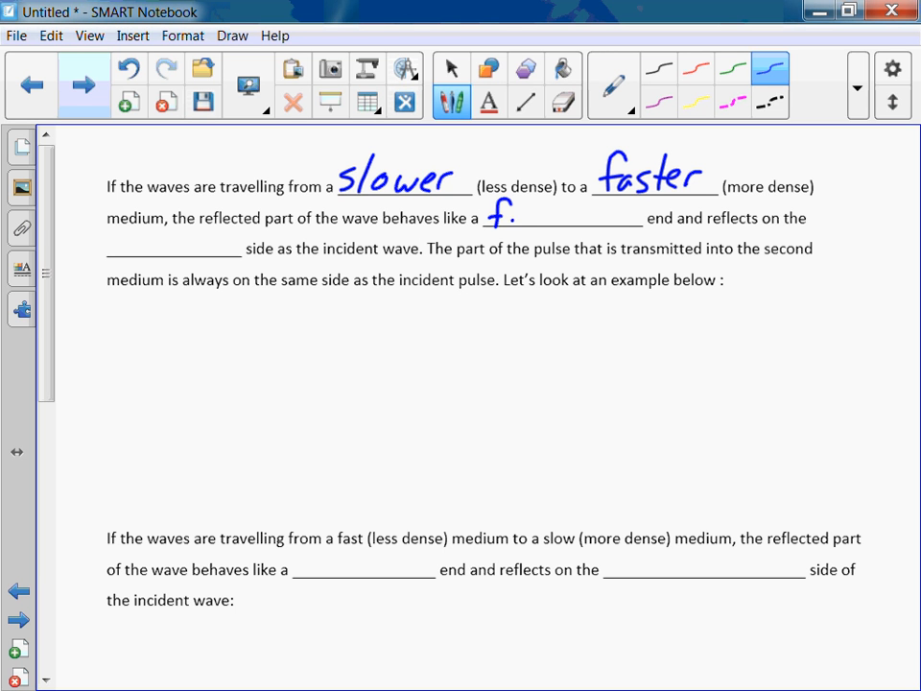
pyautogui.moveTo(523, 216); pyautogui.dragTo(571, 216)
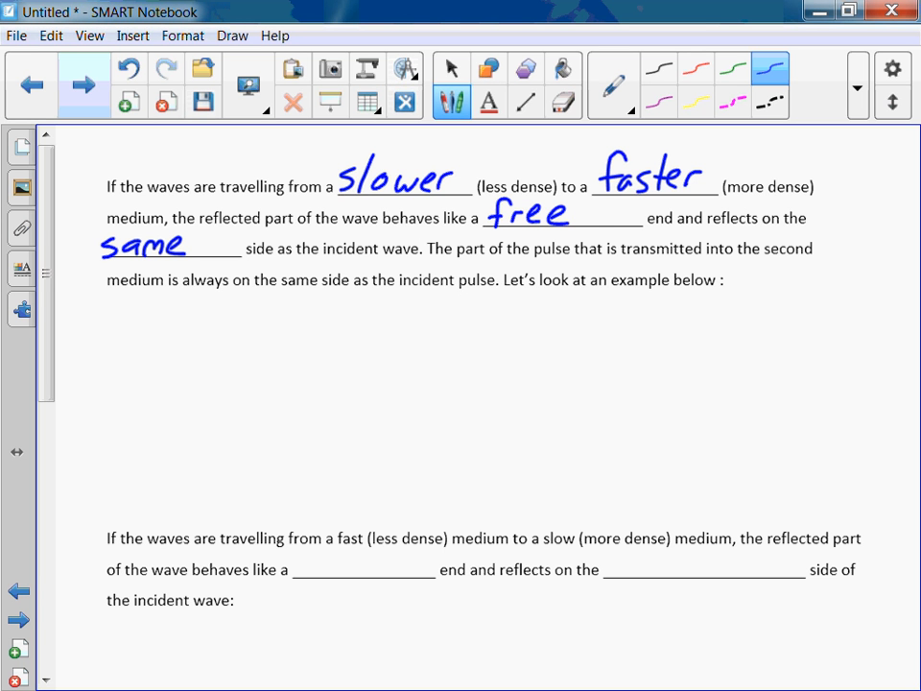
pyautogui.moveTo(111, 398); pyautogui.dragTo(197, 365)
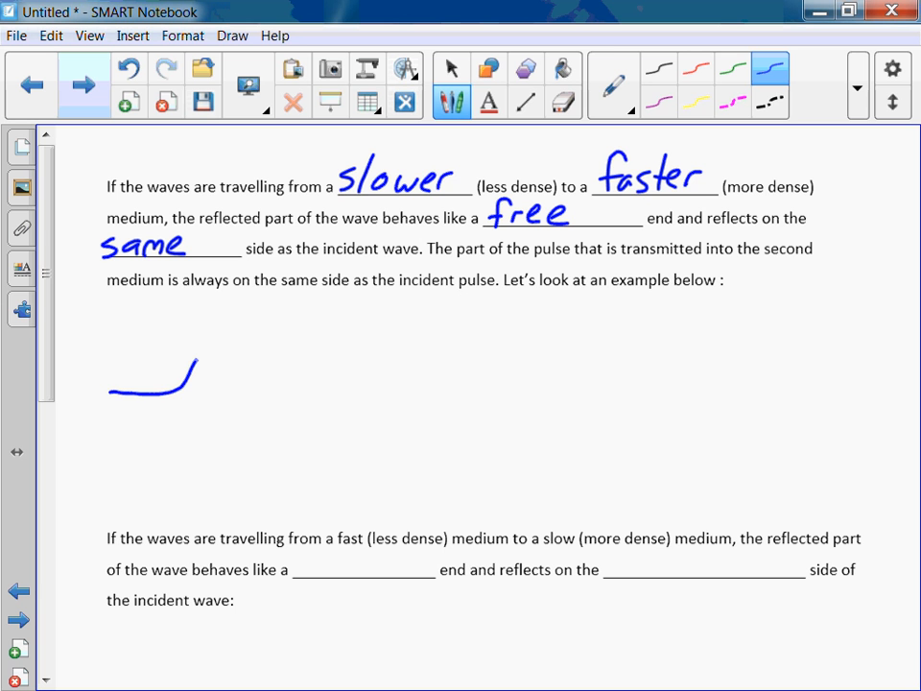
# Draw the blue incident pulse with its arrow and label it 'incident pulse' in green.
pyautogui.moveTo(192, 380); pyautogui.dragTo(293, 388)
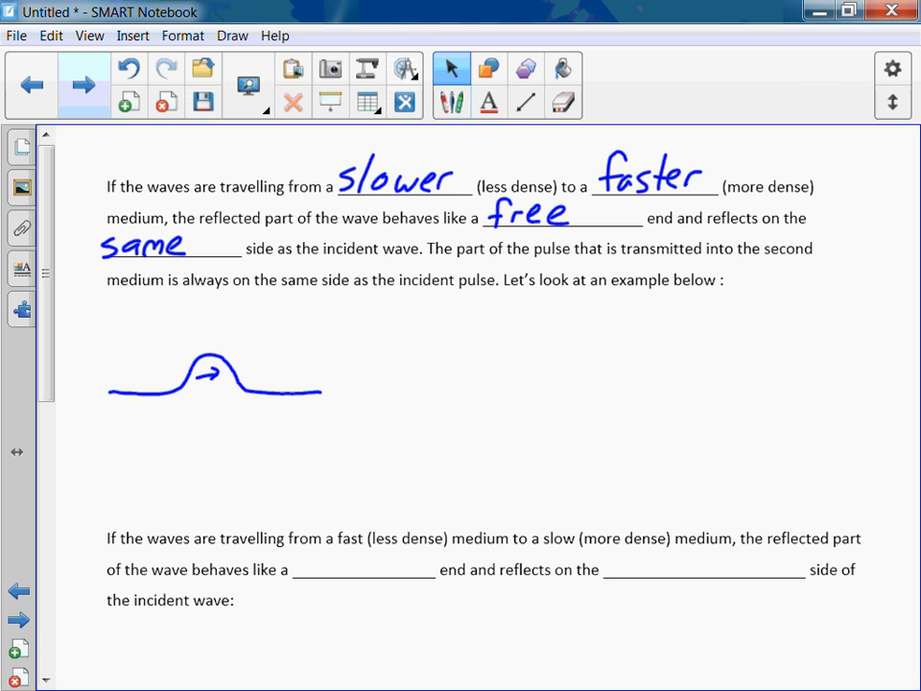
pyautogui.click(452, 101)
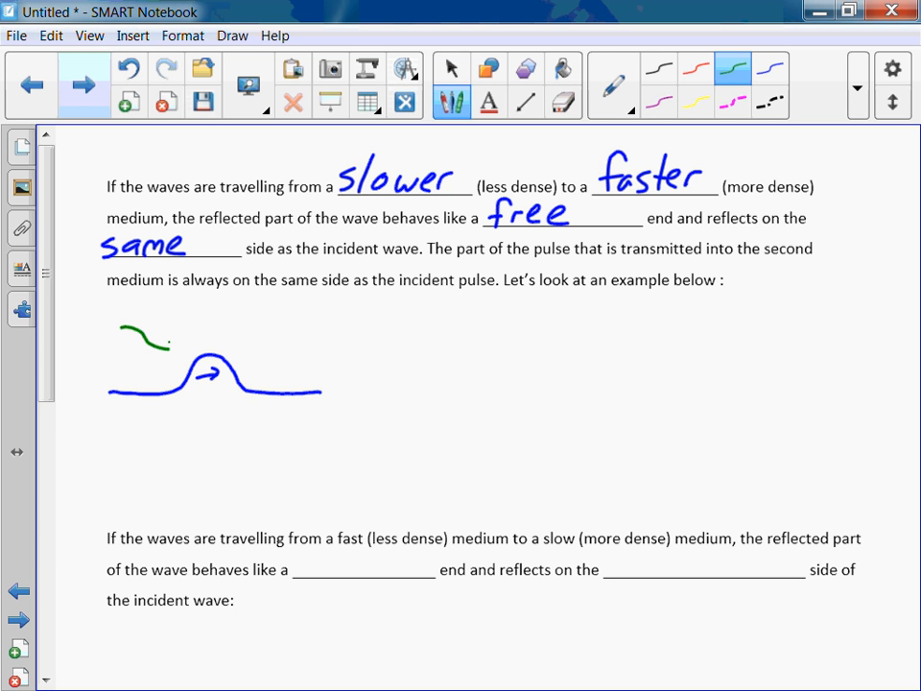
pyautogui.moveTo(154, 344); pyautogui.dragTo(178, 350)
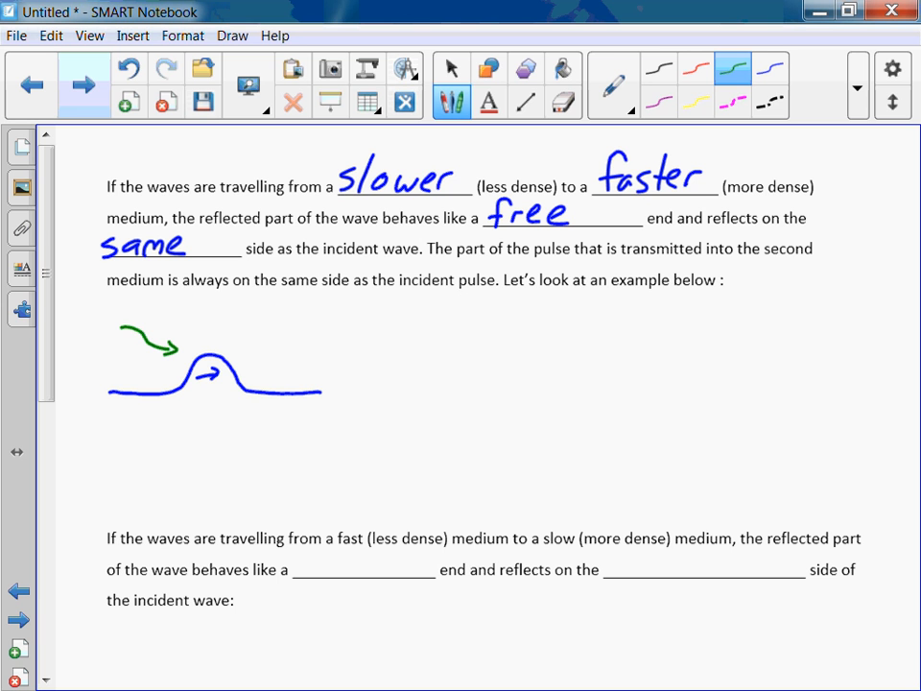
pyautogui.moveTo(69, 315); pyautogui.dragTo(80, 335)
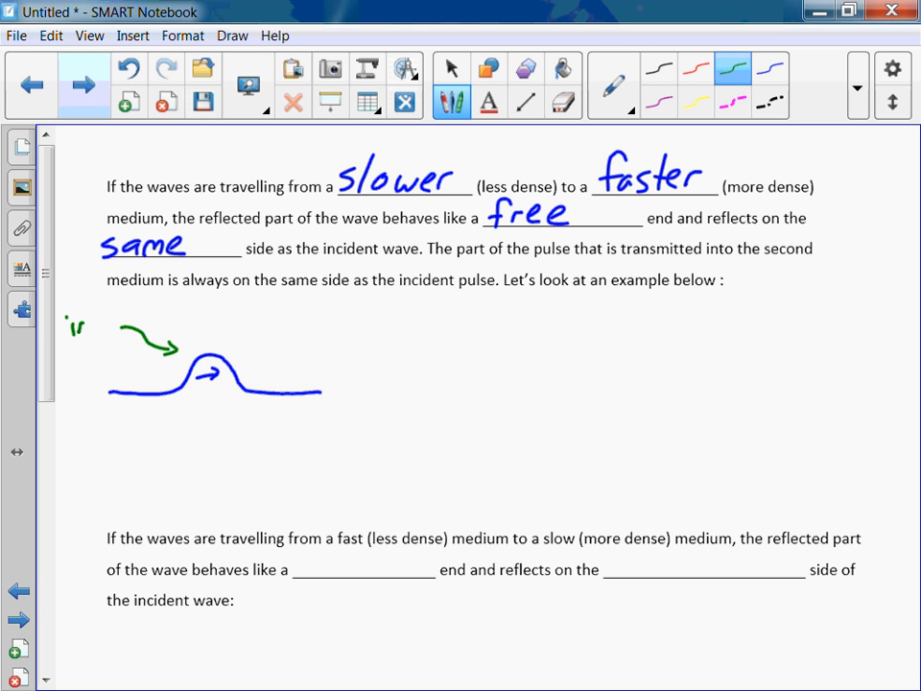
pyautogui.write('incident')
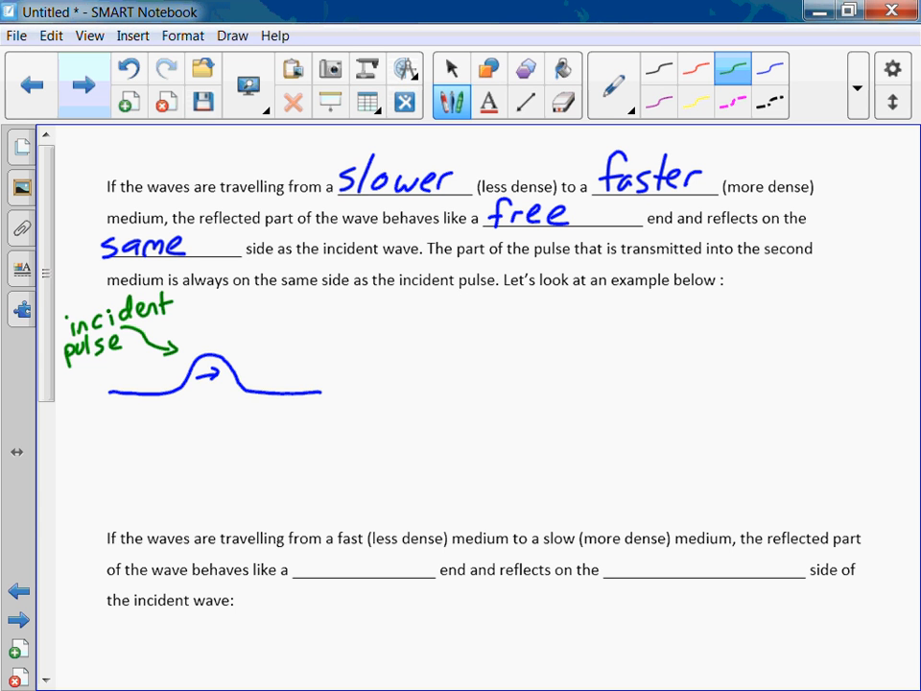
# Mark the boundary point and extend a green line as the second medium.
pyautogui.click(323, 394)
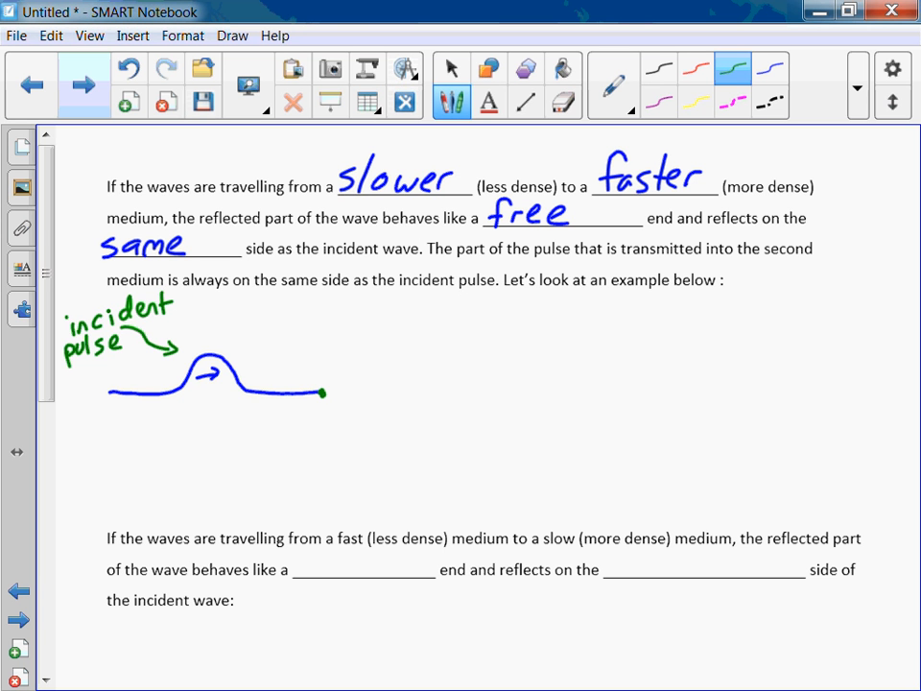
pyautogui.moveTo(324, 394); pyautogui.dragTo(422, 394)
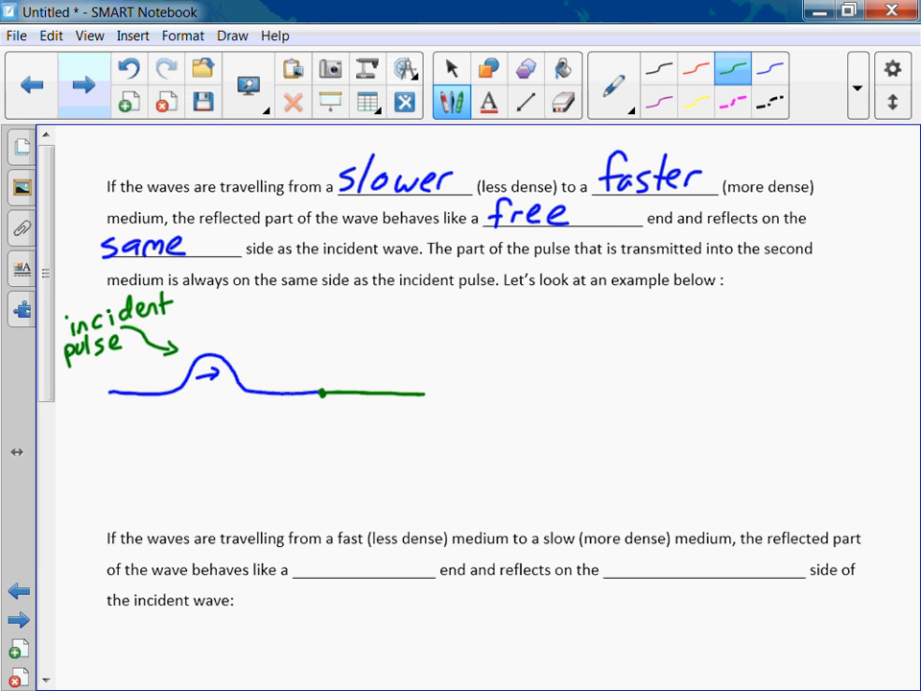
pyautogui.click(452, 68)
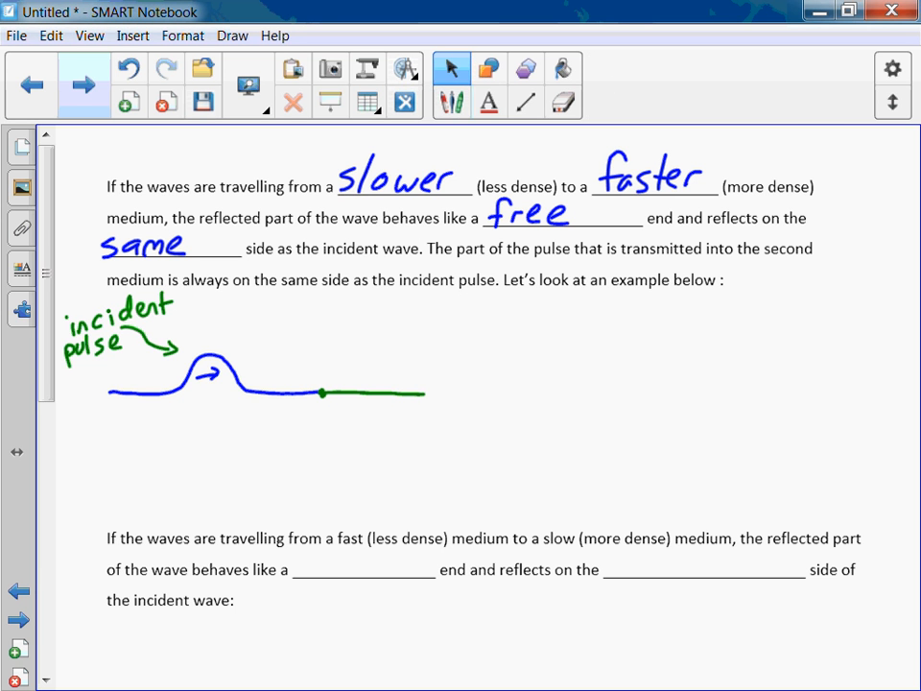
# Draw a red arrow after the incident sketch and a blue reflected pulse moving left.
pyautogui.click(451, 100)
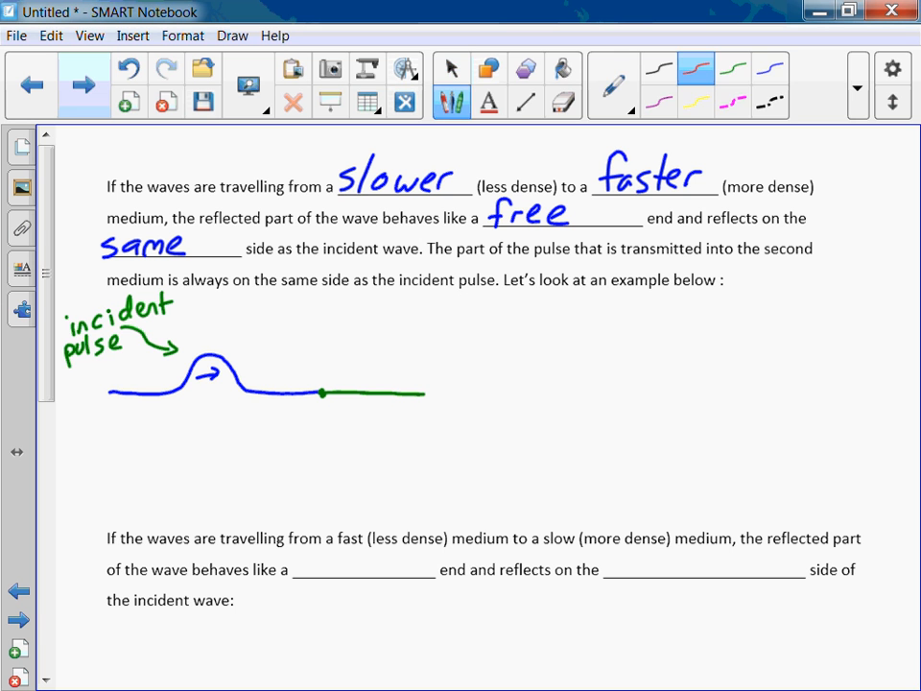
pyautogui.moveTo(432, 388); pyautogui.dragTo(470, 389)
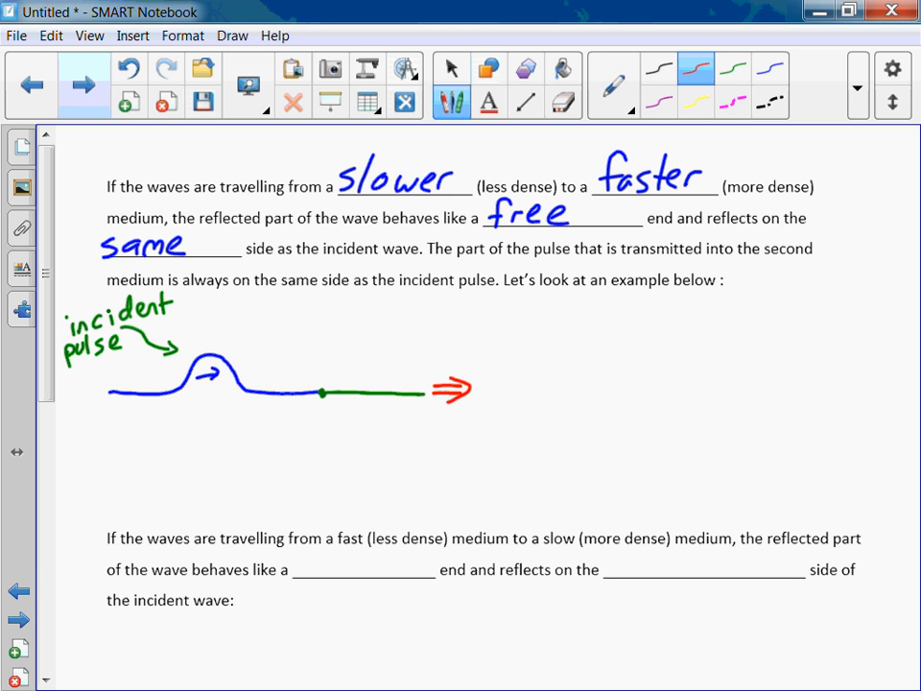
pyautogui.click(771, 69)
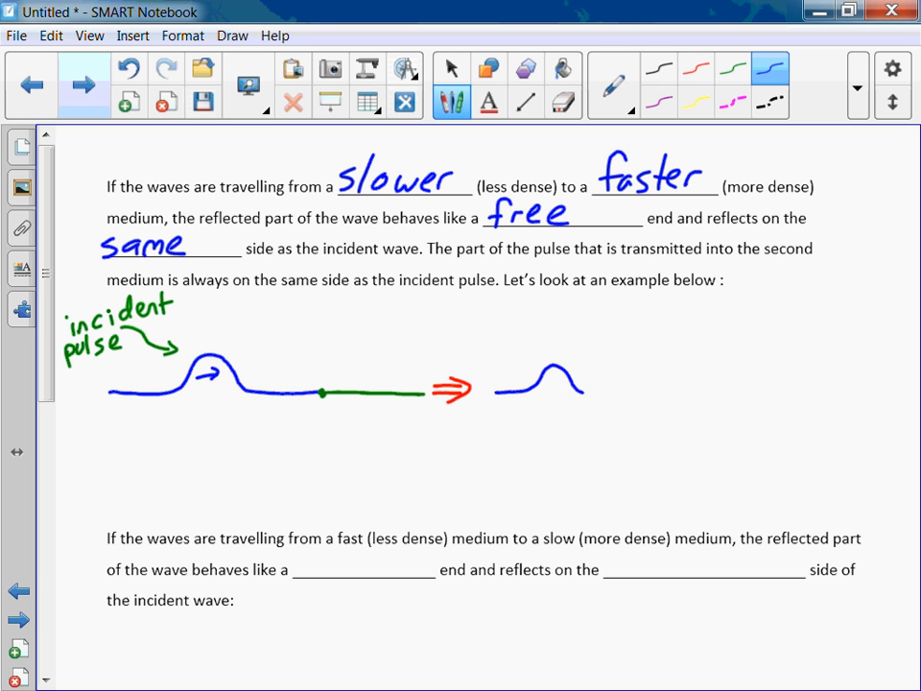
pyautogui.moveTo(585, 391); pyautogui.dragTo(660, 392)
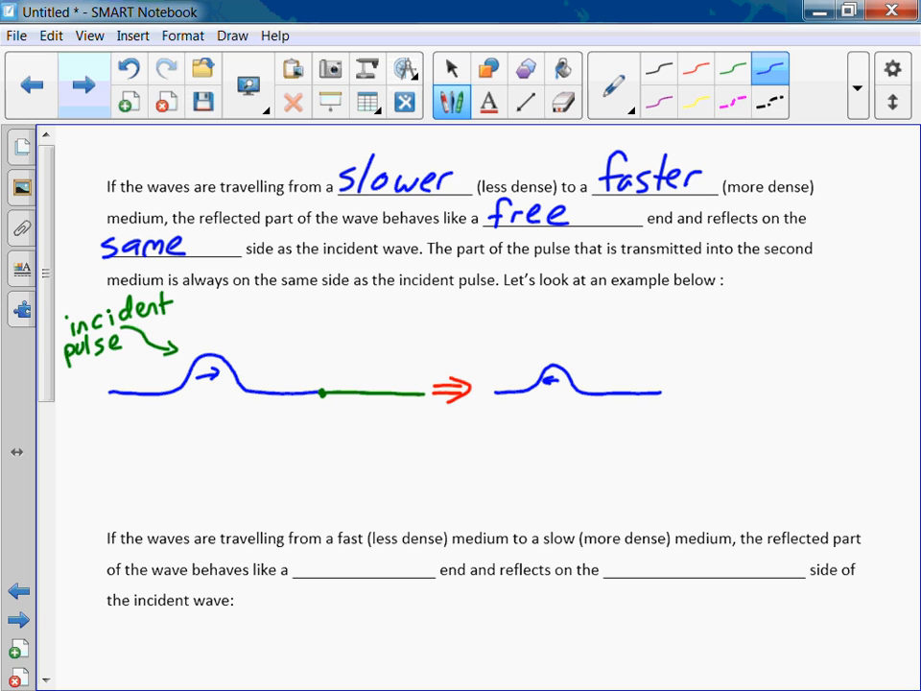
pyautogui.click(451, 67)
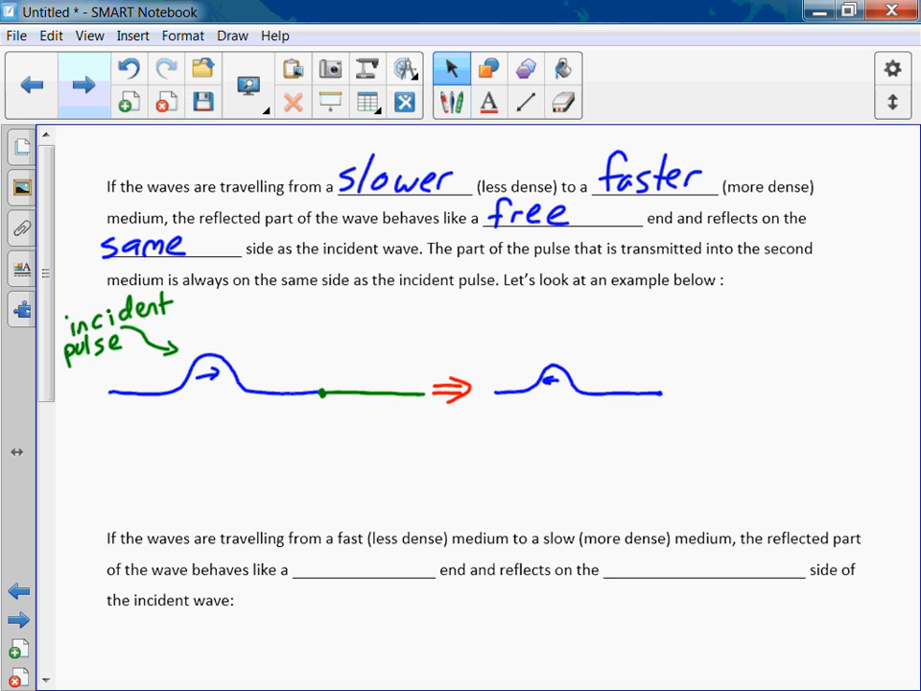
# Switch to green ink and draw the wide transmitted pulse moving right.
pyautogui.click(451, 101)
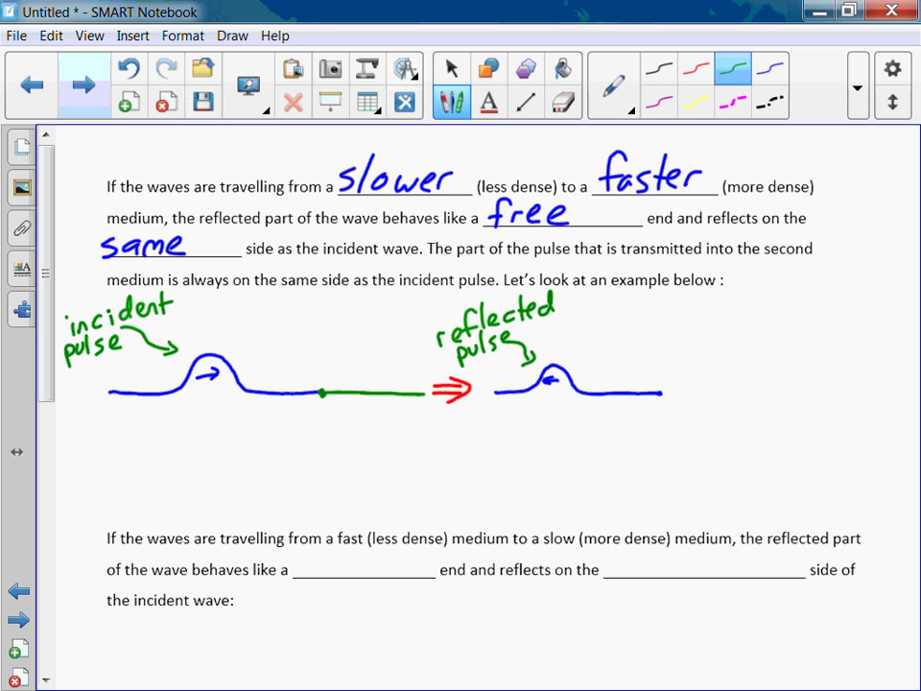
pyautogui.click(451, 68)
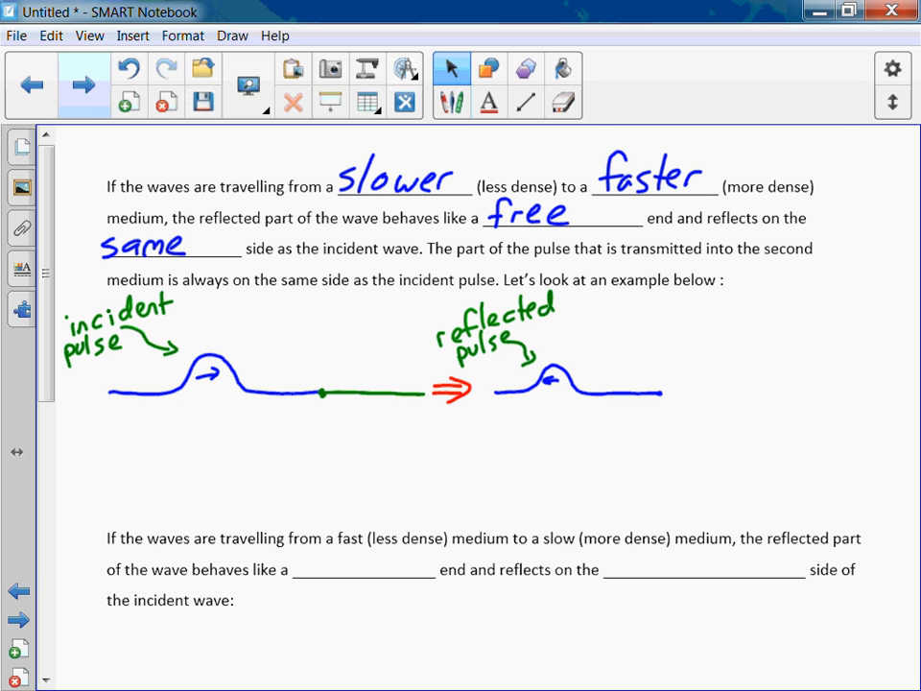
pyautogui.click(451, 101)
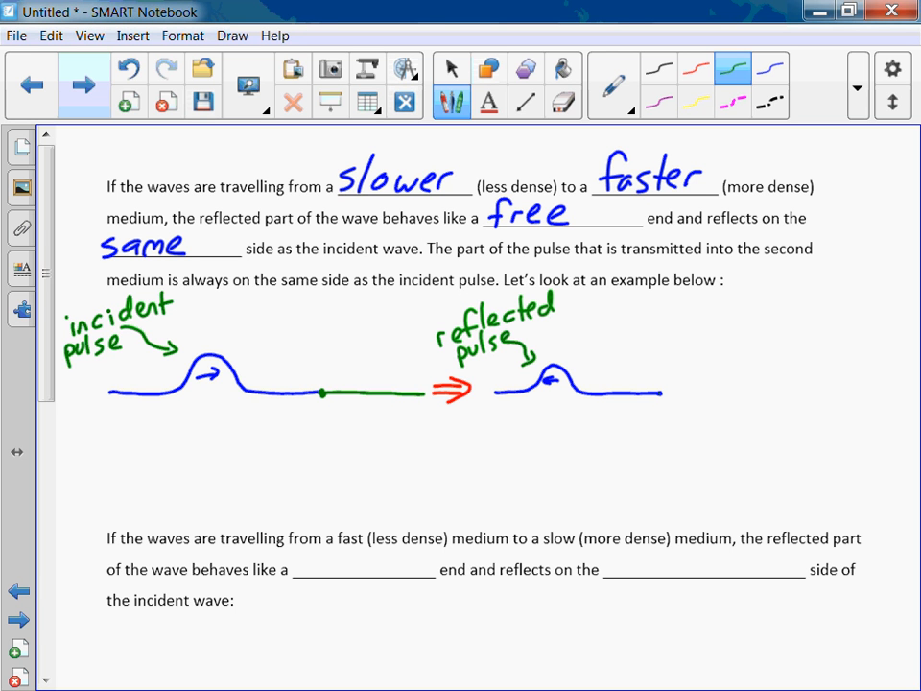
pyautogui.moveTo(662, 396); pyautogui.dragTo(715, 385)
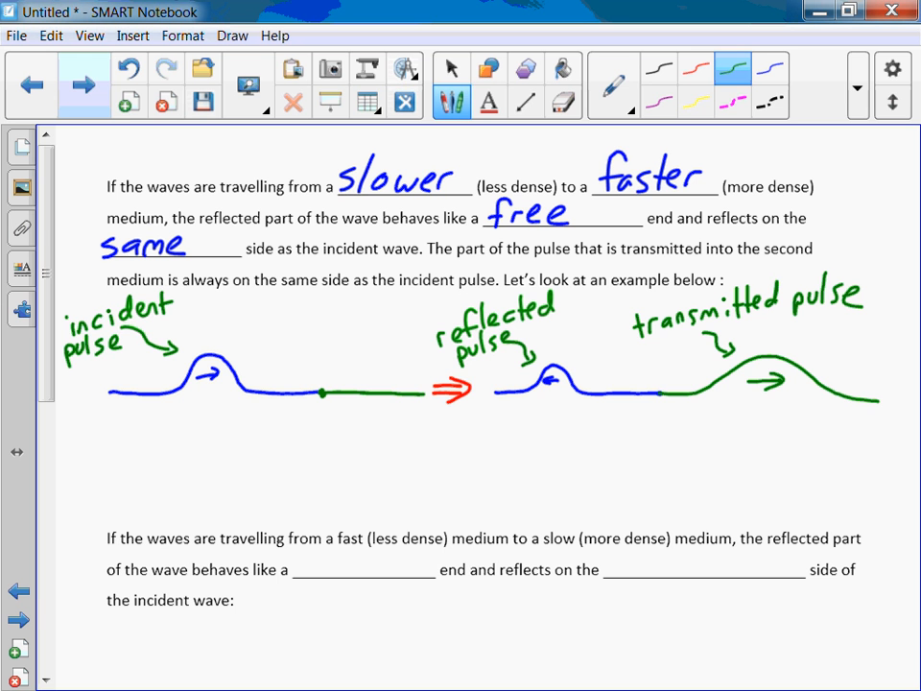
# Scroll down to bring the fast-to-slow medium paragraph into view.
pyautogui.scroll(-3)
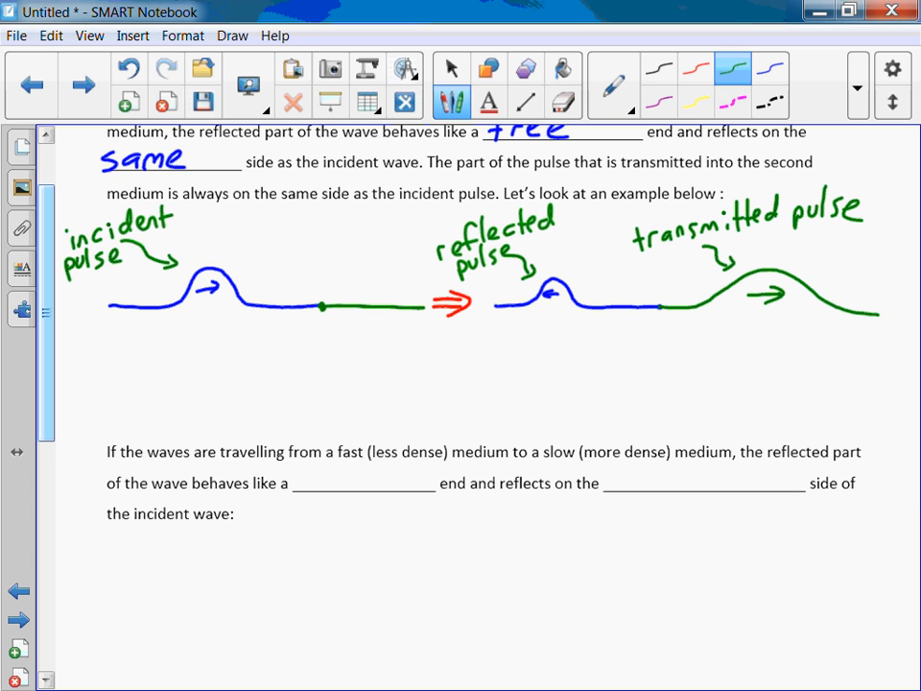
pyautogui.scroll(-3)
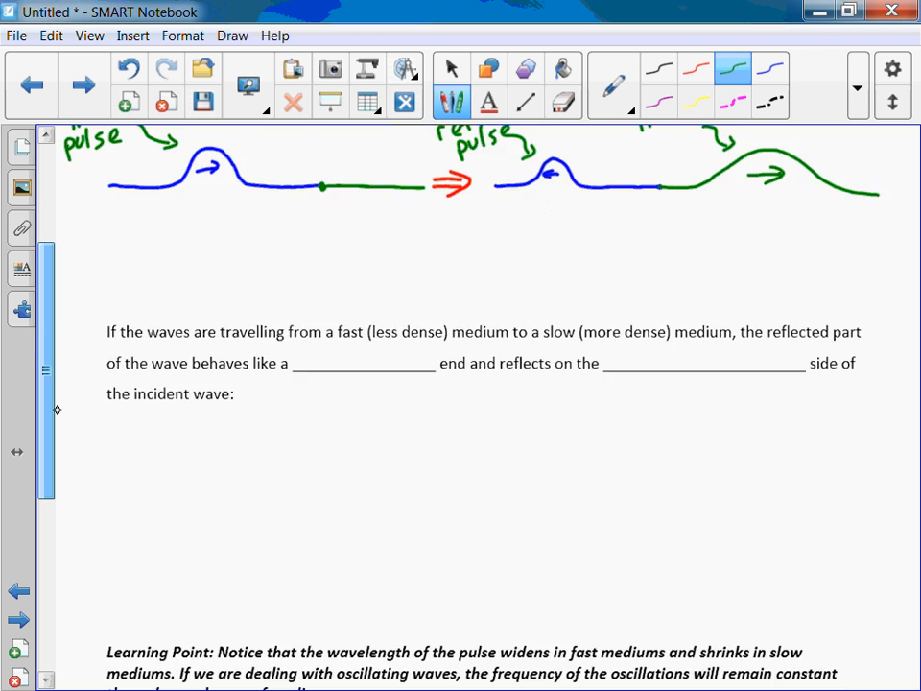
pyautogui.scroll(3)
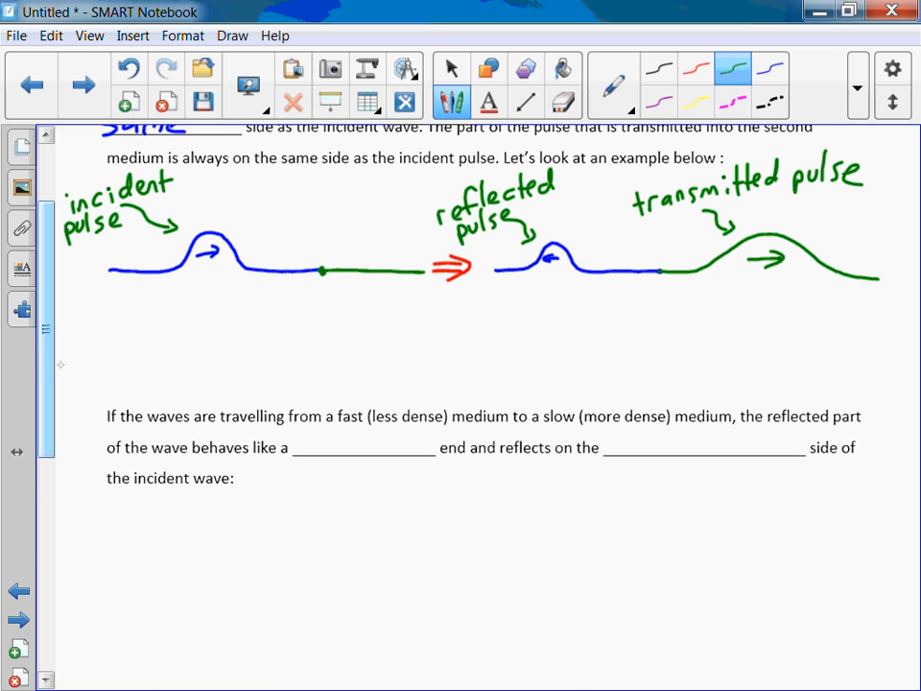
pyautogui.scroll(-3)
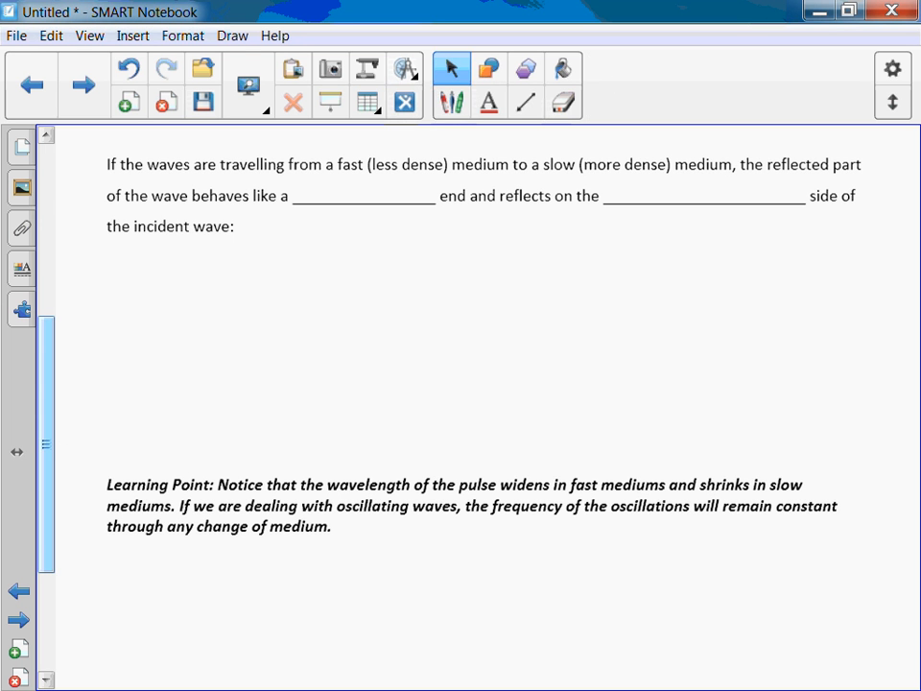
# In blue ink, correct the crossed-out densities to 'more' and 'less'.
pyautogui.click(451, 99)
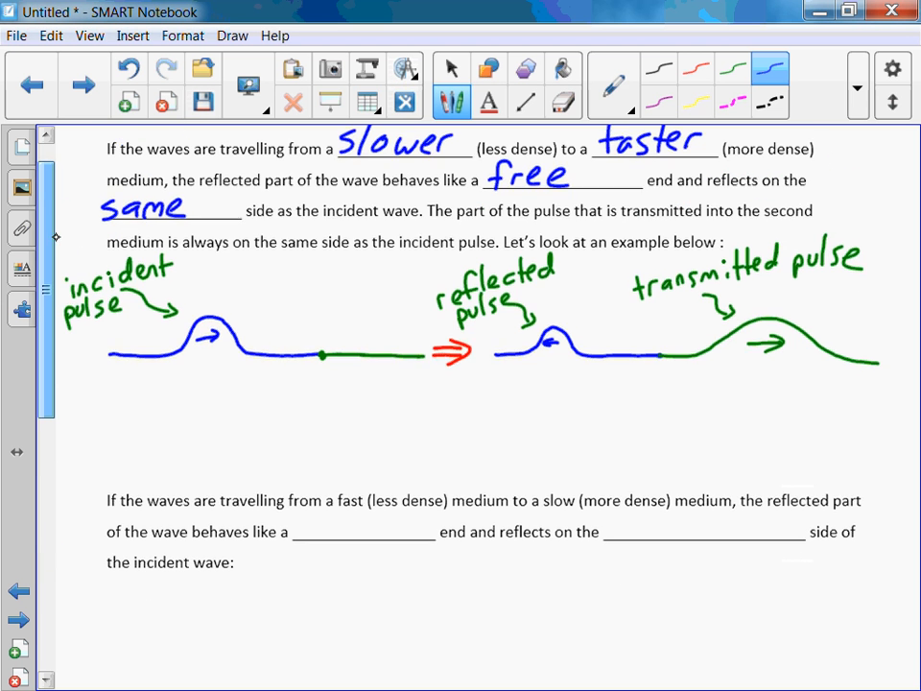
pyautogui.scroll(-3)
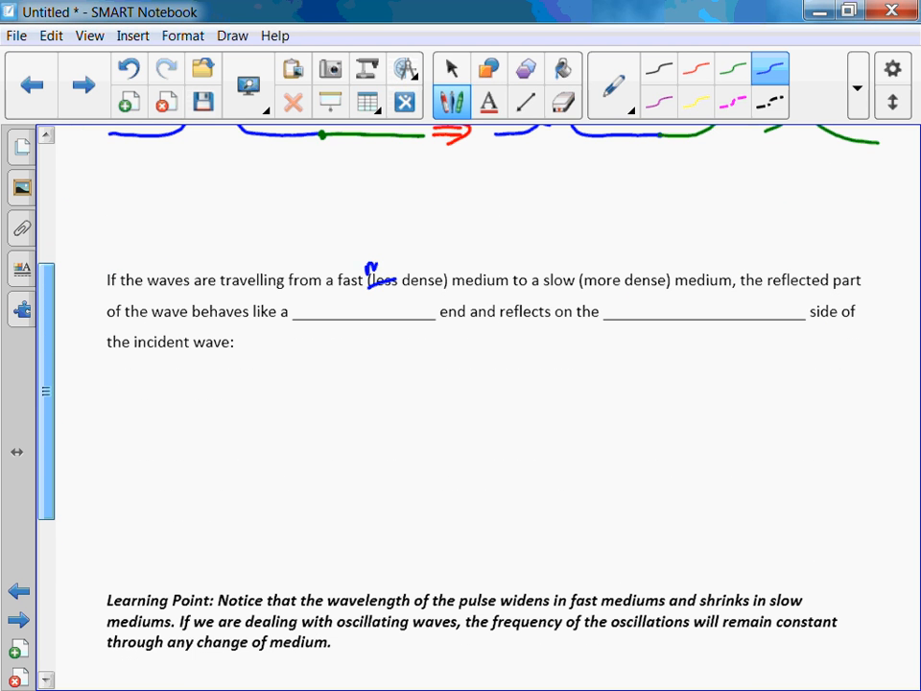
pyautogui.moveTo(370, 264); pyautogui.dragTo(417, 259)
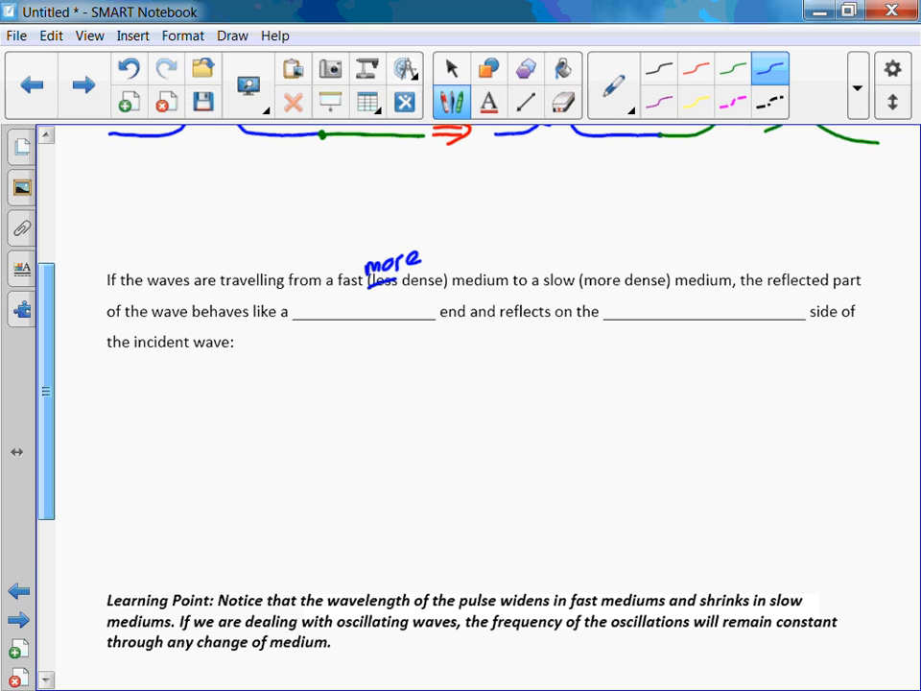
pyautogui.moveTo(586, 264); pyautogui.dragTo(623, 269)
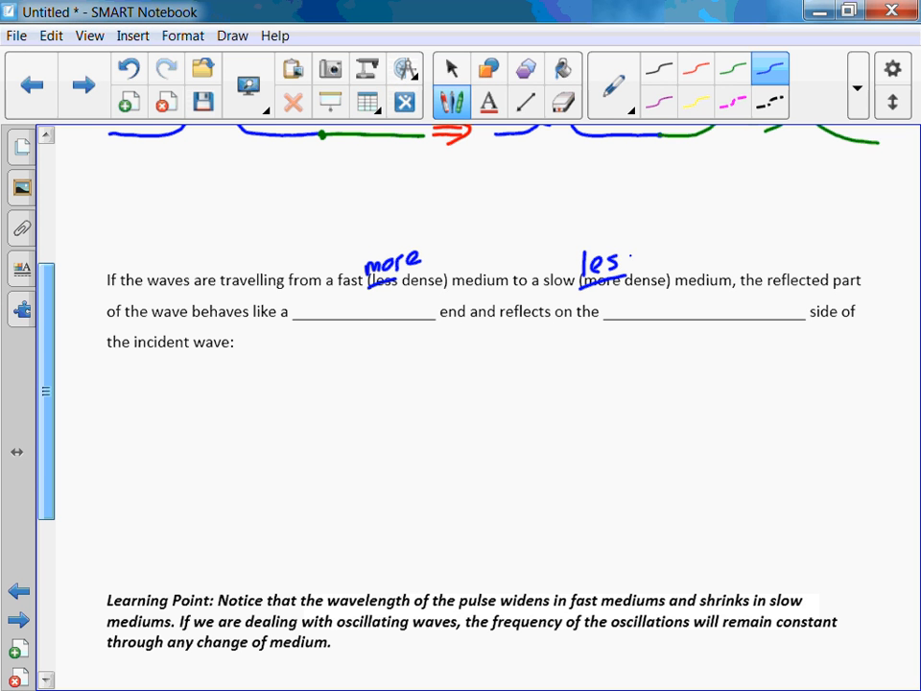
pyautogui.moveTo(622, 263); pyautogui.dragTo(634, 269)
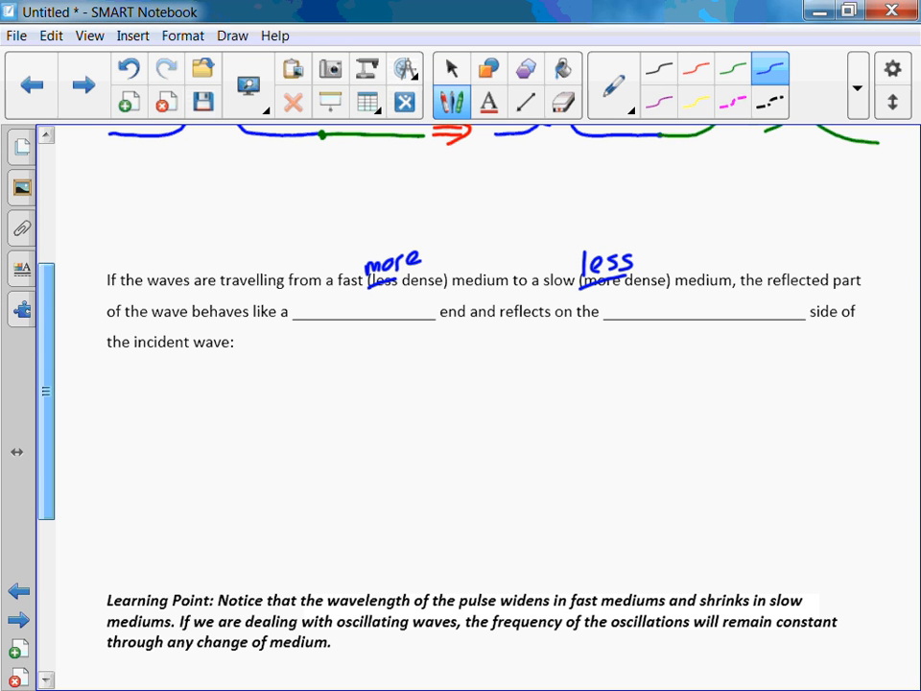
# Handwrite 'fixed' and 'opposite' in the paragraph's two blanks.
pyautogui.moveTo(293, 312); pyautogui.dragTo(340, 312)
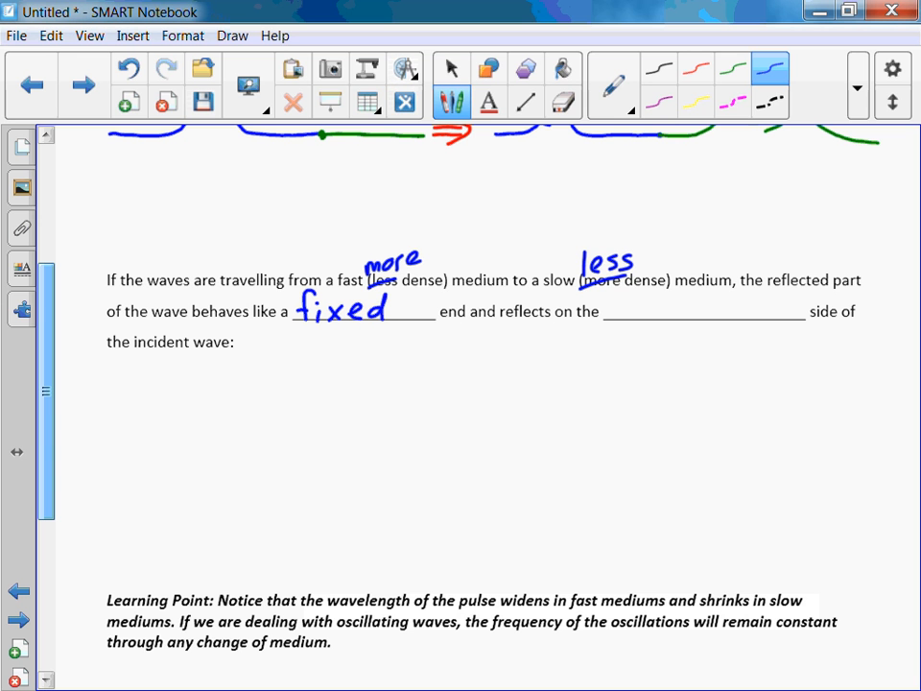
pyautogui.write('opr')
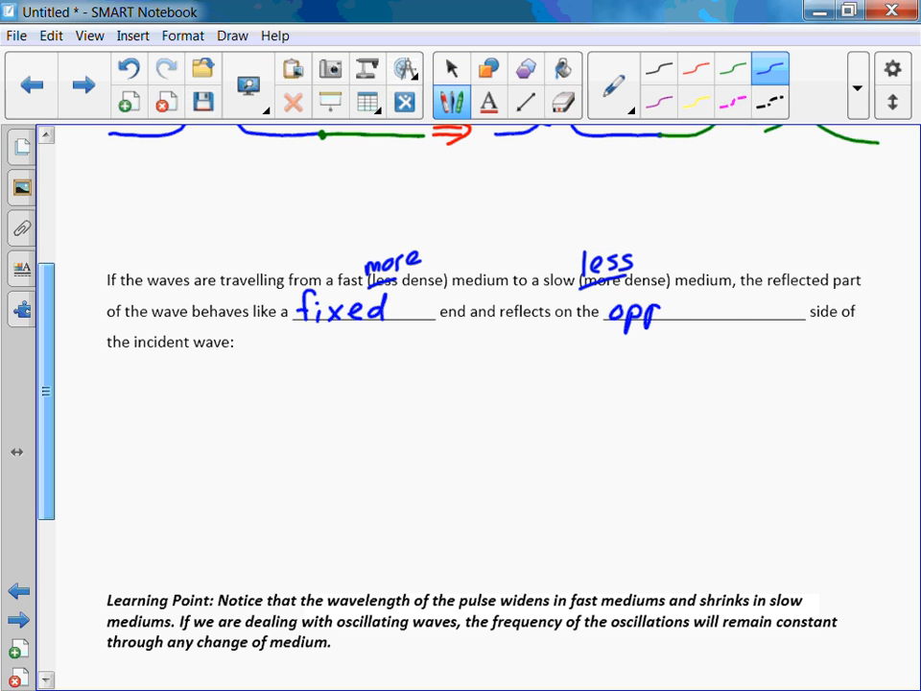
pyautogui.moveTo(662, 312); pyautogui.dragTo(758, 312)
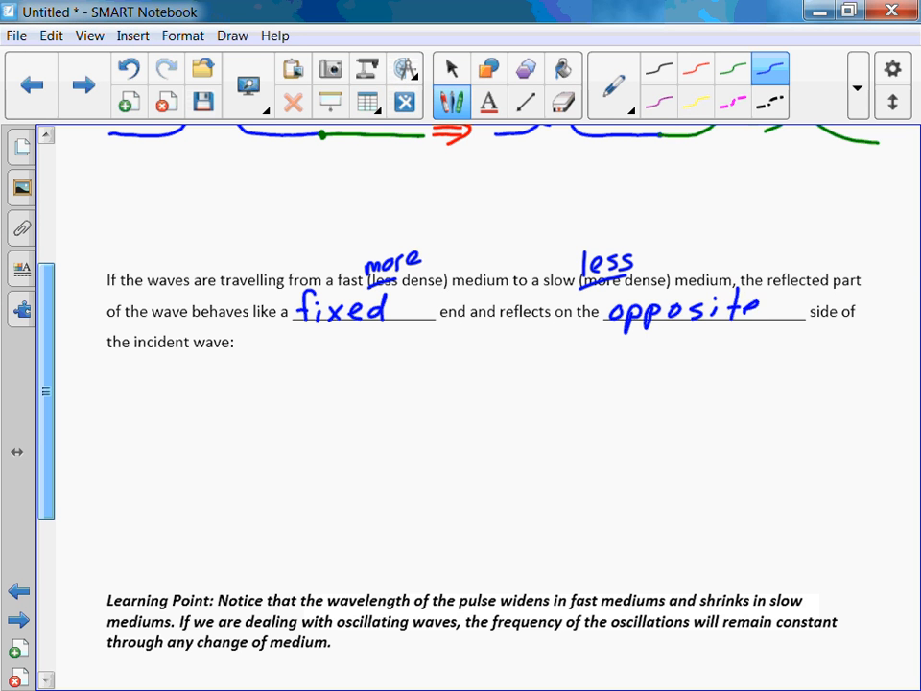
pyautogui.scroll(3)
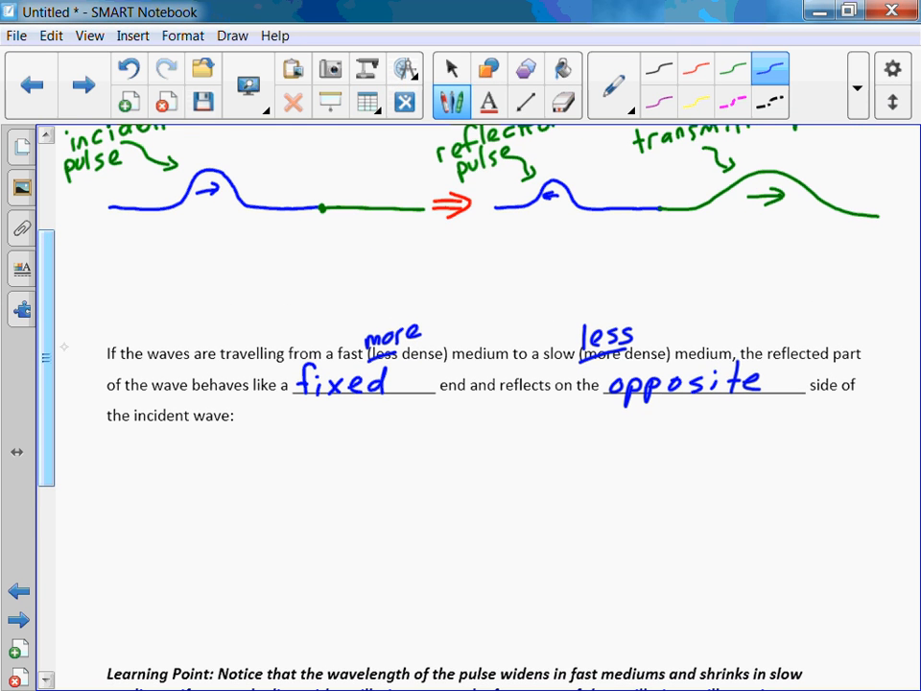
# Draw the green rope with a rightward incident pulse and its arrow.
pyautogui.scroll(-3)
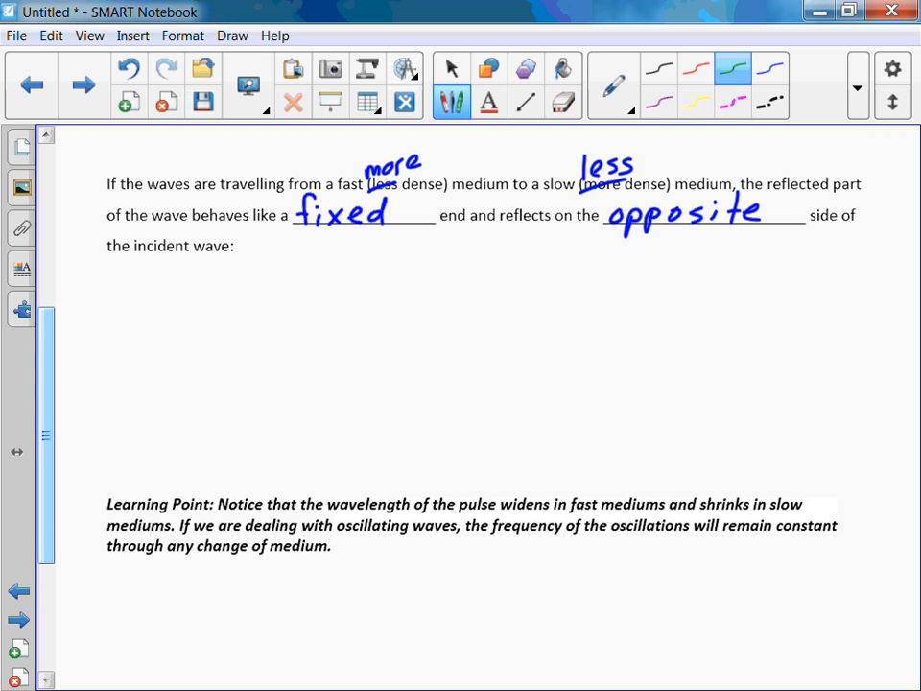
pyautogui.moveTo(105, 341); pyautogui.dragTo(152, 342)
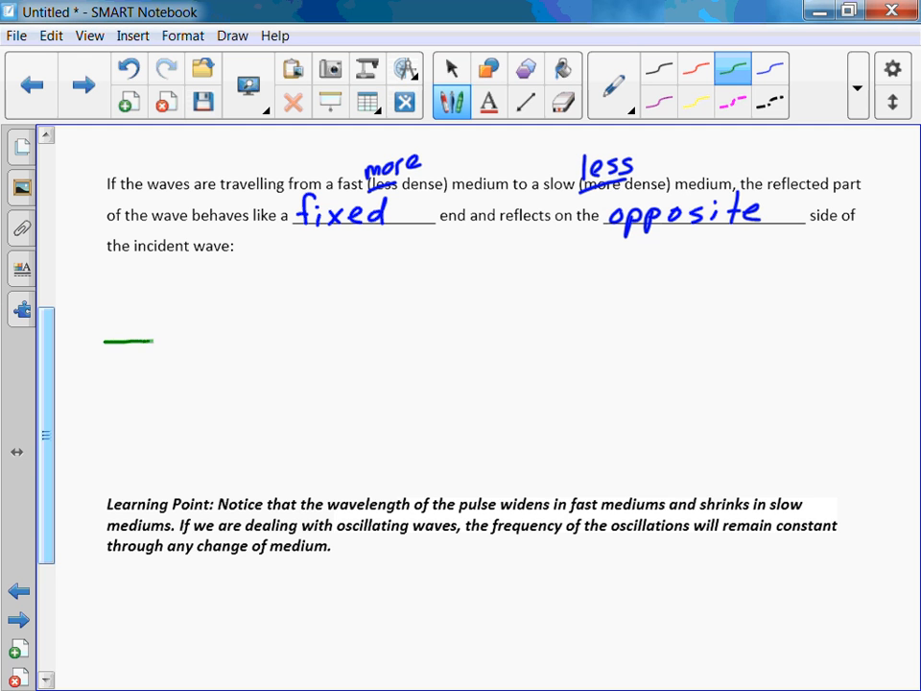
pyautogui.moveTo(150, 341); pyautogui.dragTo(238, 324)
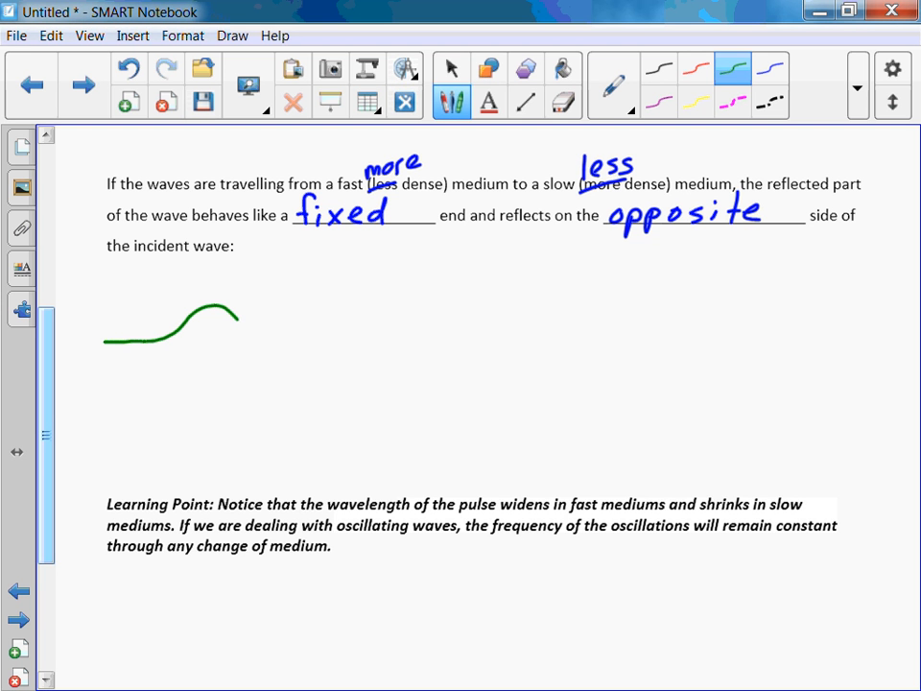
pyautogui.moveTo(230, 317); pyautogui.dragTo(316, 345)
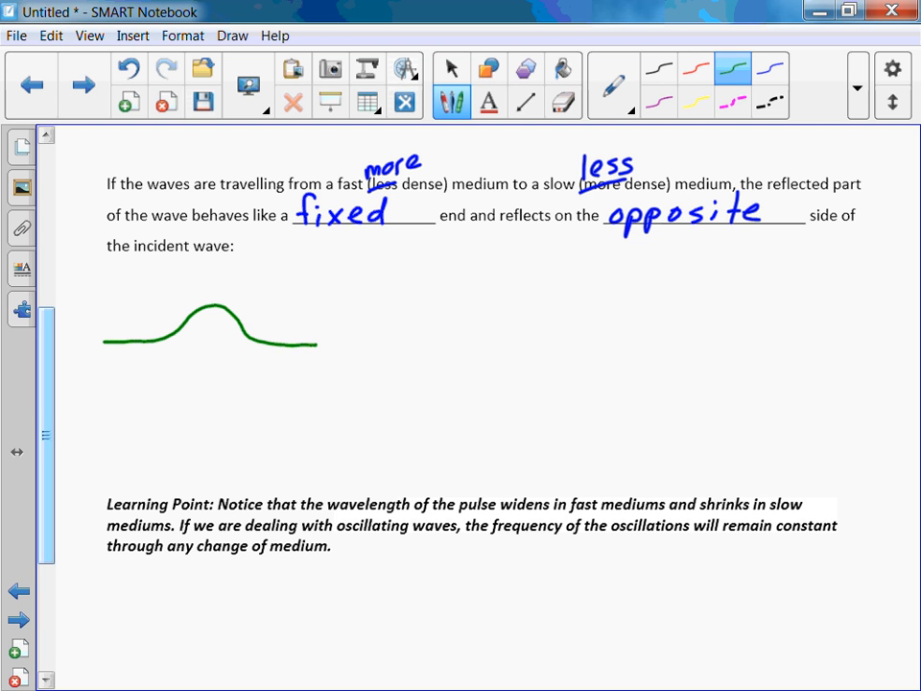
pyautogui.moveTo(192, 329); pyautogui.dragTo(228, 327)
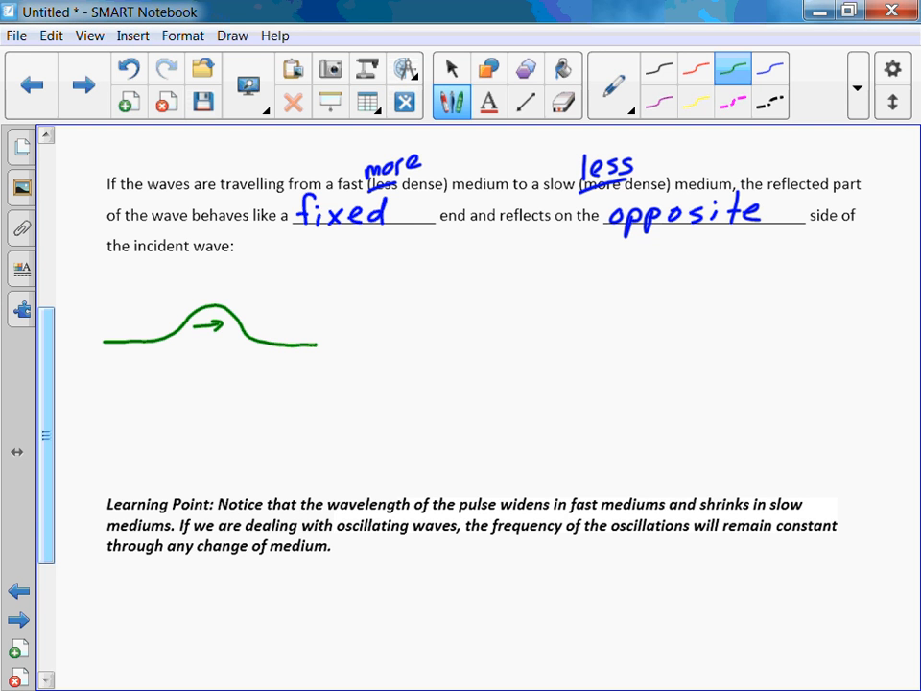
# Draw the blue second medium from the junction and start the inverted reflected pulse in green.
pyautogui.click(773, 69)
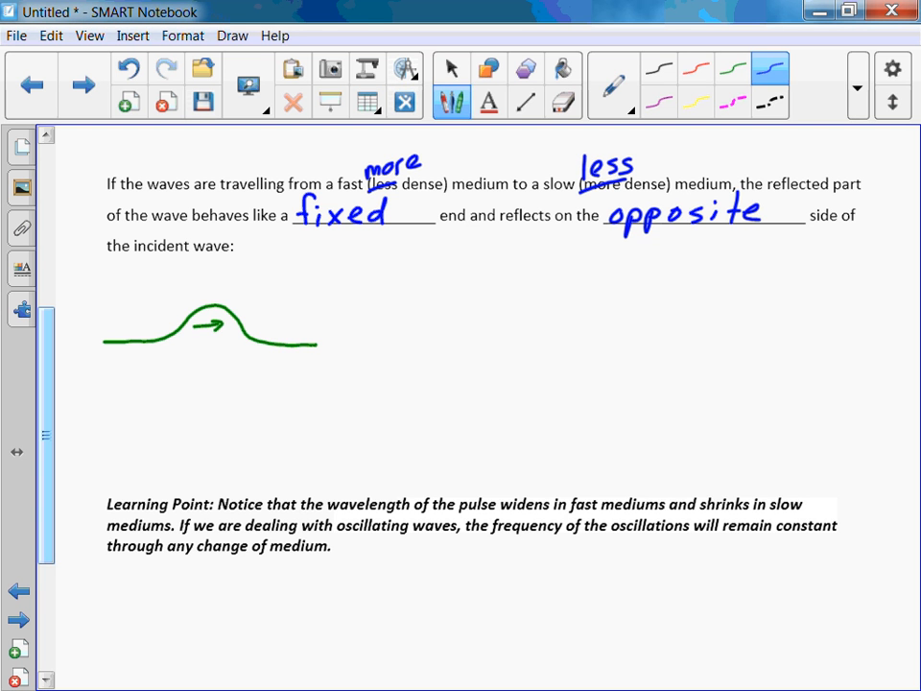
pyautogui.moveTo(316, 345); pyautogui.dragTo(377, 345)
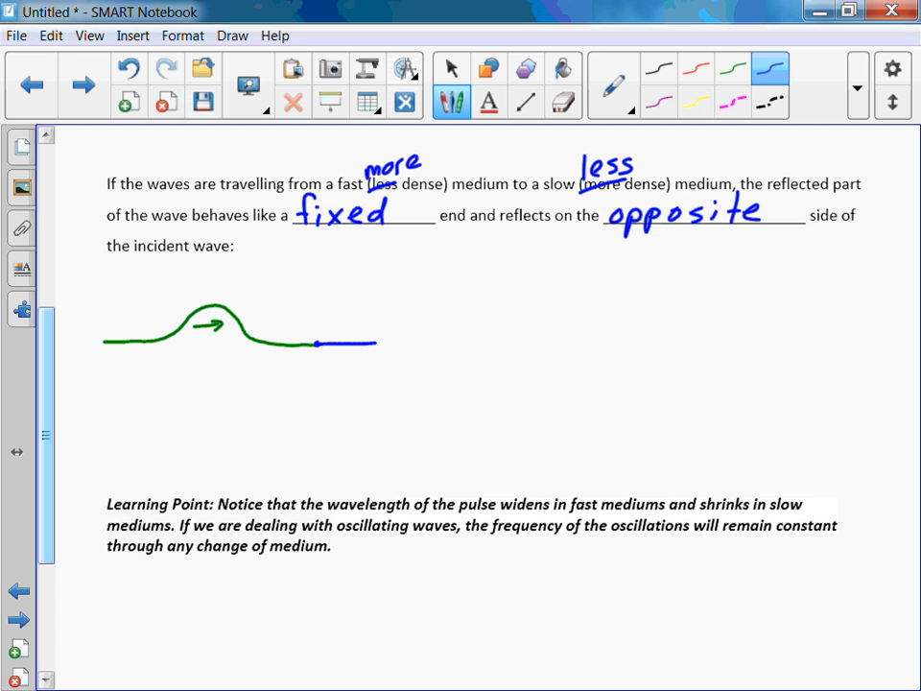
pyautogui.moveTo(374, 343); pyautogui.dragTo(437, 340)
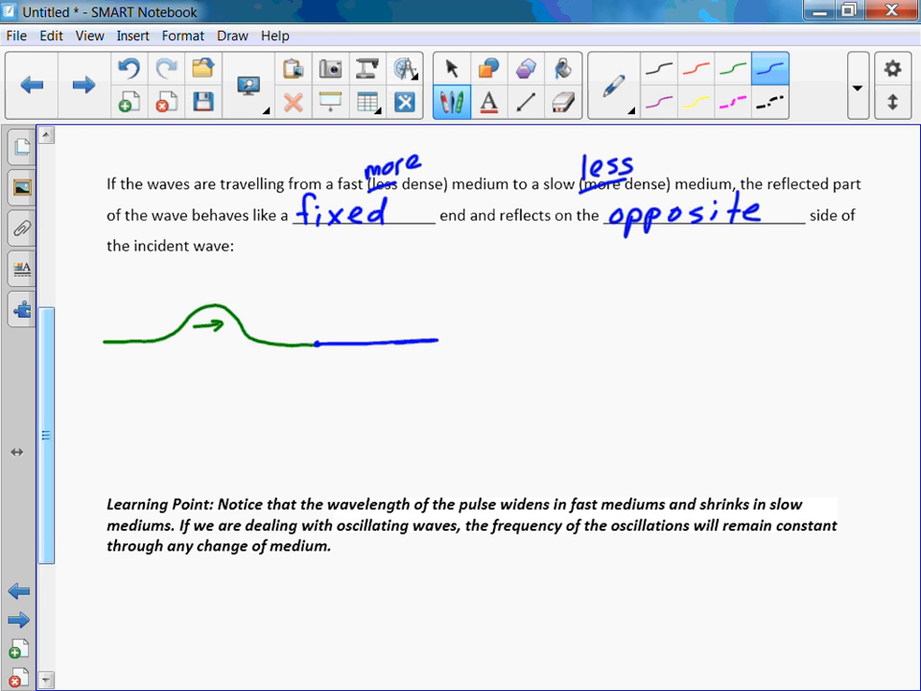
pyautogui.moveTo(453, 334); pyautogui.dragTo(489, 336)
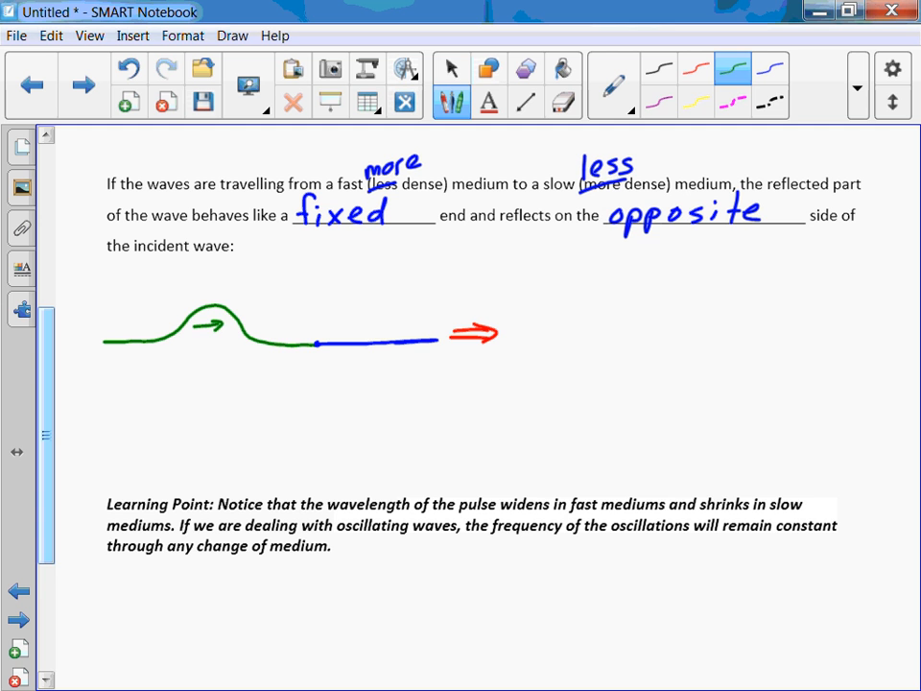
pyautogui.moveTo(514, 337); pyautogui.dragTo(568, 357)
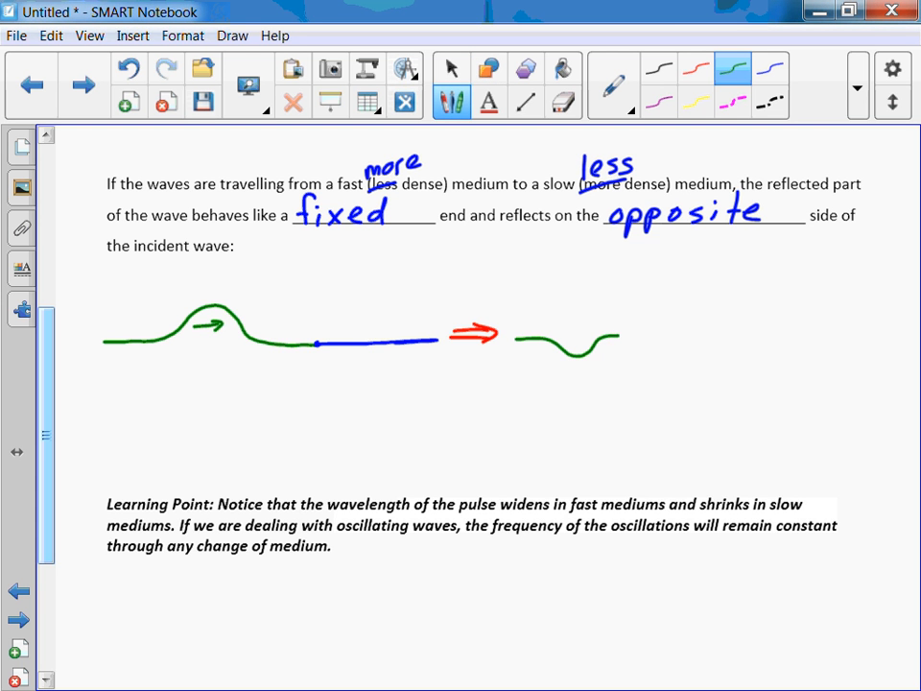
# Erase the stray stroke and redraw the green inverted pulse with a leftward arrow.
pyautogui.click(563, 102)
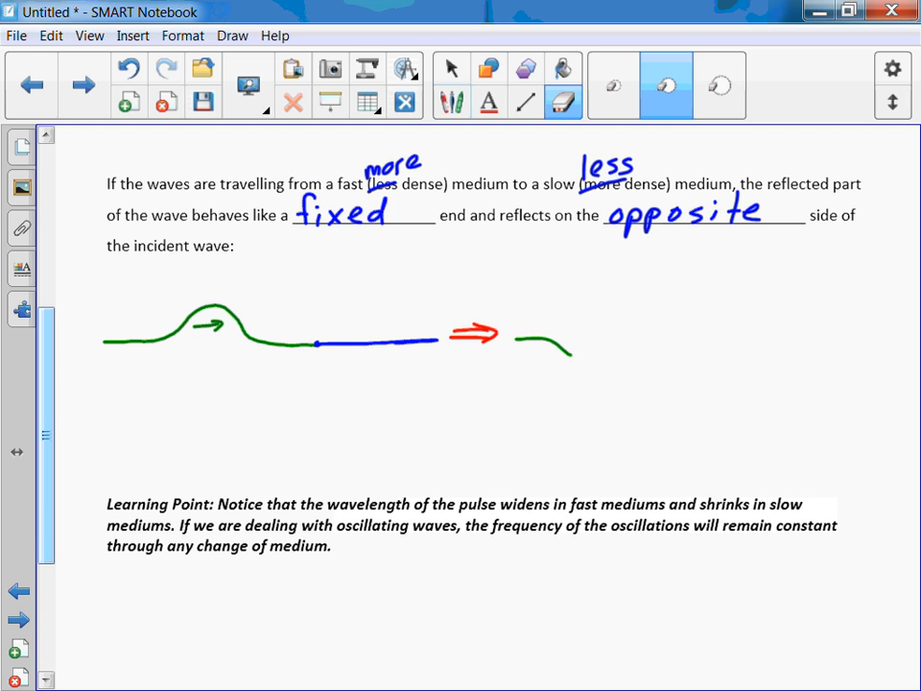
pyautogui.click(451, 102)
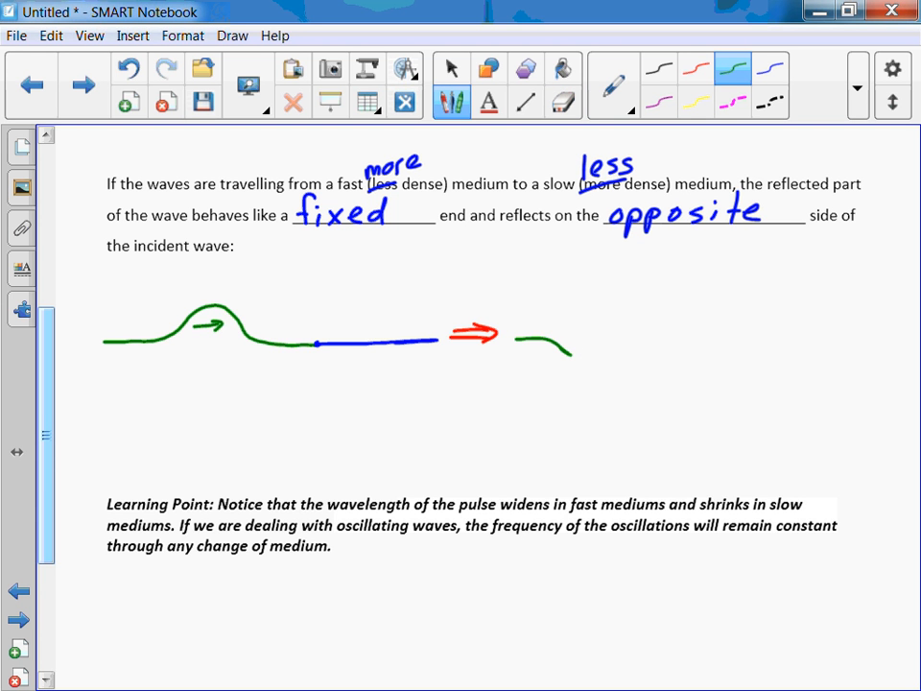
pyautogui.moveTo(571, 351); pyautogui.dragTo(631, 338)
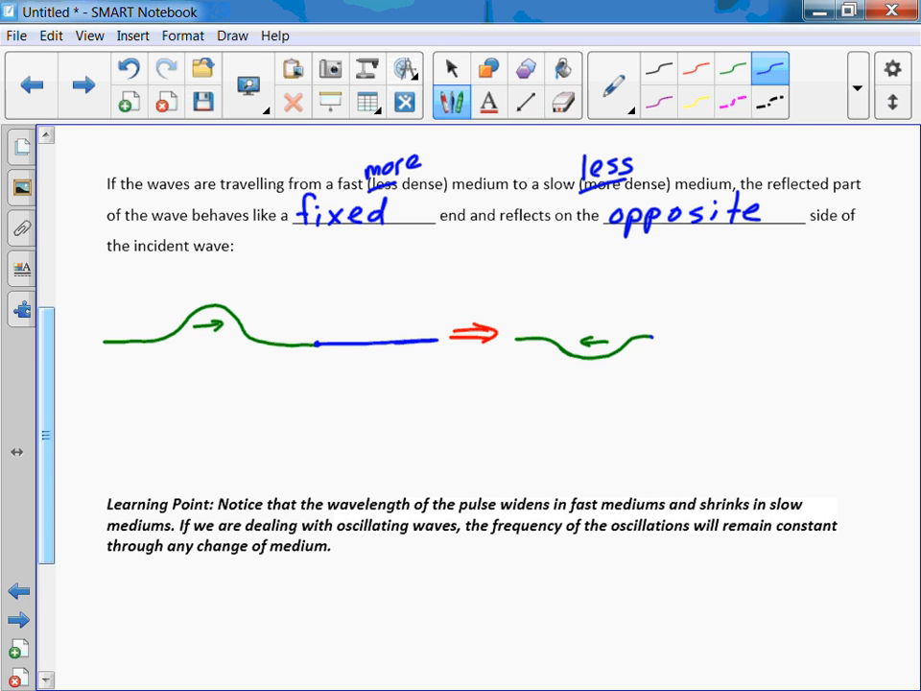
# Draw the blue medium carrying a narrow transmitted pulse with its arrow.
pyautogui.moveTo(652, 345); pyautogui.dragTo(686, 329)
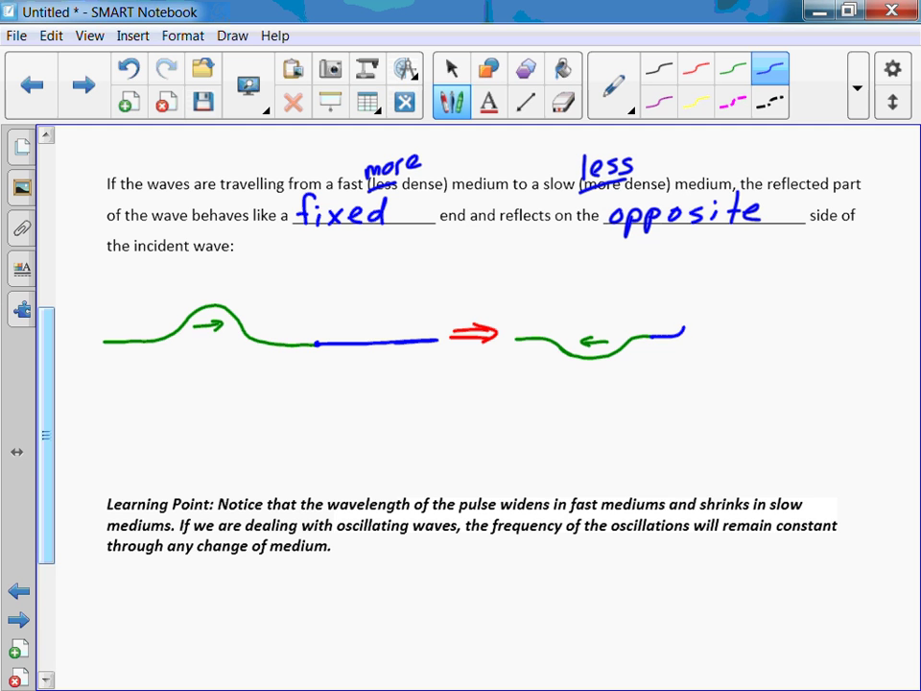
pyautogui.moveTo(672, 341); pyautogui.dragTo(701, 317)
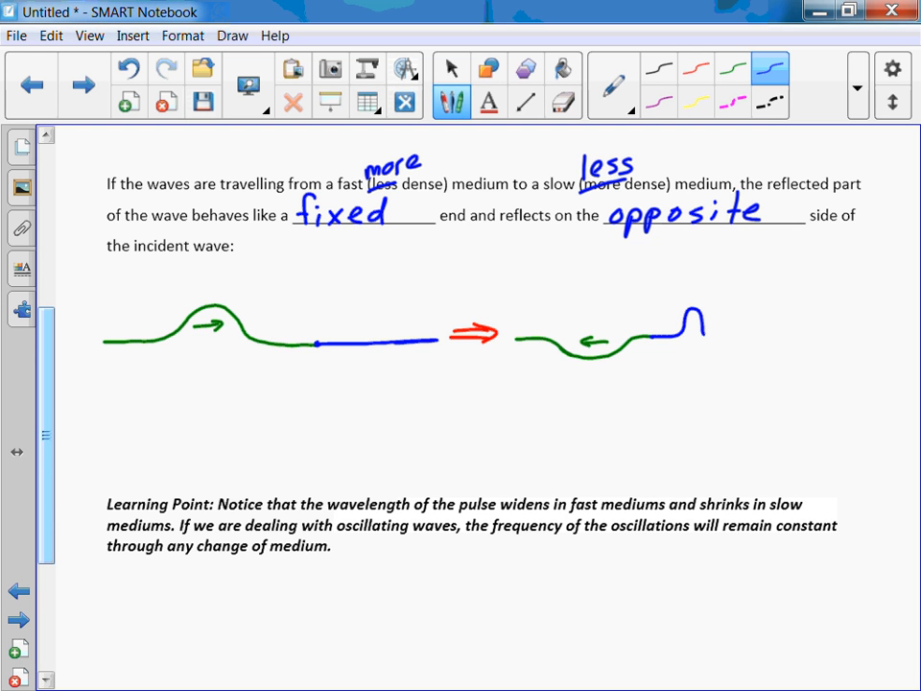
pyautogui.moveTo(691, 317); pyautogui.dragTo(756, 334)
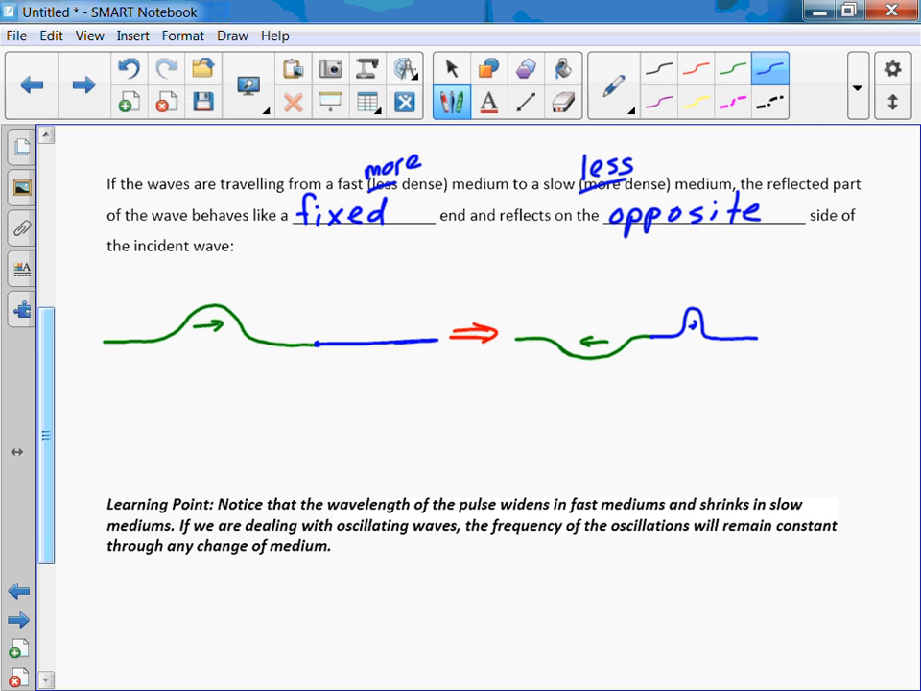
pyautogui.click(735, 67)
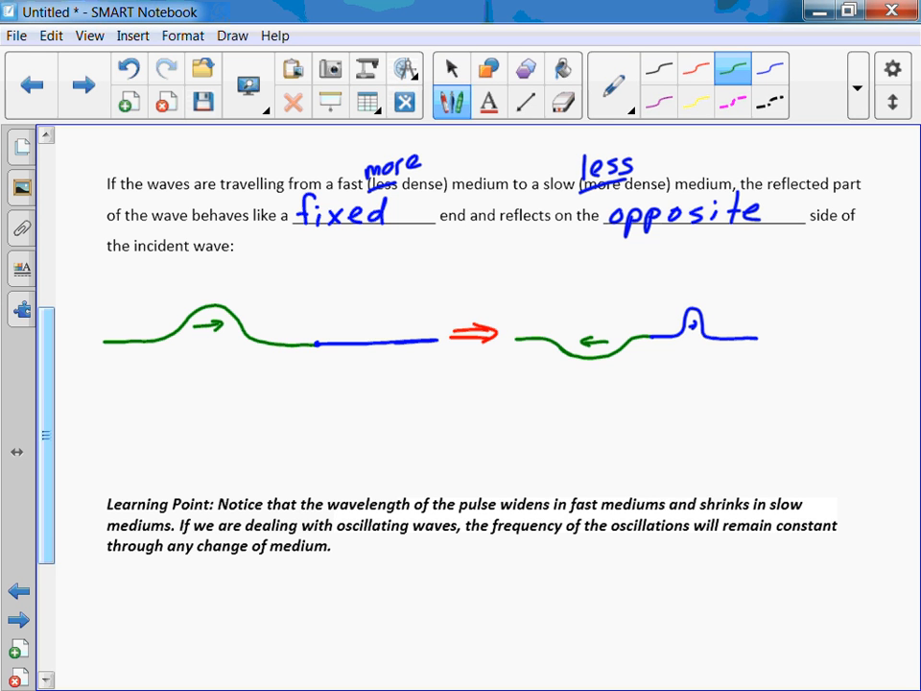
# Label the pulses 'inverted, reflected pulse' and 'compressed, transmitted pulse' with pointing arrows.
pyautogui.moveTo(571, 403); pyautogui.dragTo(576, 374)
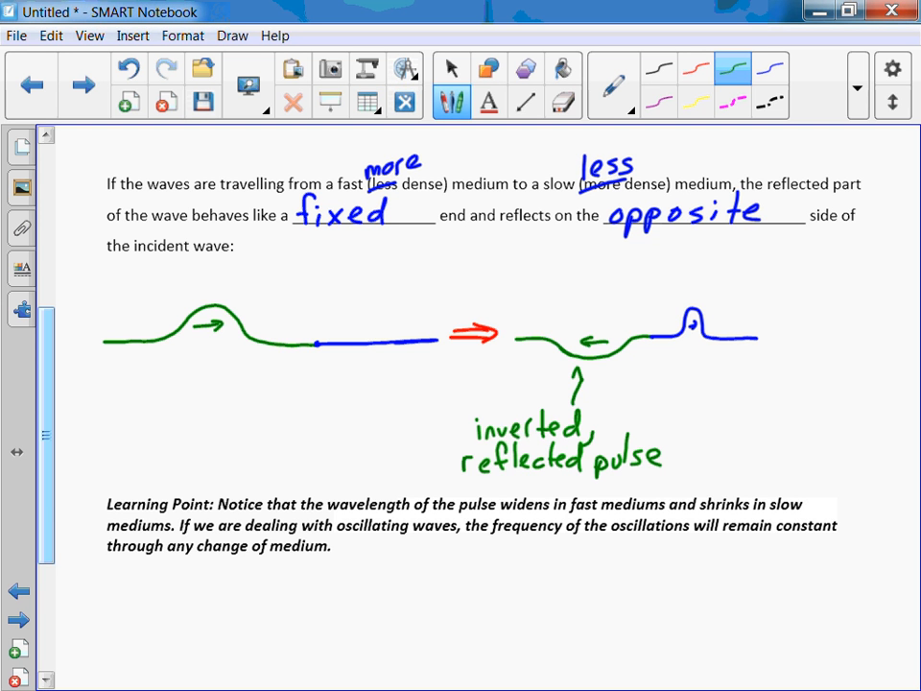
pyautogui.moveTo(701, 399); pyautogui.dragTo(722, 358)
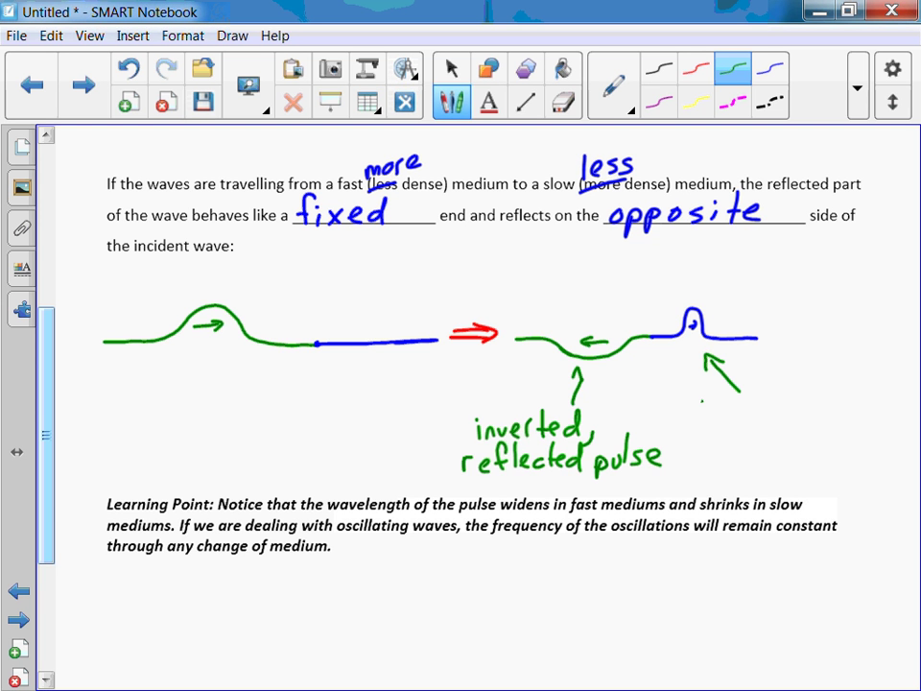
pyautogui.write('compressed,')
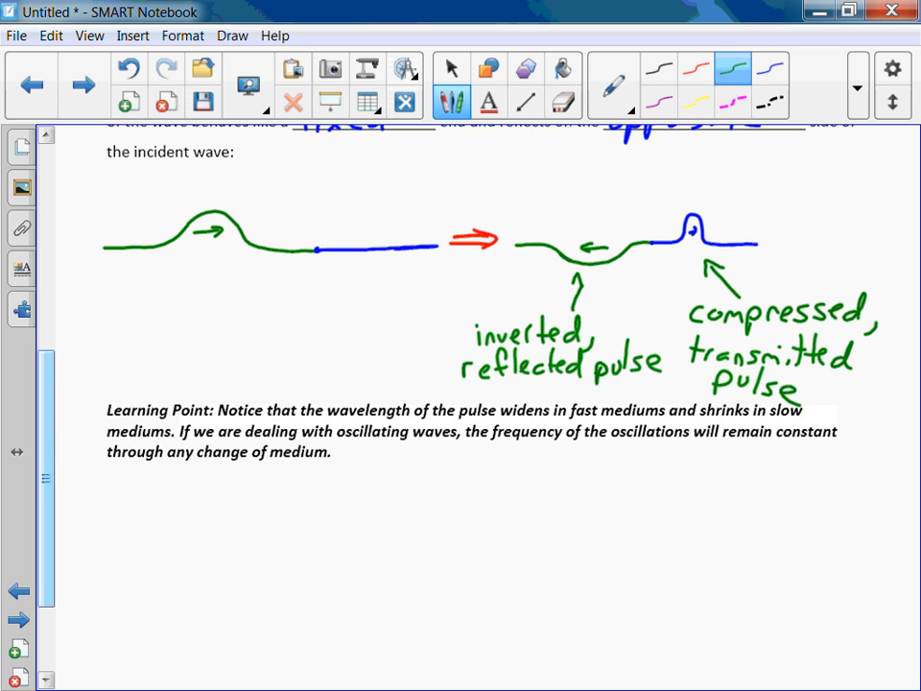
pyautogui.click(452, 67)
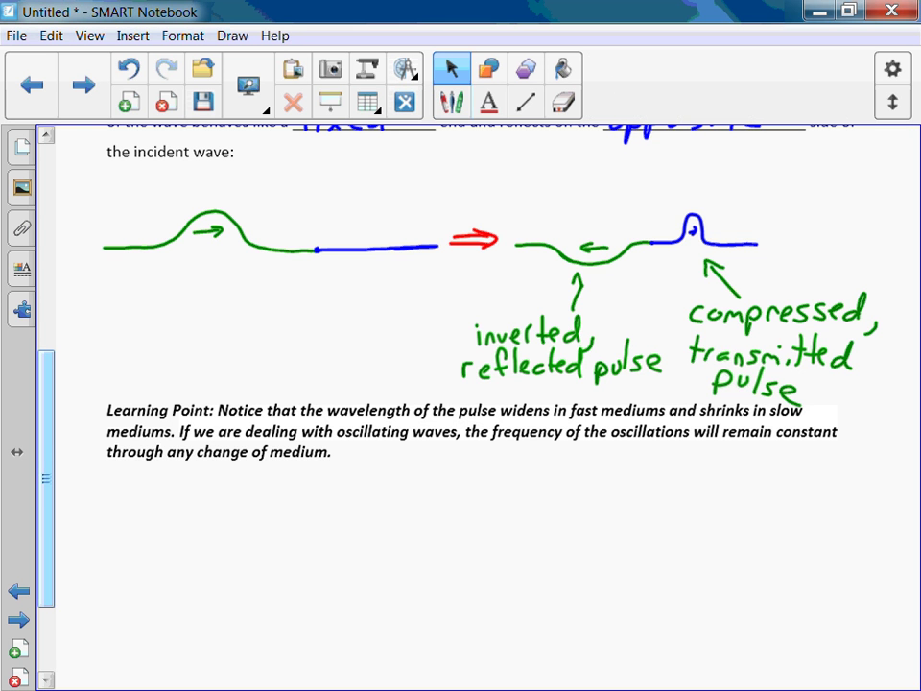